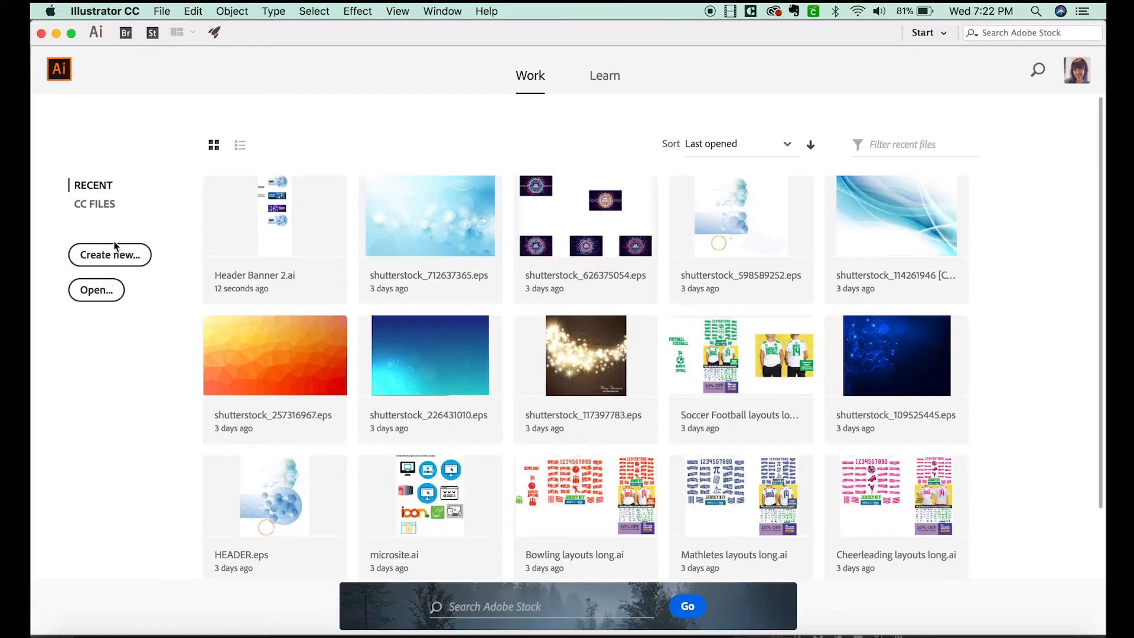
Create a new Letter 612×792 px document for tracing the coffee badge sketch.
click(109, 255)
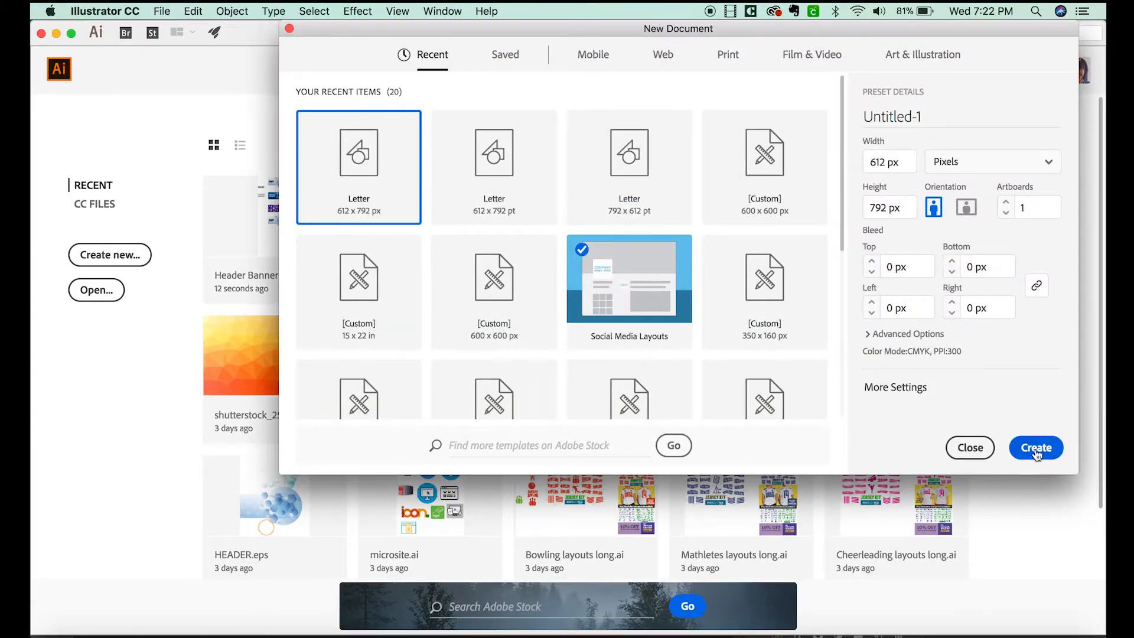
click(1034, 447)
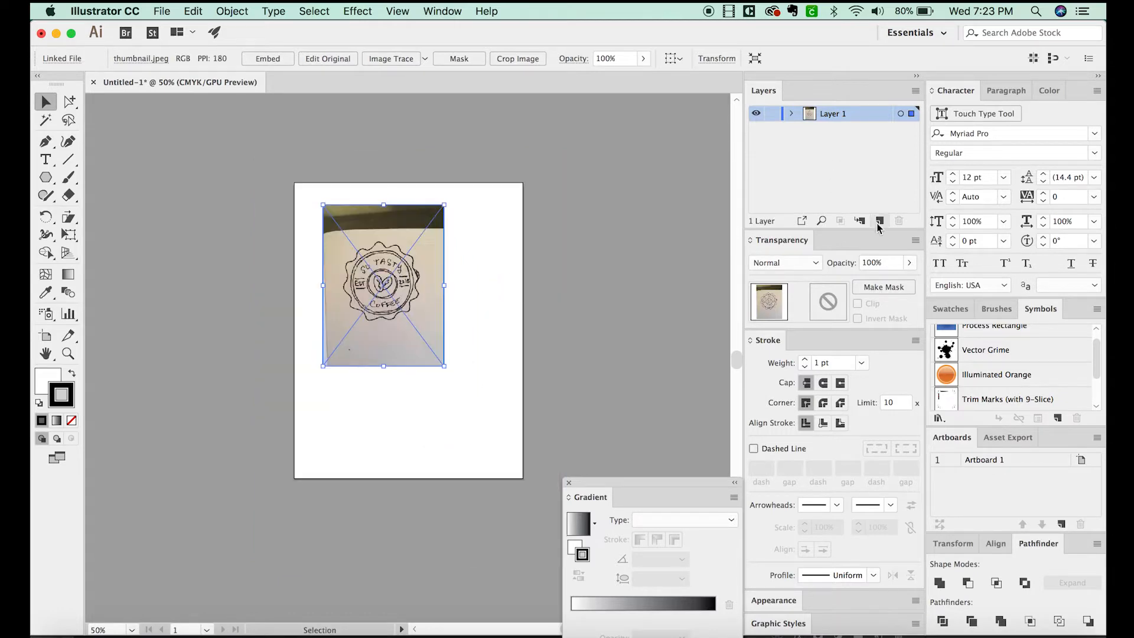
Add a tracing layer above the sketch and trial a tilted bean ellipse with a copy over the right bean.
click(880, 220)
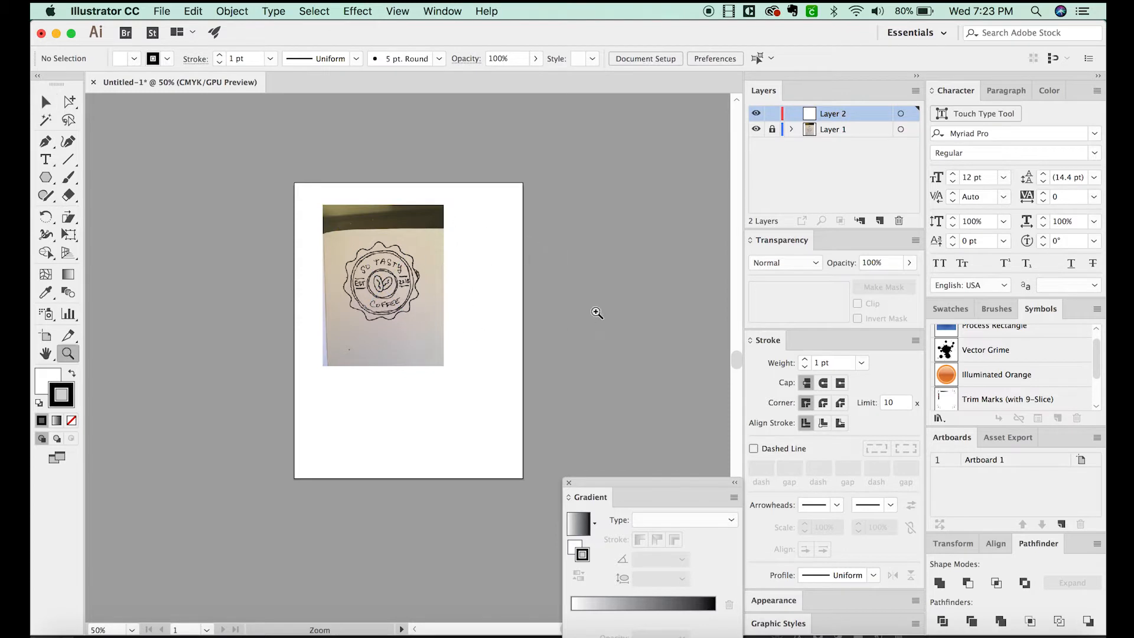
mouse_move(447, 245)
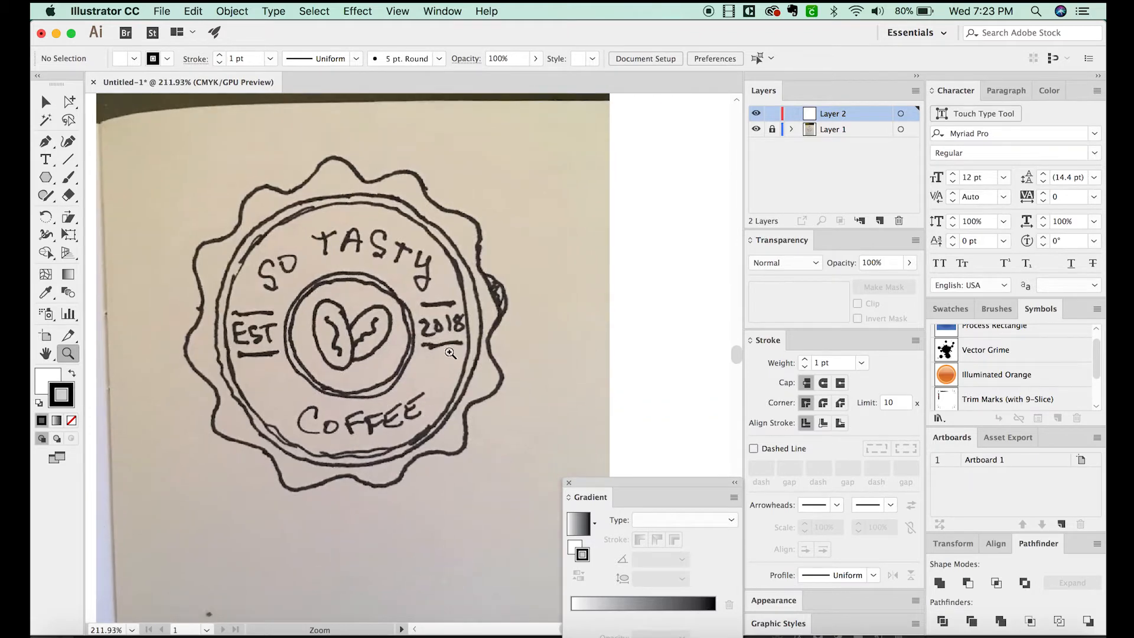
mouse_move(376, 367)
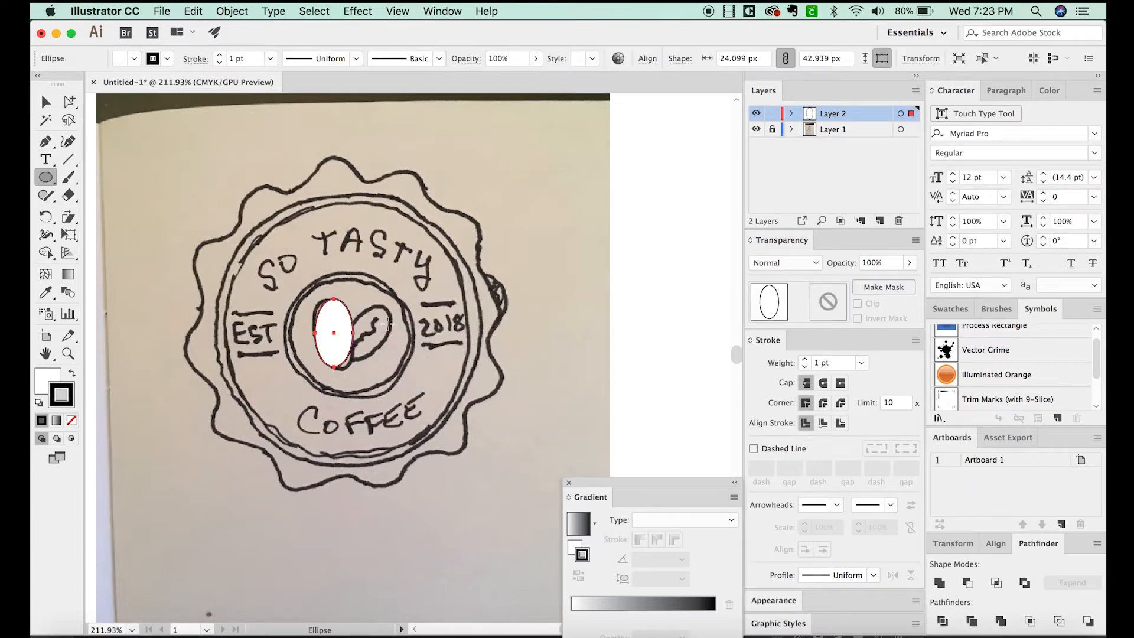
key(r)
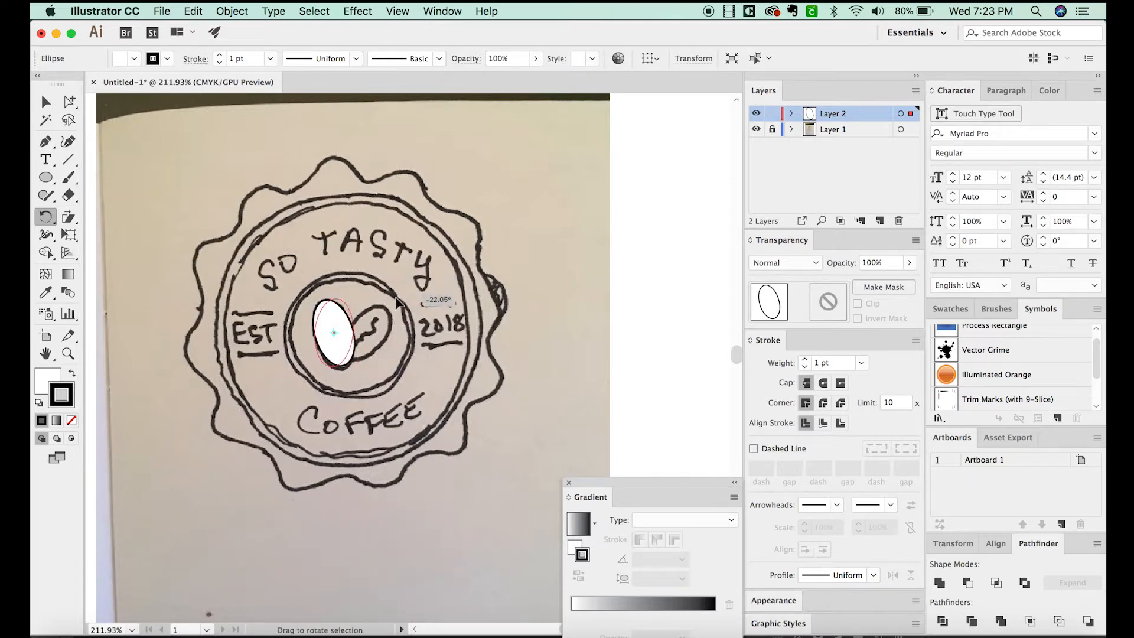
drag(332, 332, 348, 358)
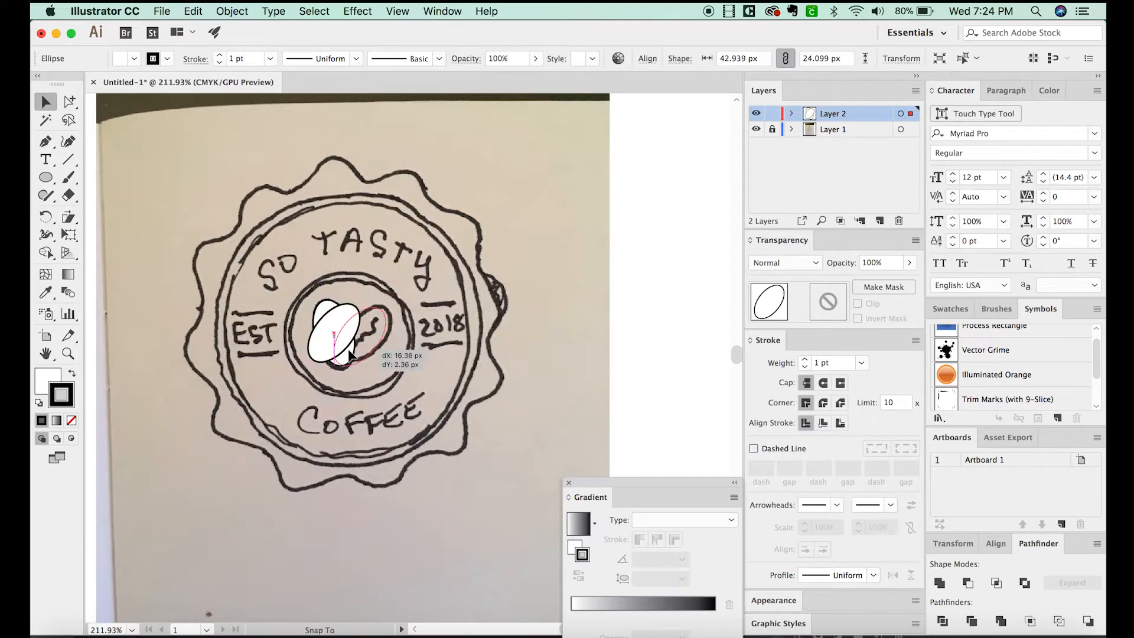
drag(344, 332, 365, 332)
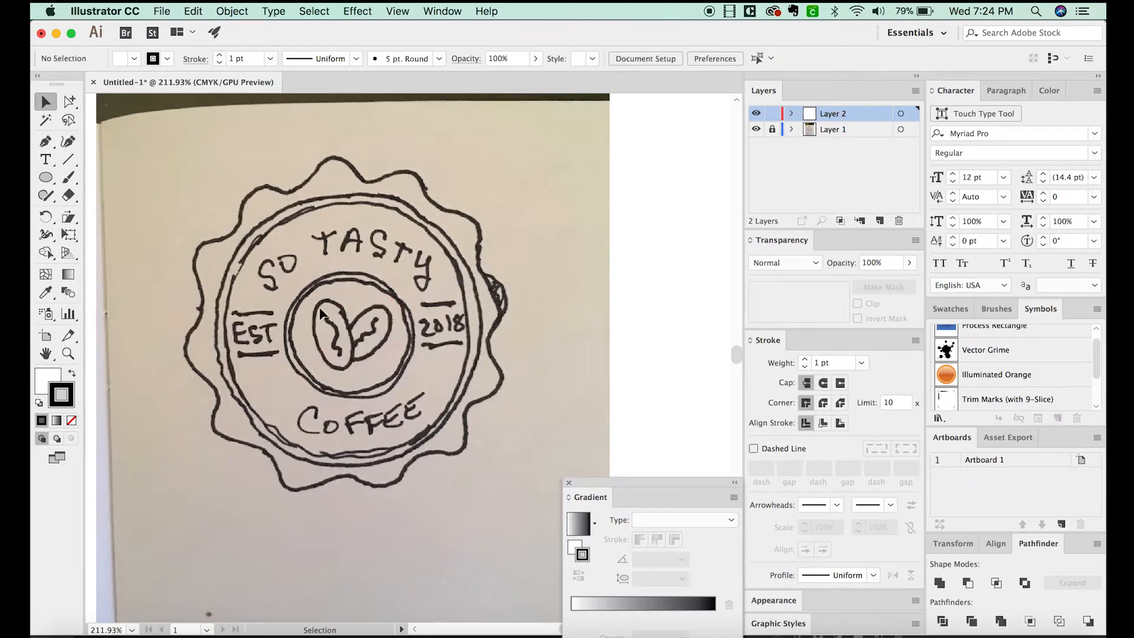
mouse_move(352, 325)
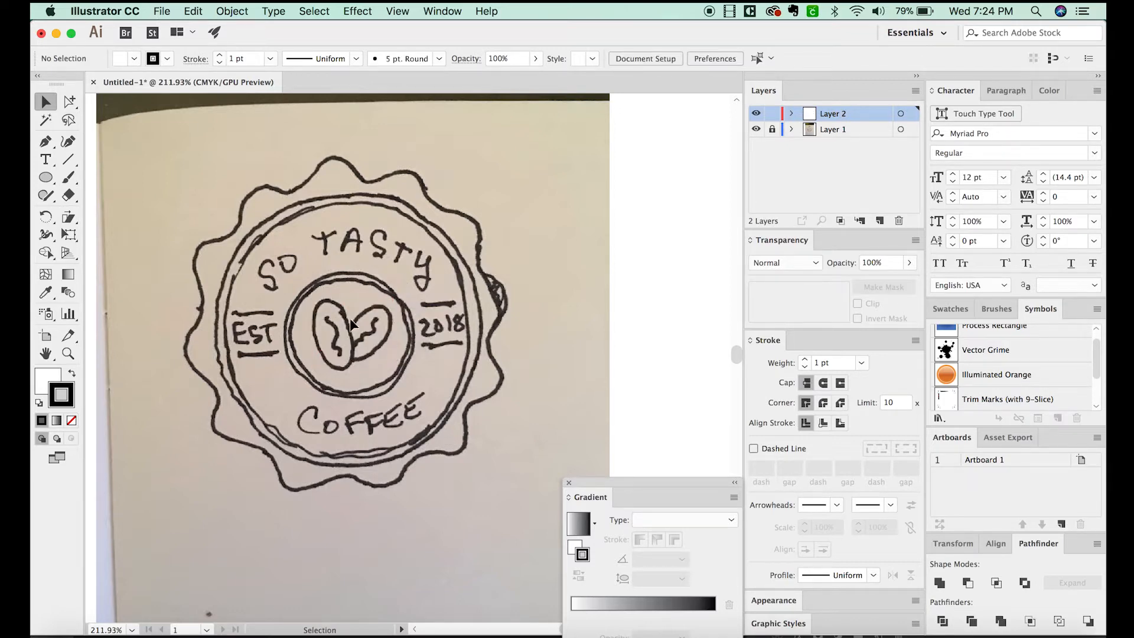
mouse_move(332, 329)
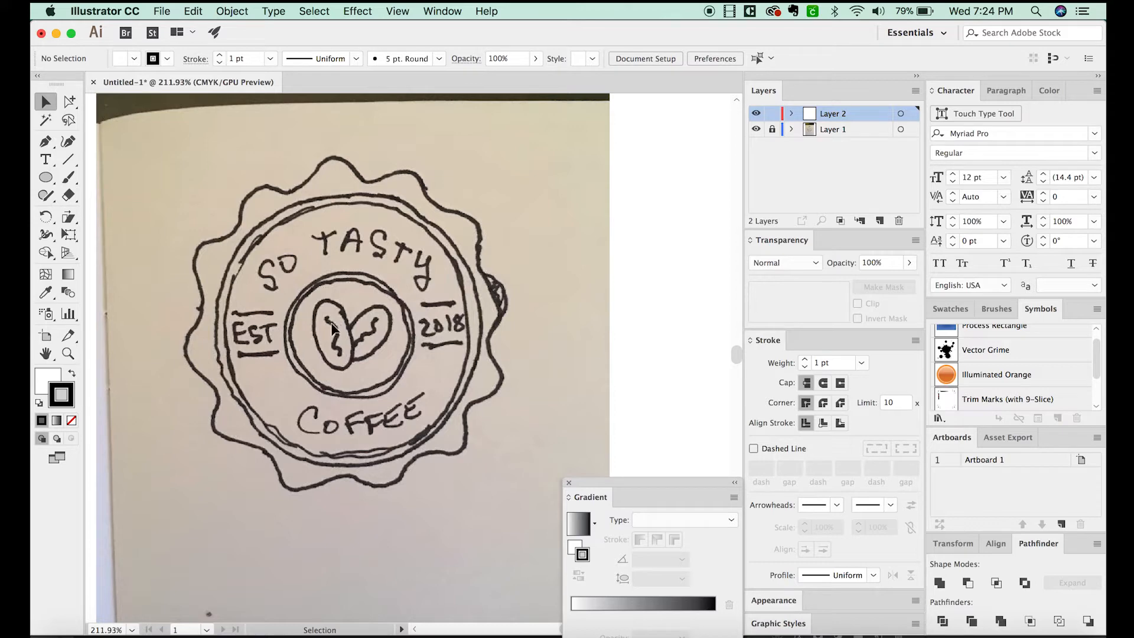
Trace the two coffee bean outlines and their center creases freehand with the Pencil tool.
click(45, 195)
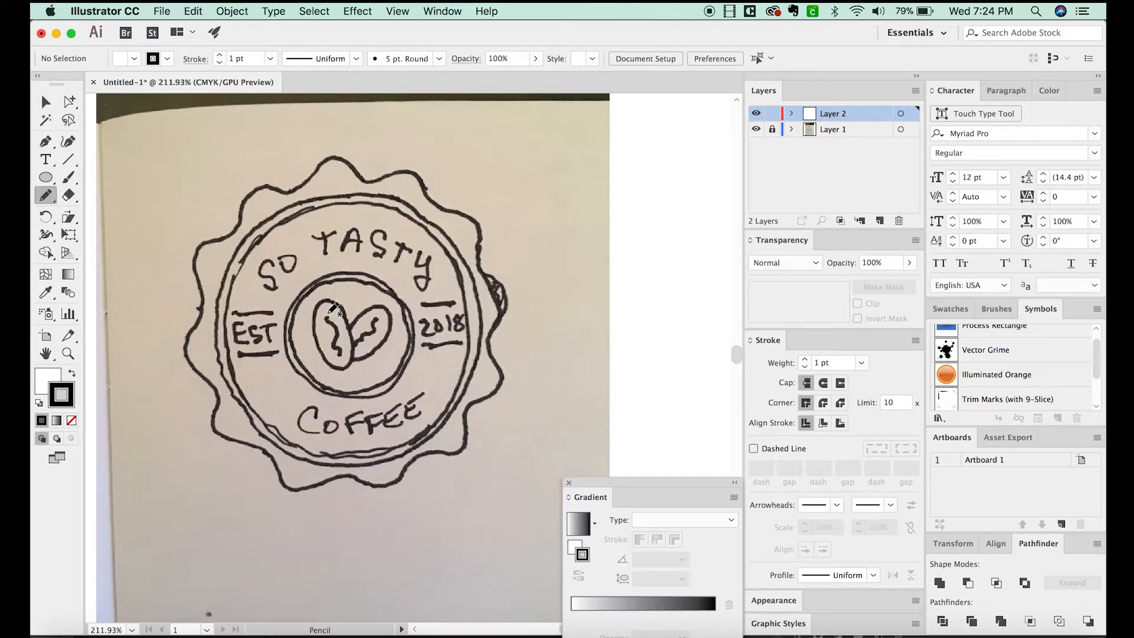
drag(329, 311, 343, 369)
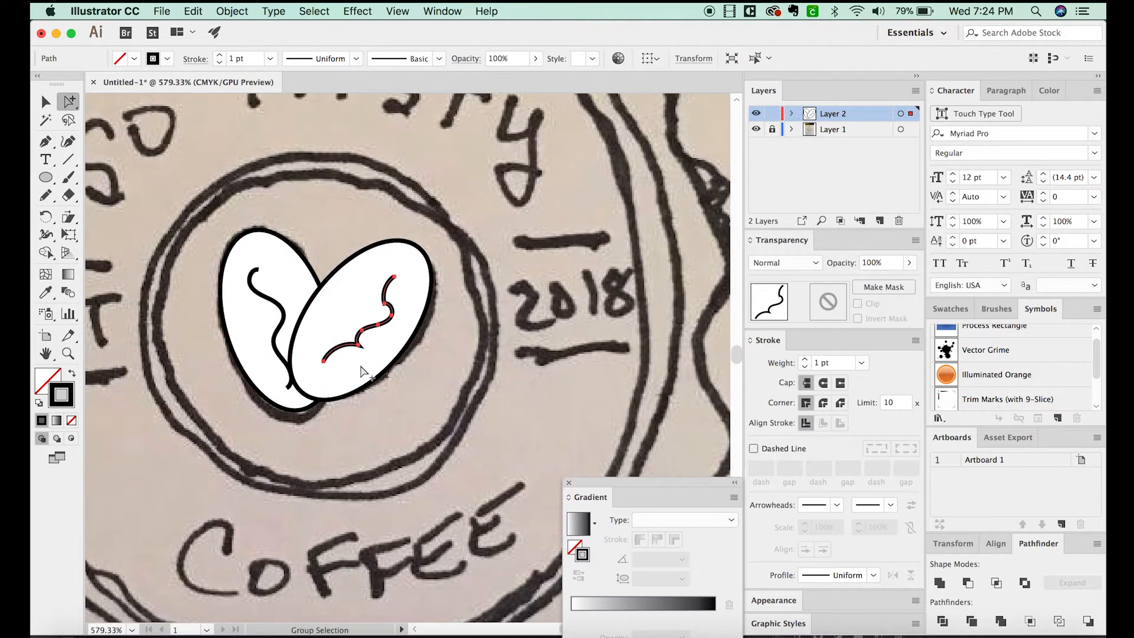
mouse_move(356, 345)
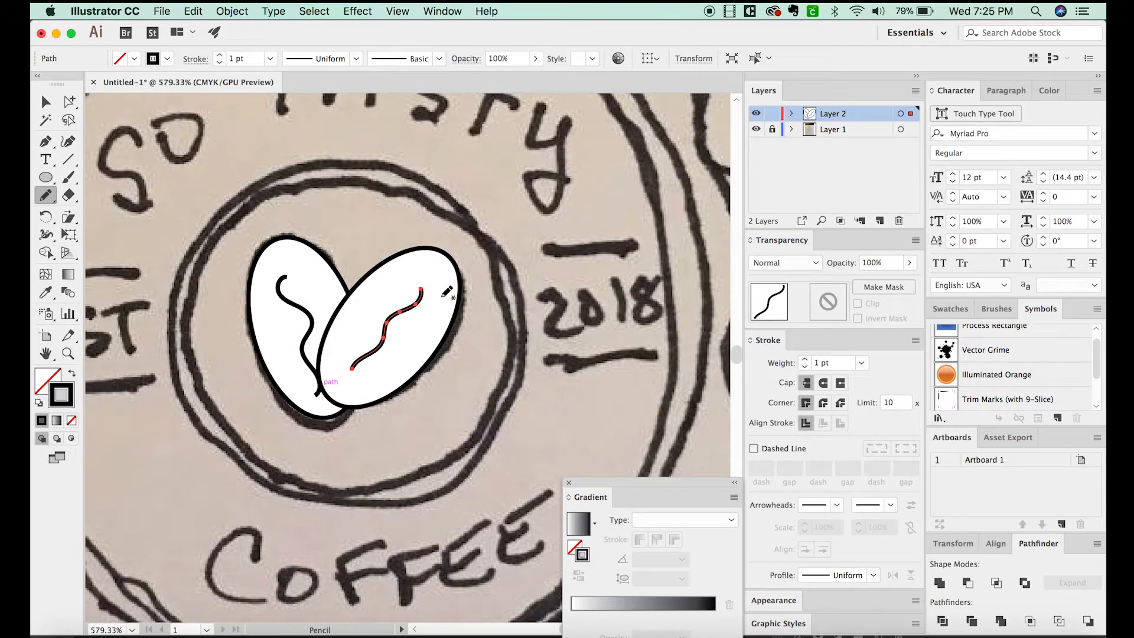
click(45, 101)
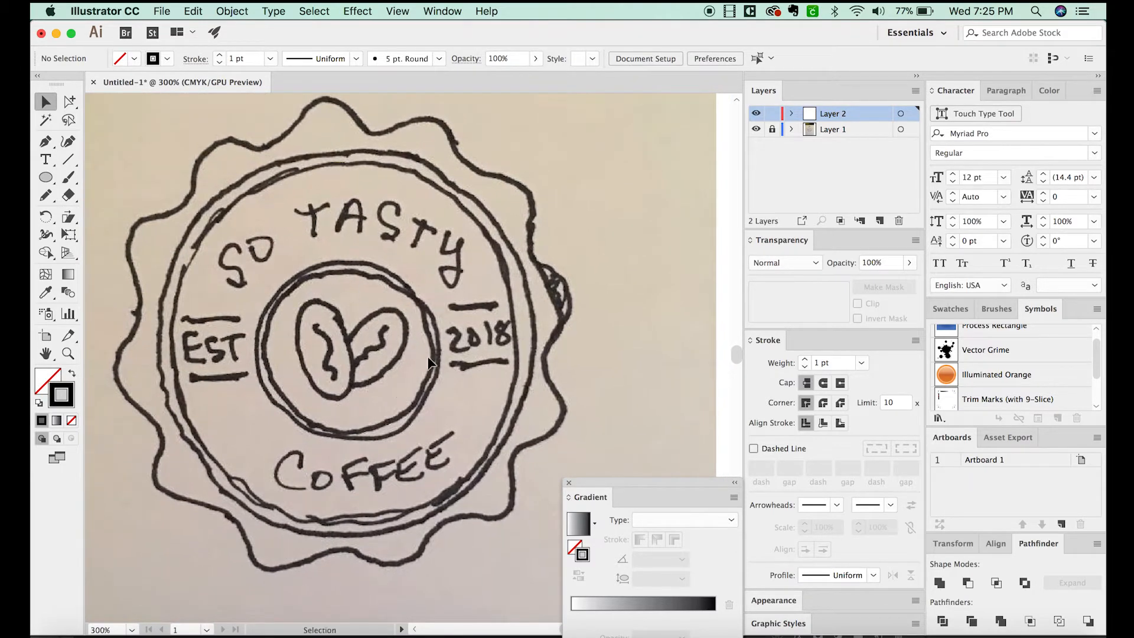
Draw a circle over the inner center ring and recolor it brown in the Color panel.
click(45, 177)
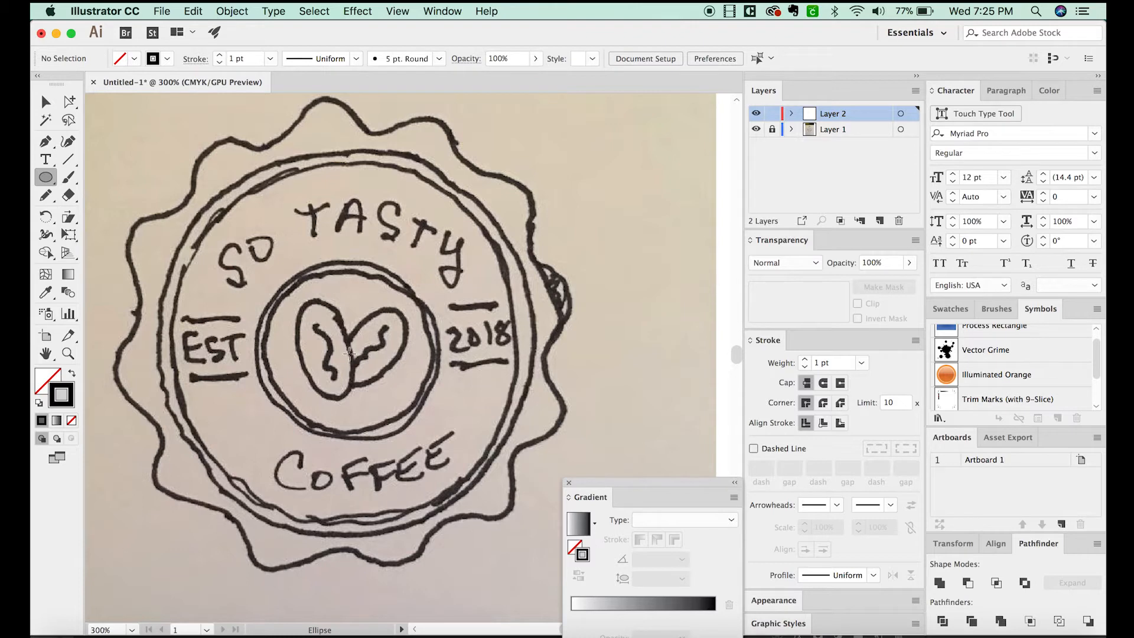
drag(348, 353, 393, 434)
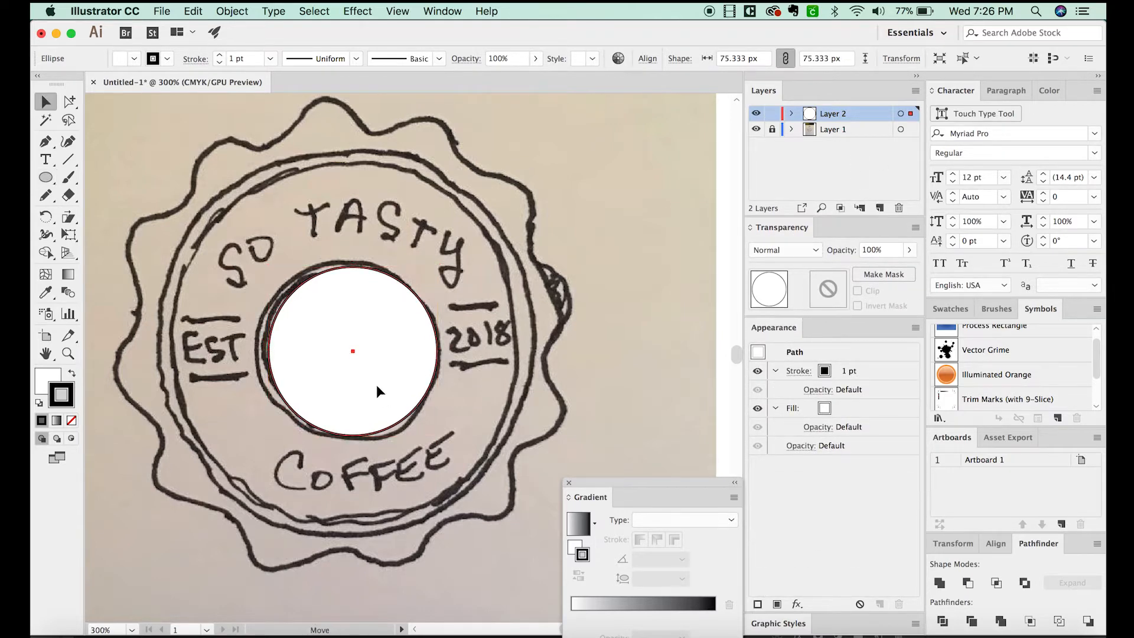
click(353, 350)
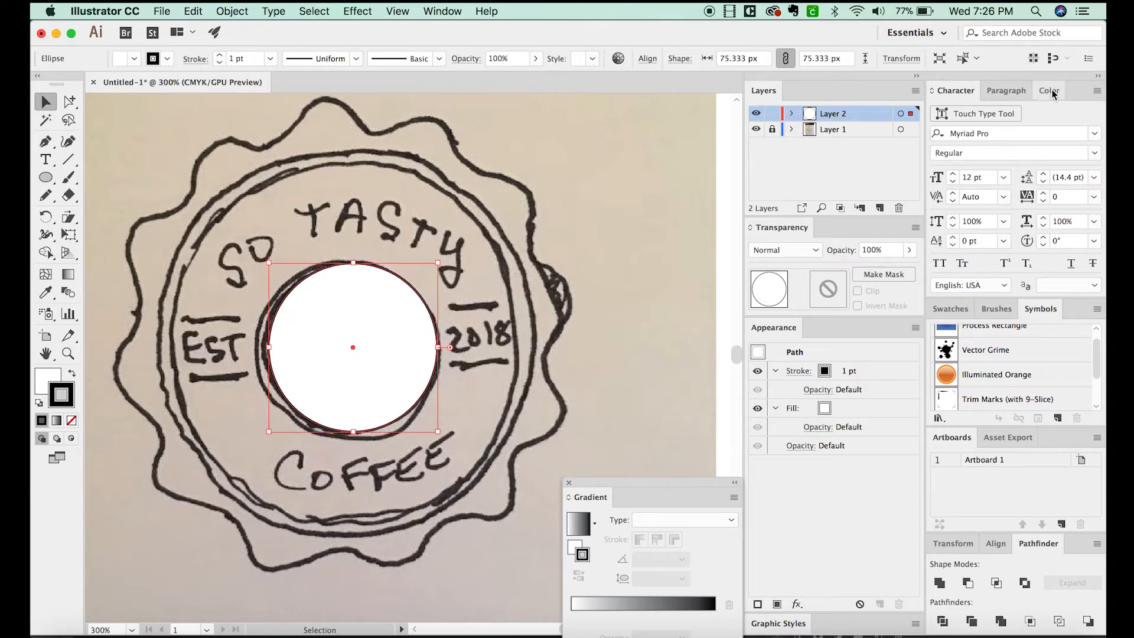
click(1048, 91)
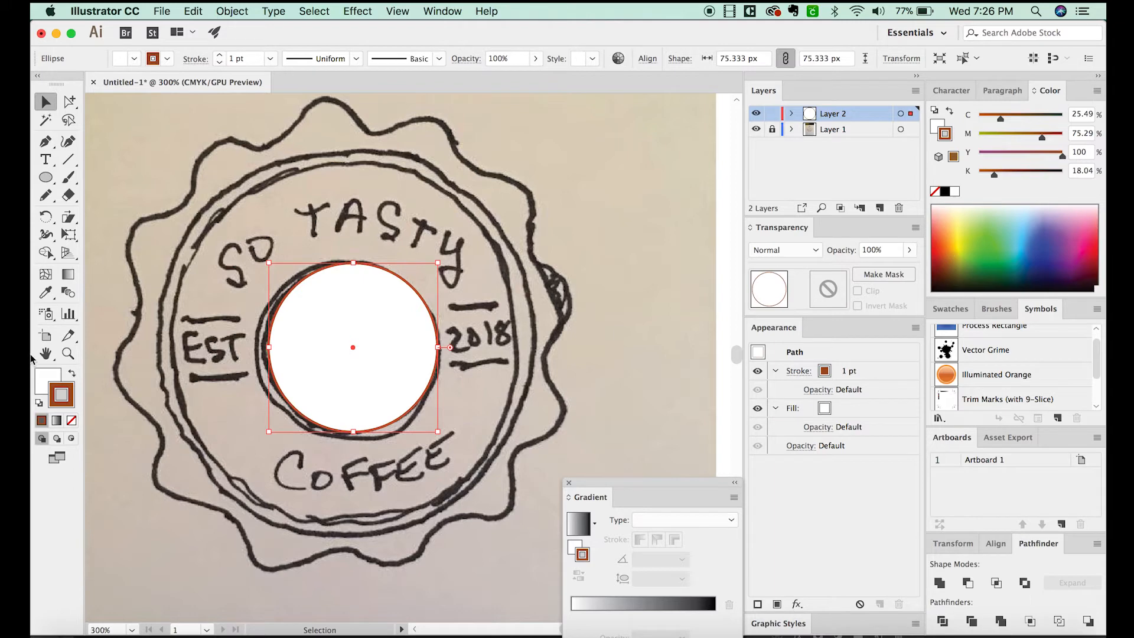
mouse_move(62, 395)
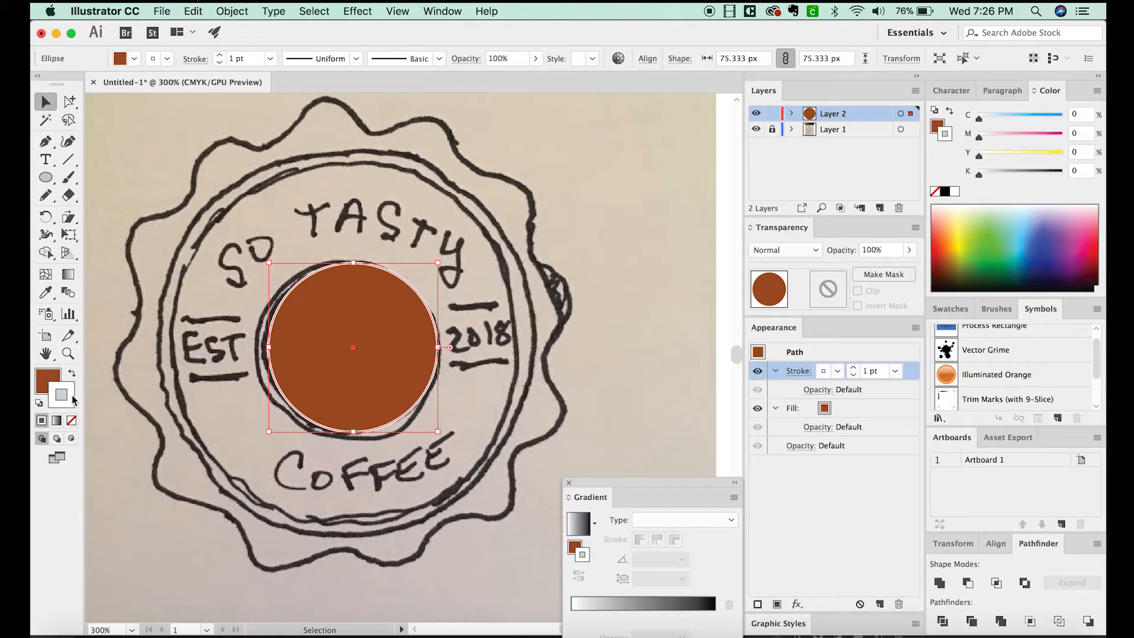
mouse_move(441, 324)
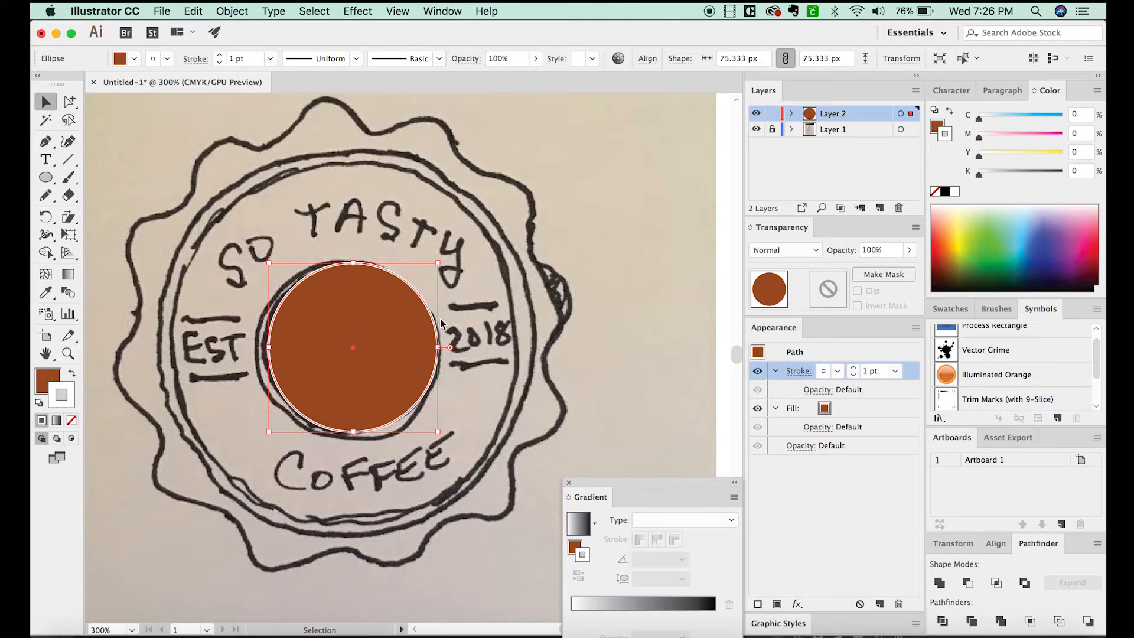
mouse_move(949, 309)
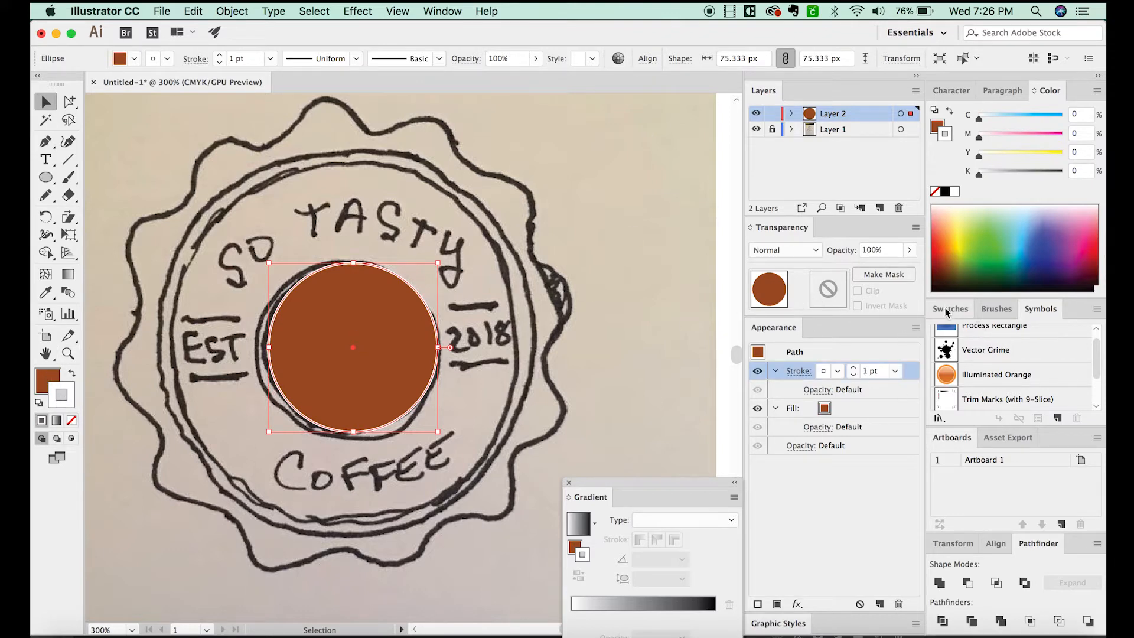
Save the artwork's colours as a new colour group in Swatches.
click(950, 309)
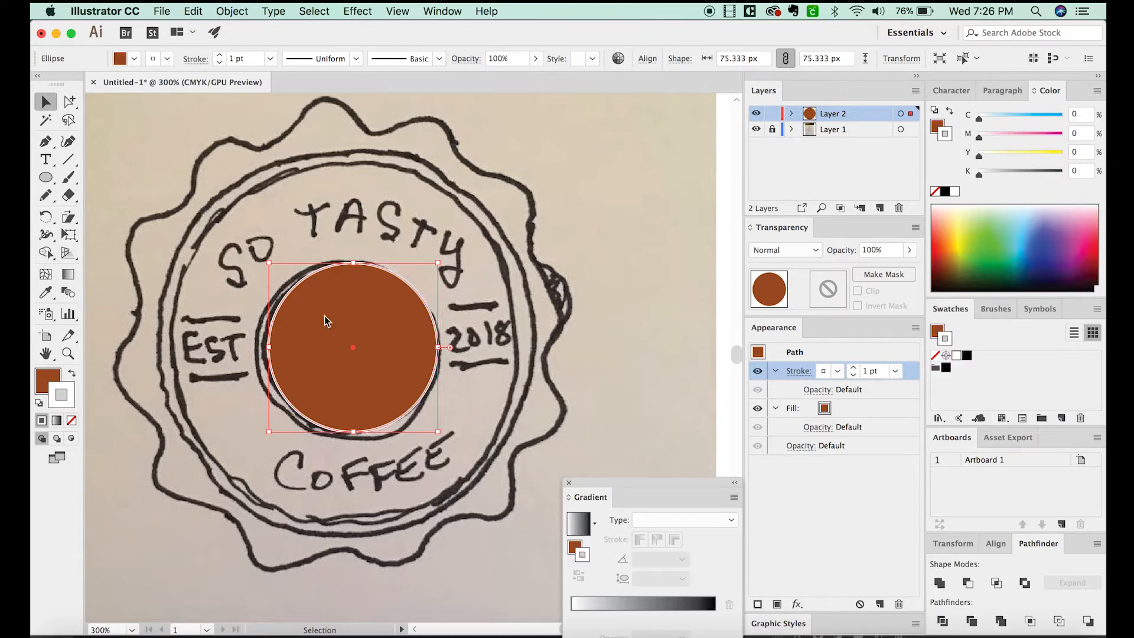
click(1042, 419)
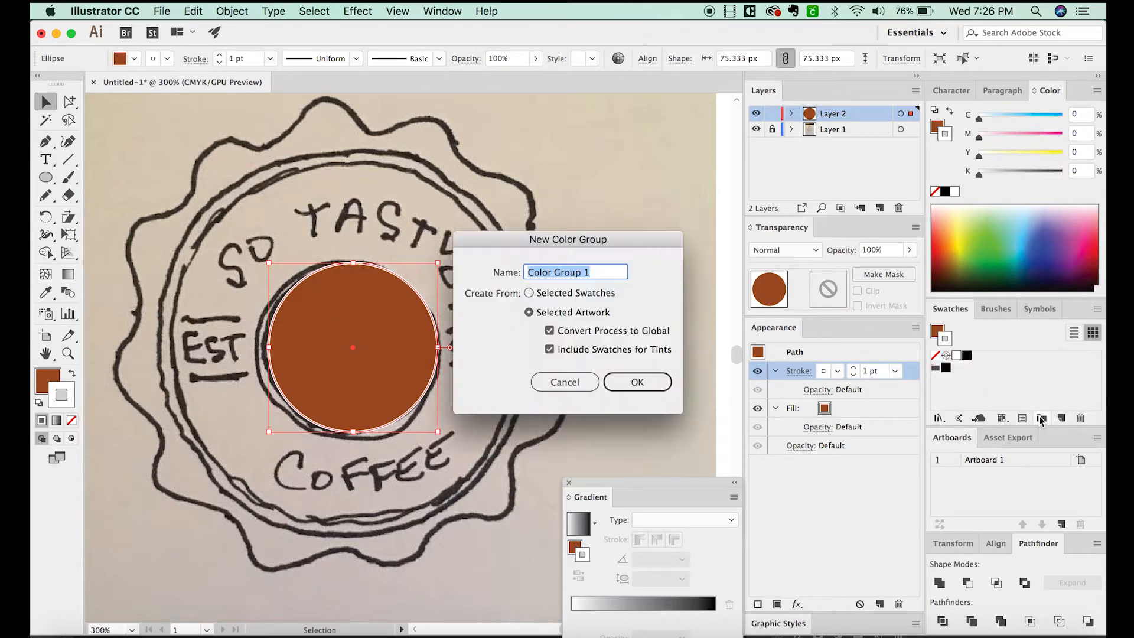
click(636, 382)
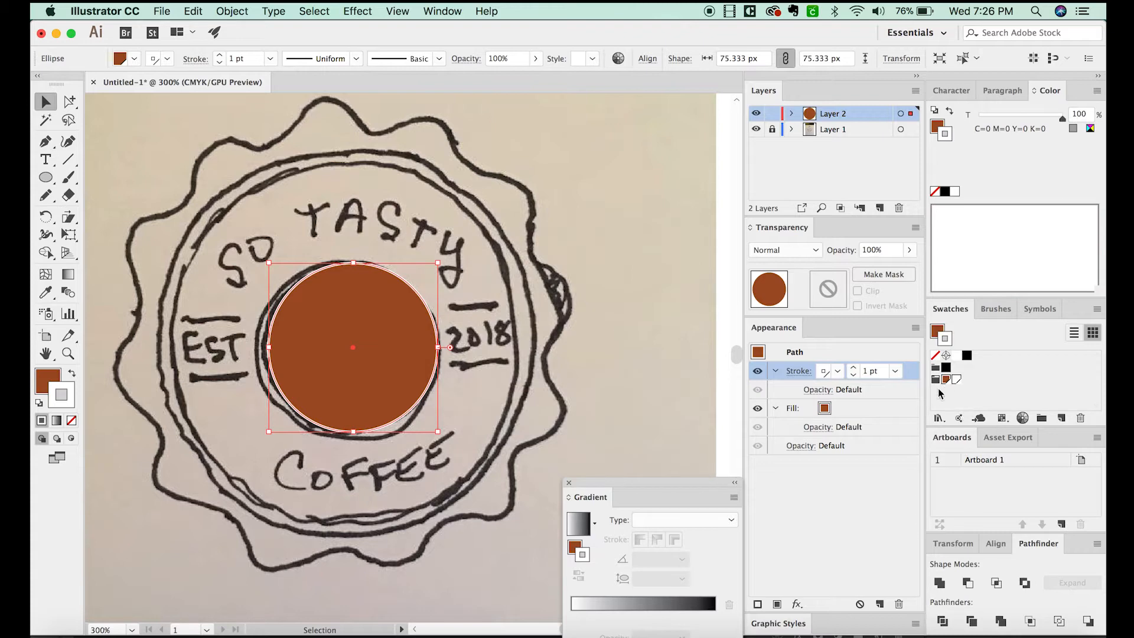
mouse_move(953, 373)
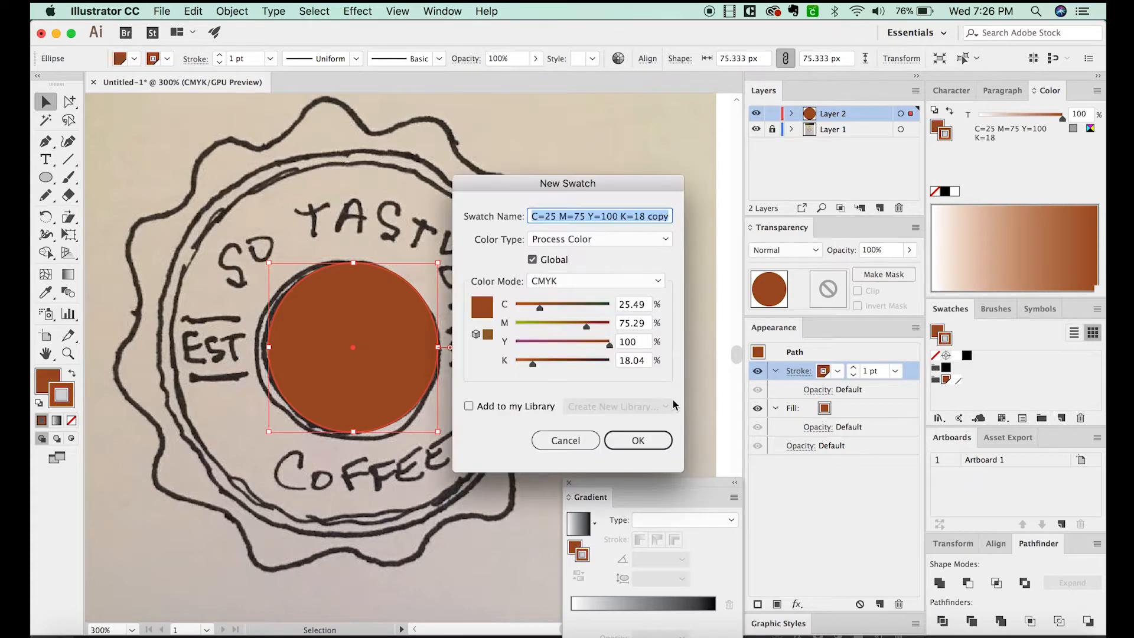
Save a global RGB 151/57/6 brown swatch and give the circle a 5 pt brown outline.
click(593, 281)
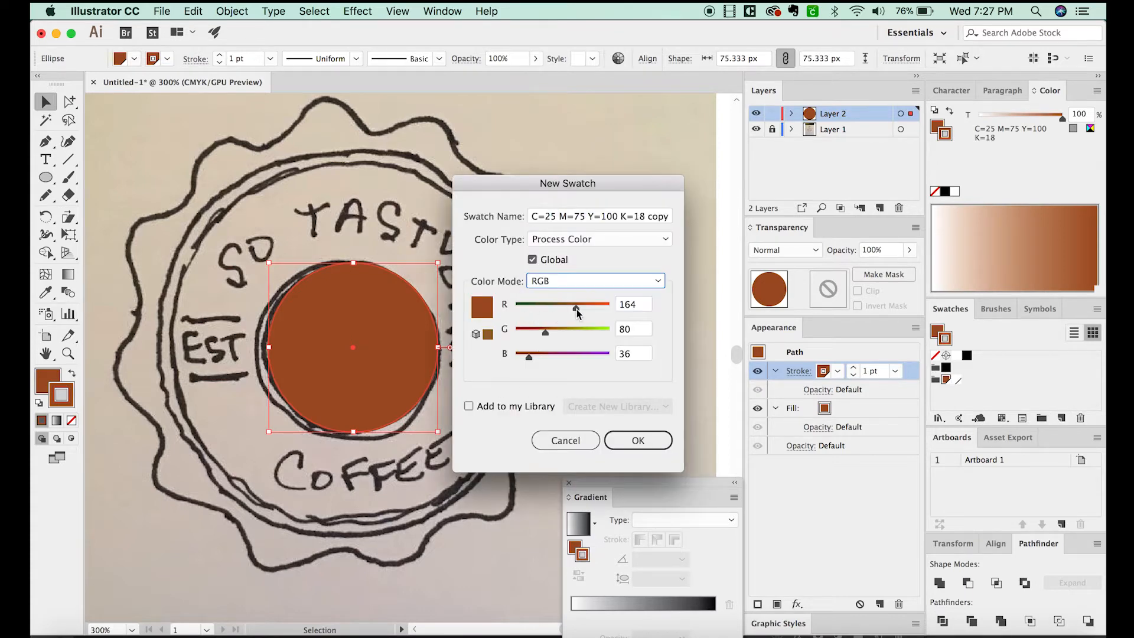
drag(577, 303, 569, 304)
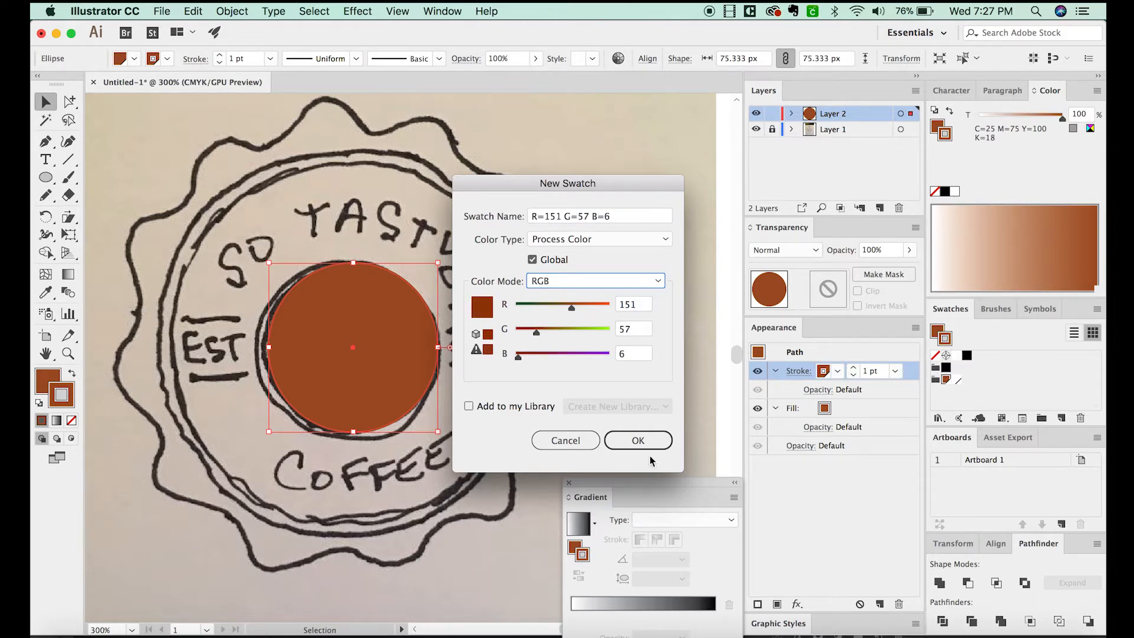
click(637, 439)
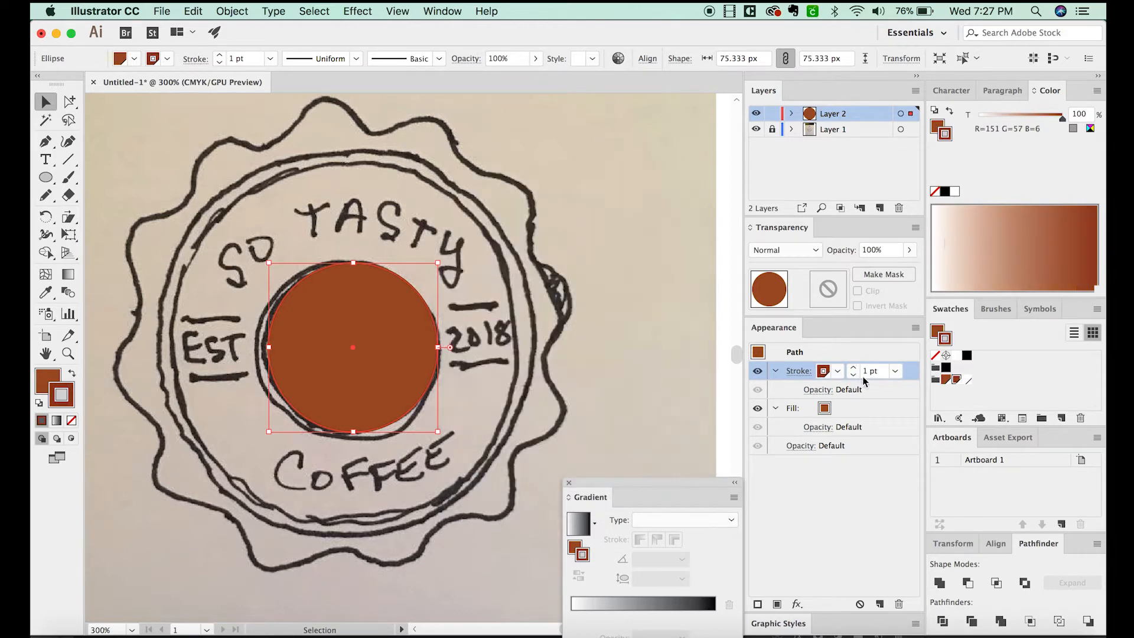
click(853, 366)
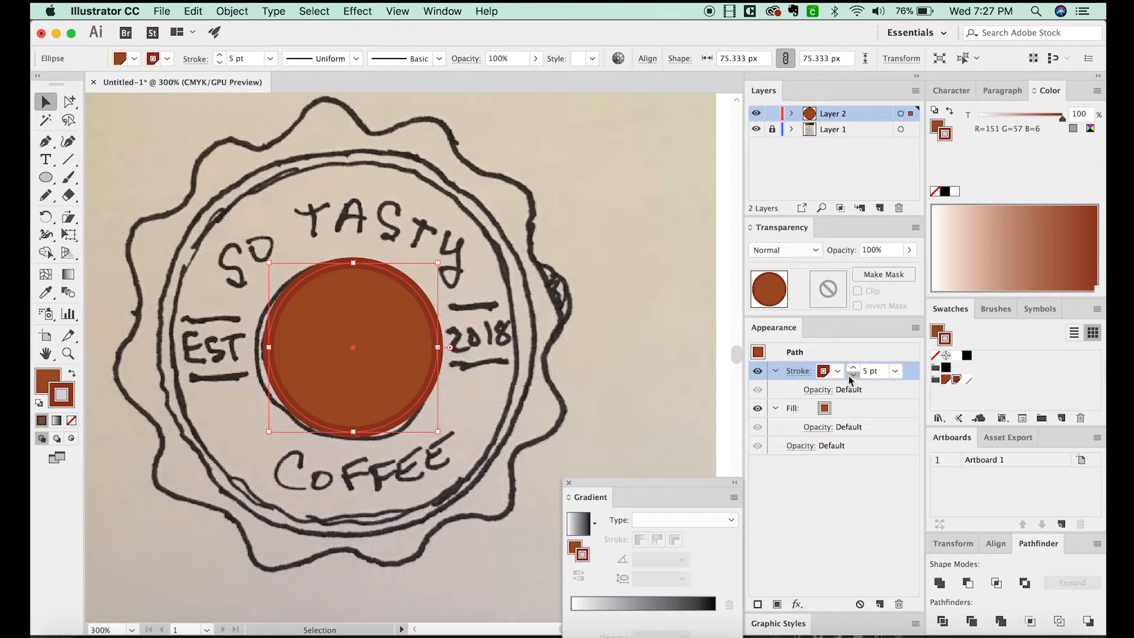
Add an extra 75 pt dark brown stroke to the circle in the Appearance panel.
click(853, 375)
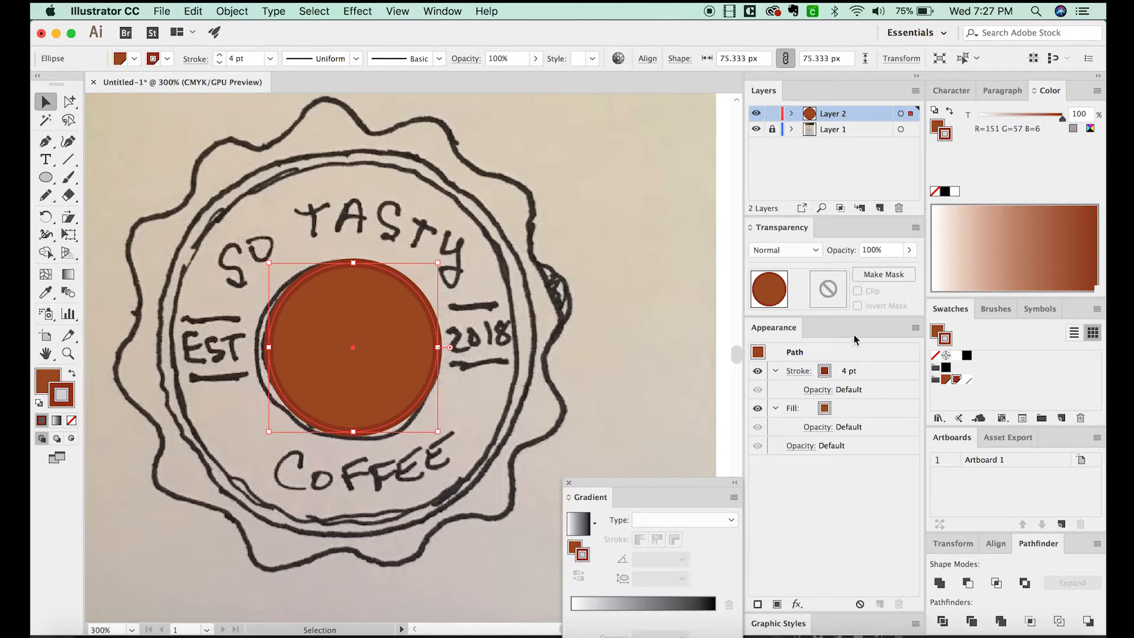
click(798, 370)
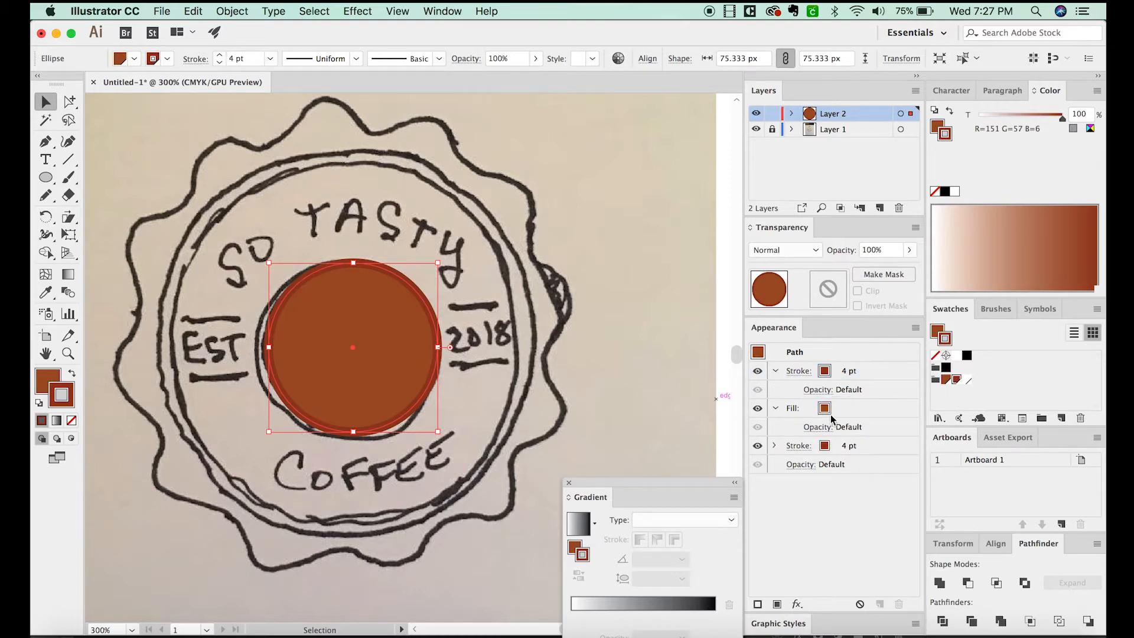
click(799, 445)
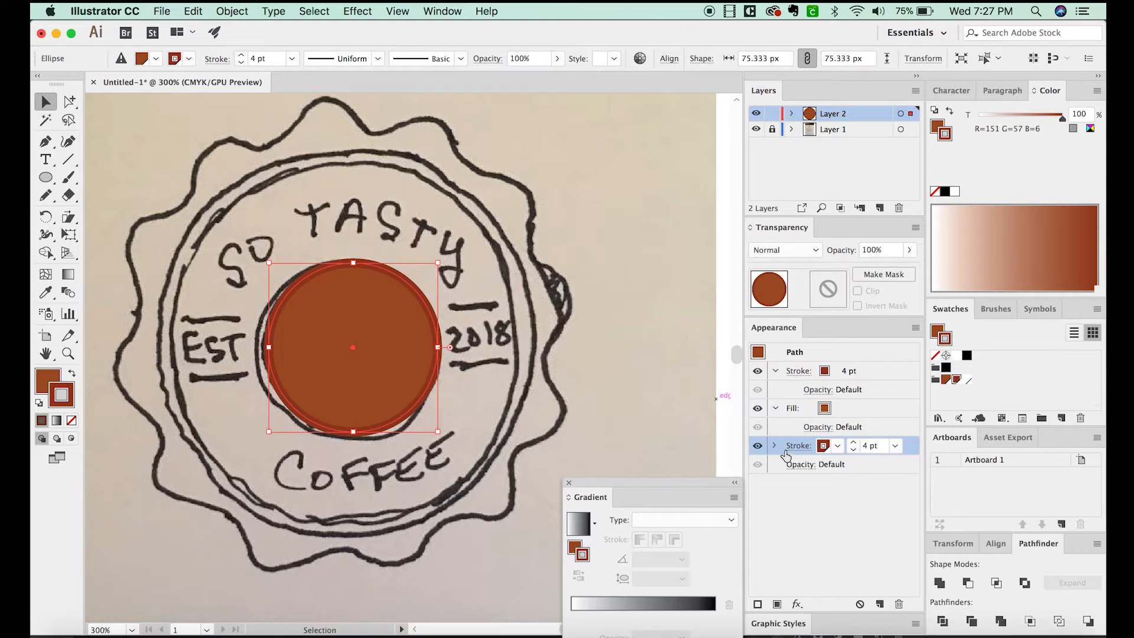
mouse_move(947, 386)
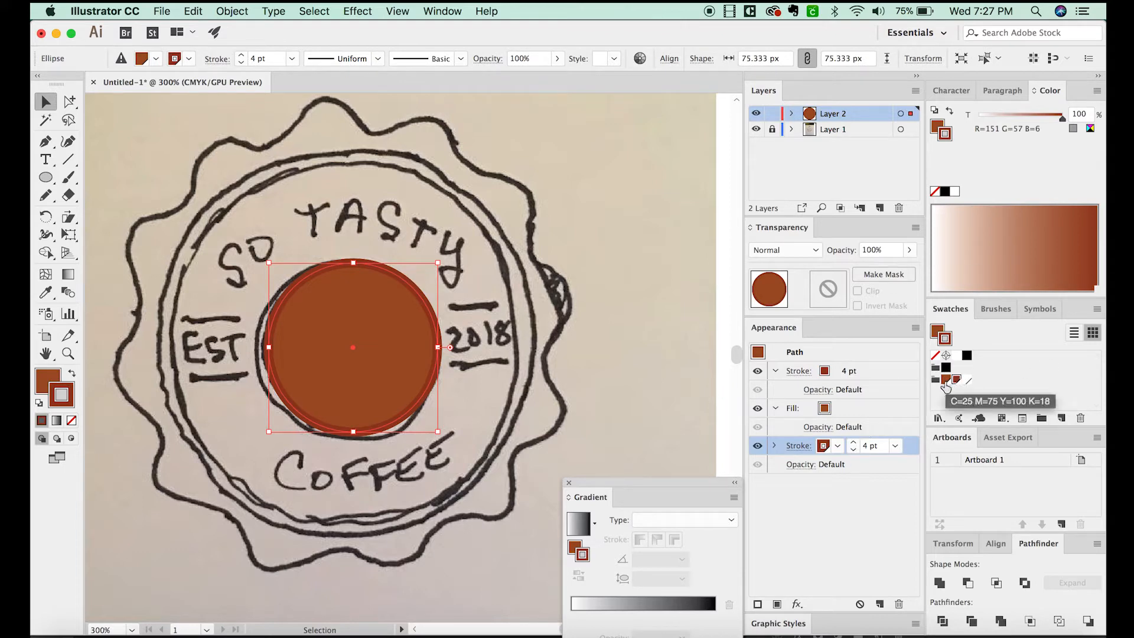
click(853, 441)
text(8)
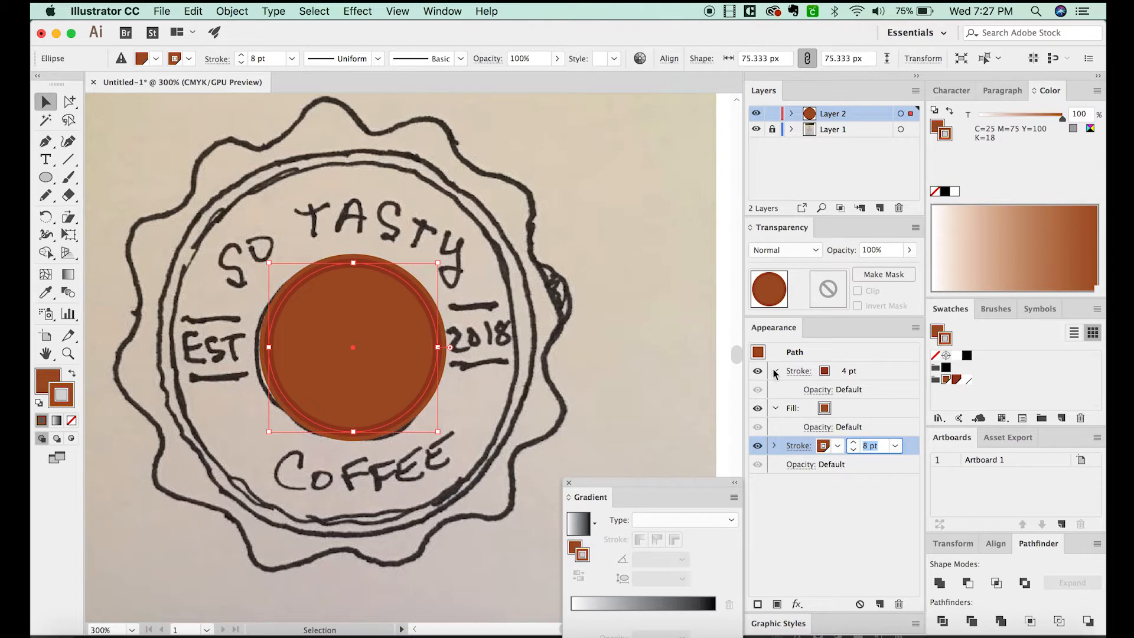
text(75)
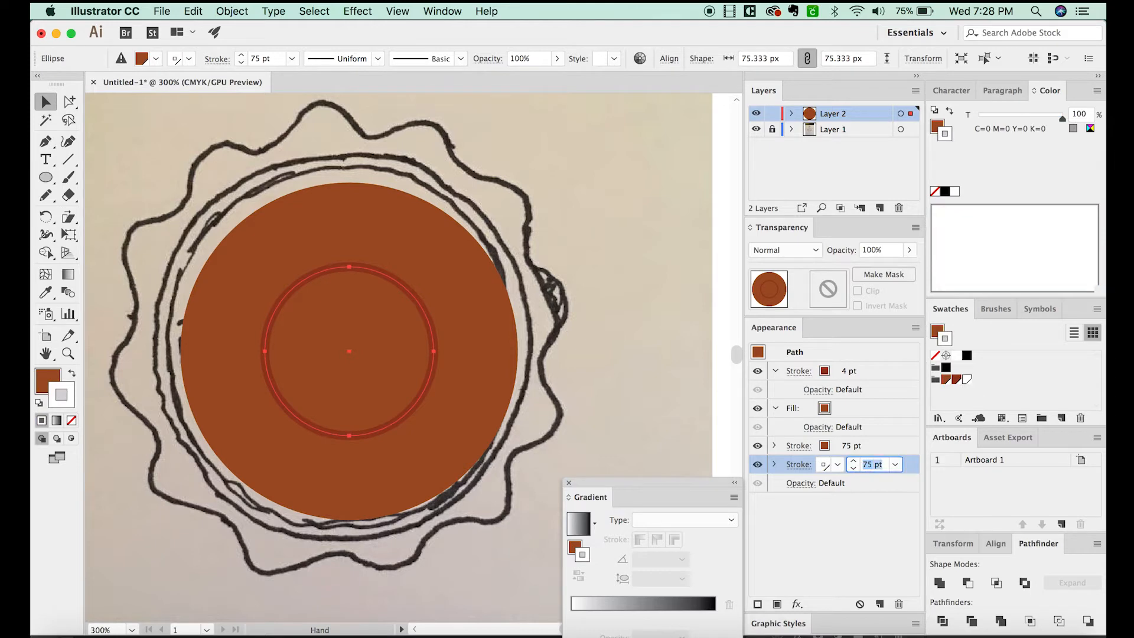
Add an 82 pt white stroke and a 100 pt brown stroke, forming a white ring.
click(349, 351)
text(7)
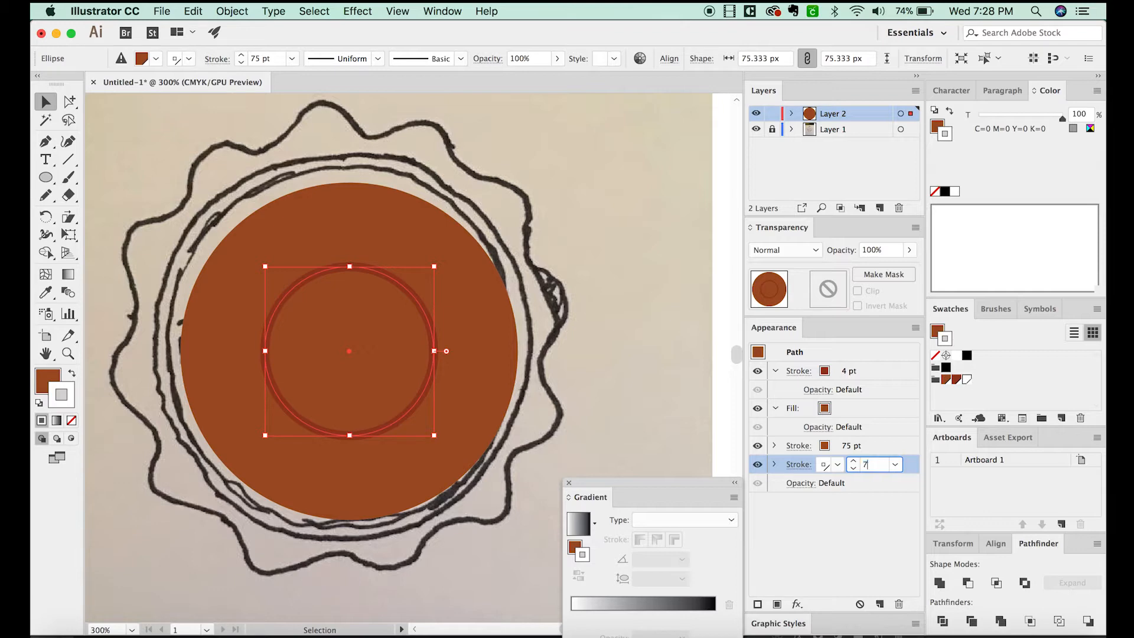
text(9 pt)
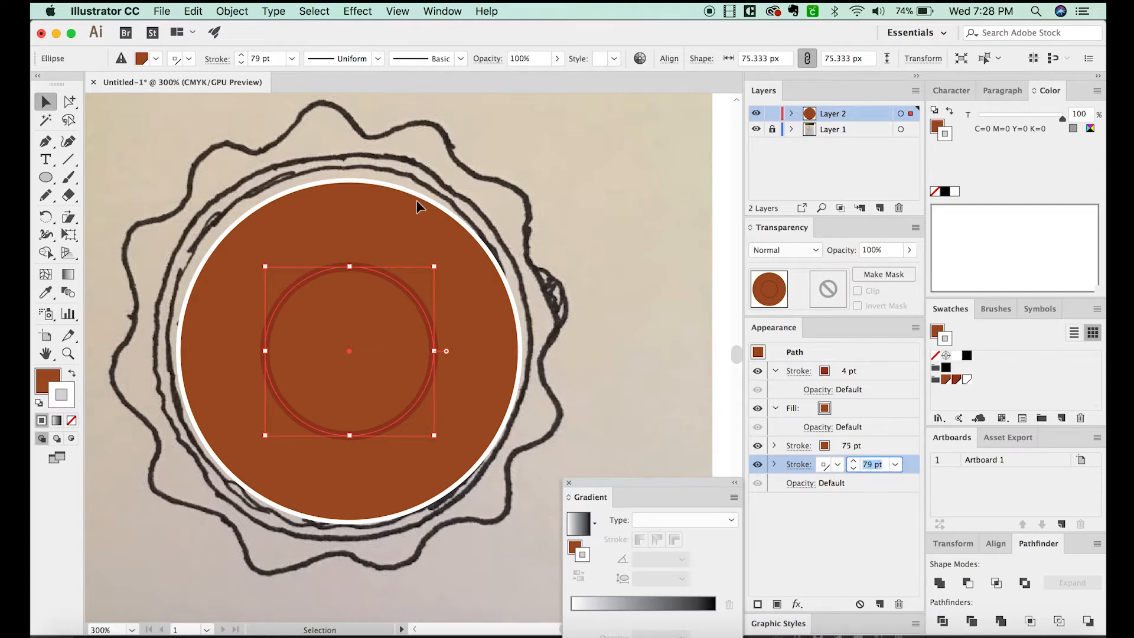
mouse_move(430, 207)
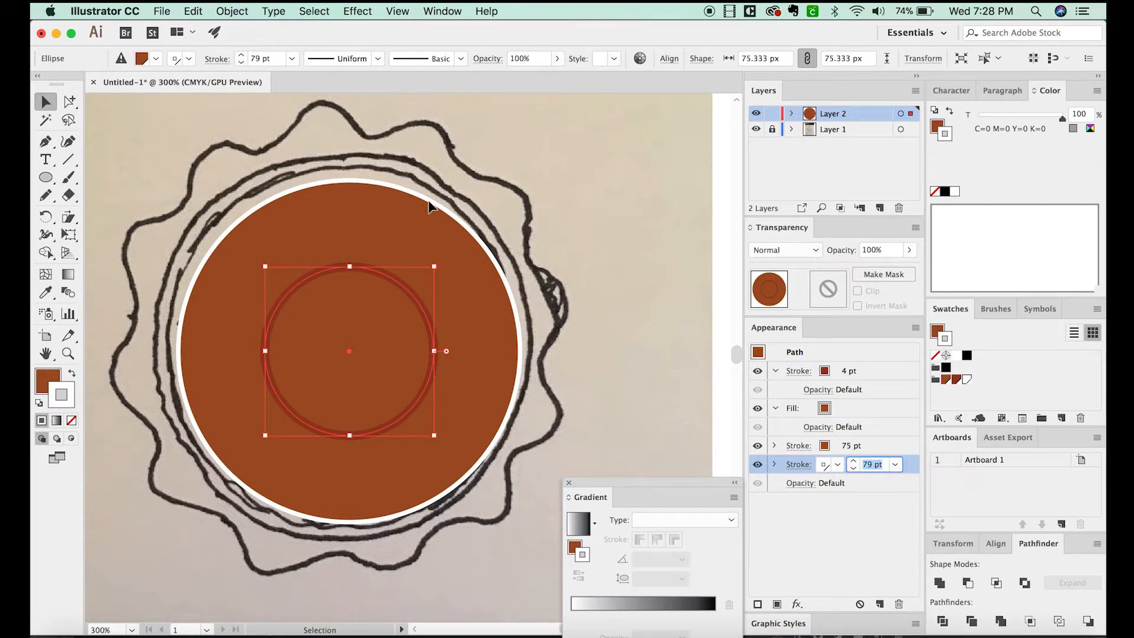
mouse_move(431, 191)
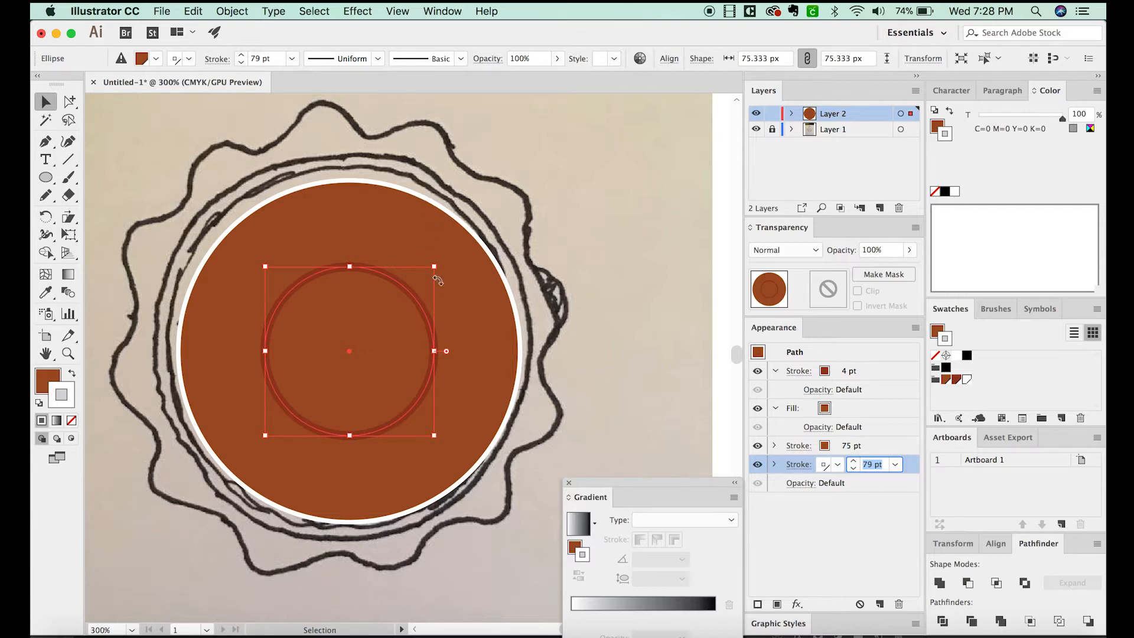
click(852, 461)
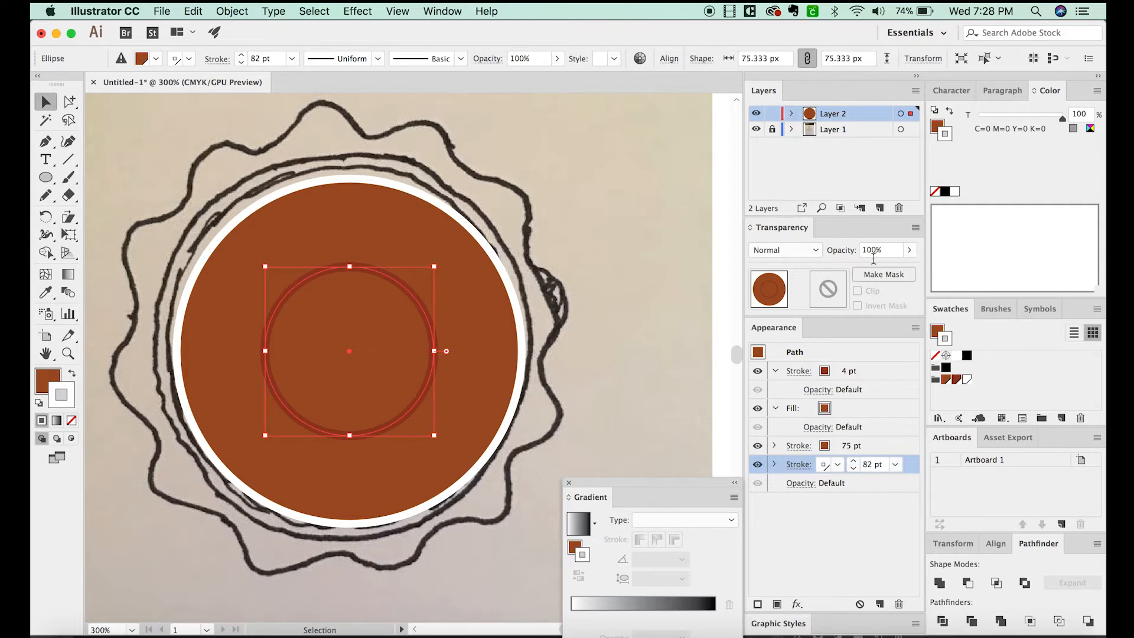
click(831, 445)
text(8)
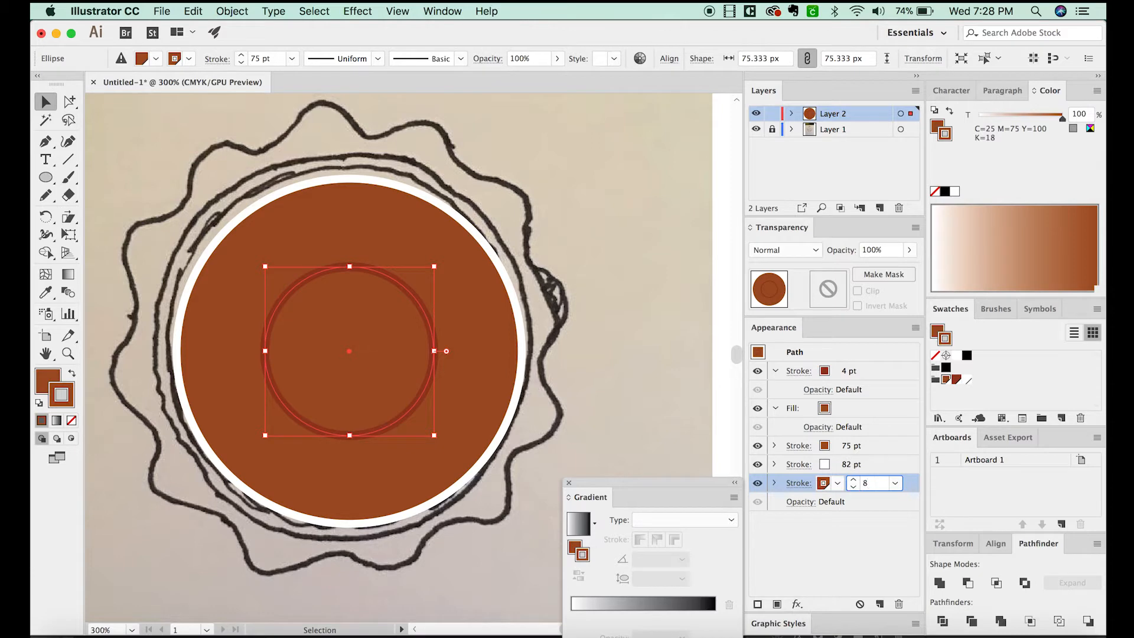
text(100 pt)
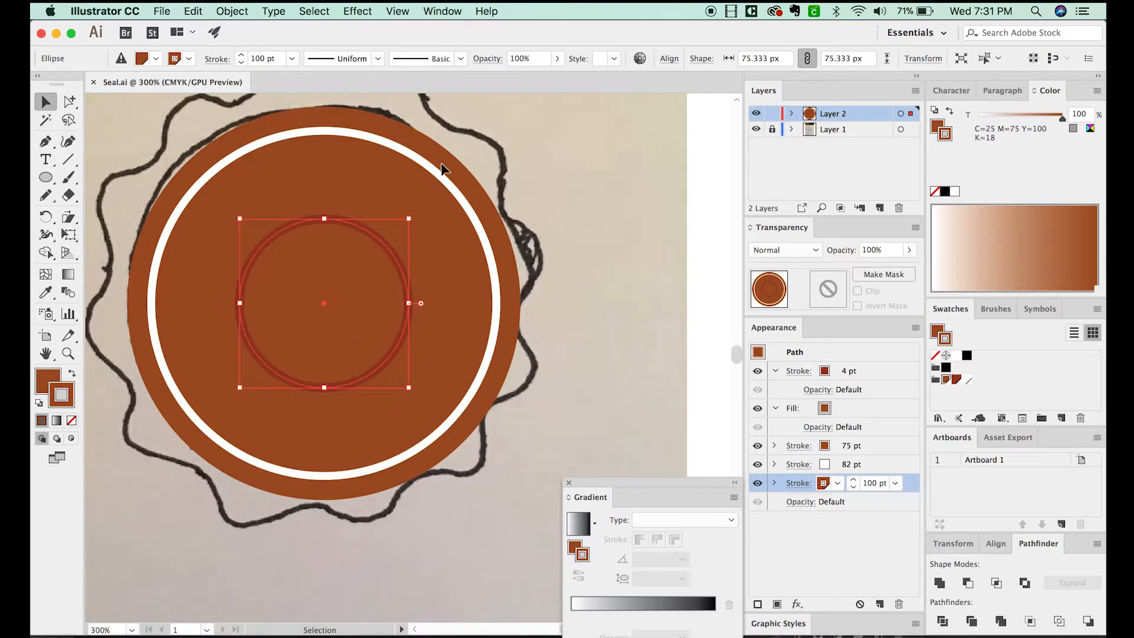
mouse_move(412, 373)
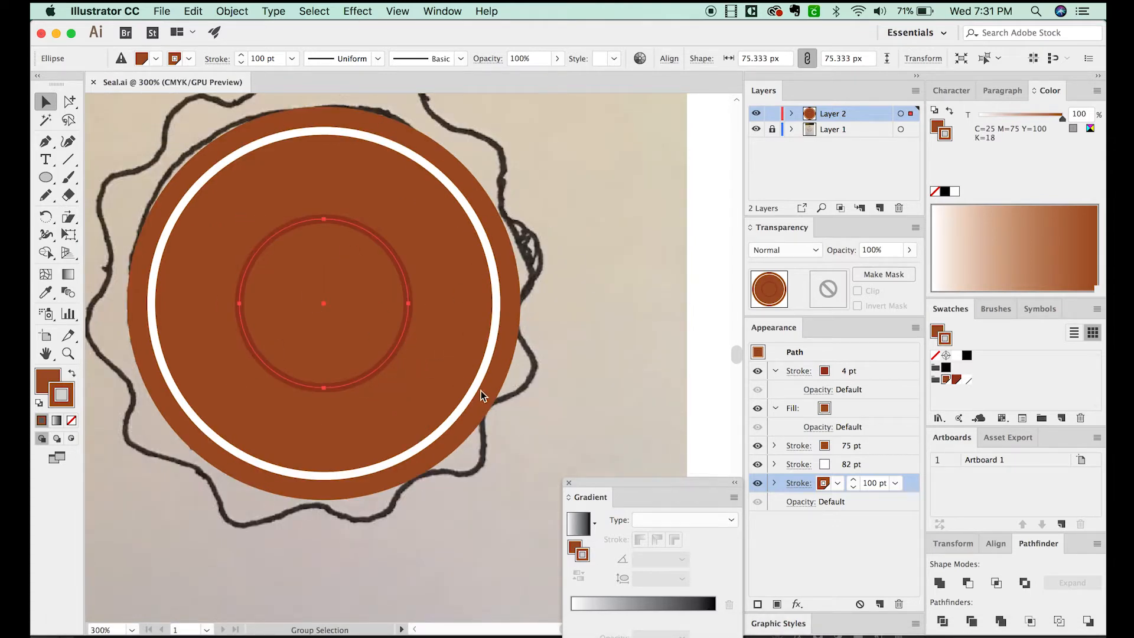
Expand the circle's stacked strokes into separate filled shapes and ungroup them.
click(323, 303)
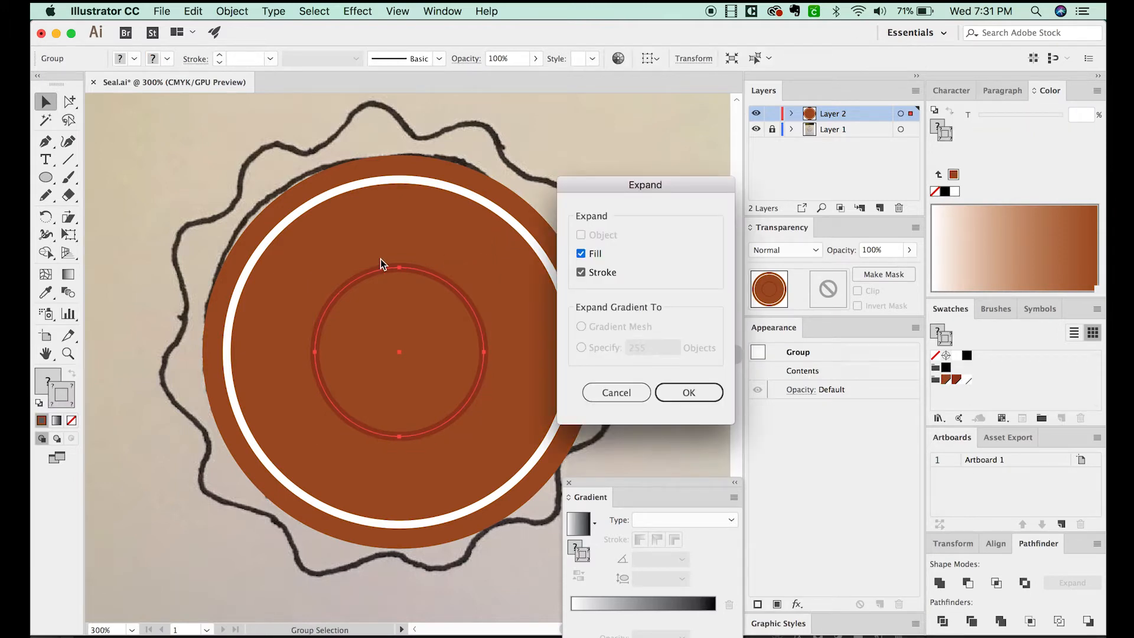
click(687, 392)
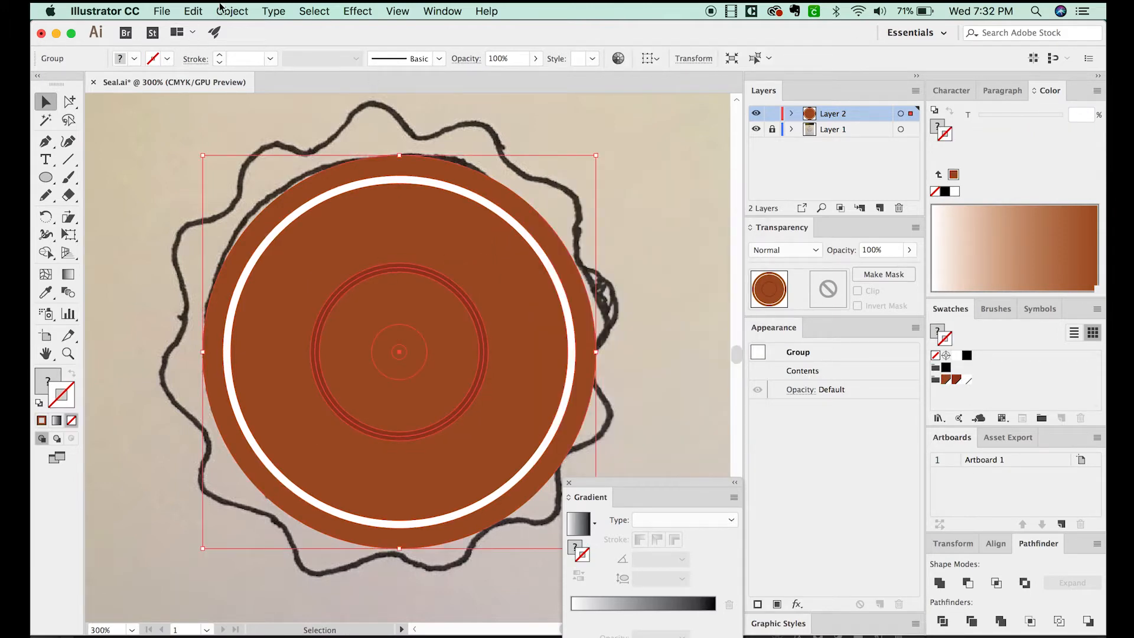
click(232, 10)
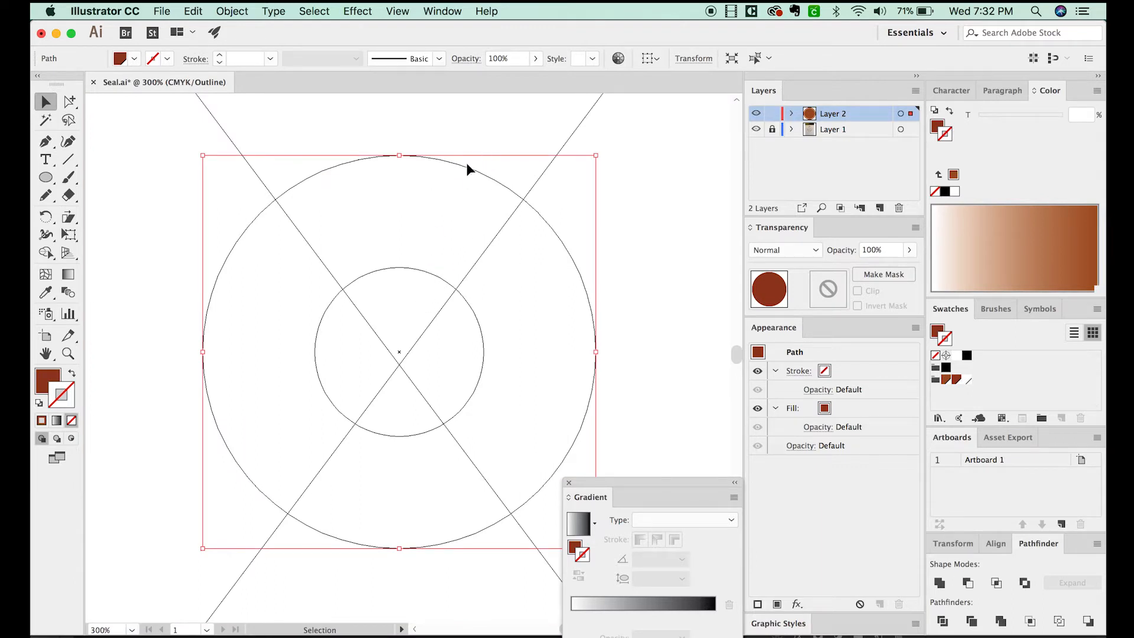
mouse_move(451, 166)
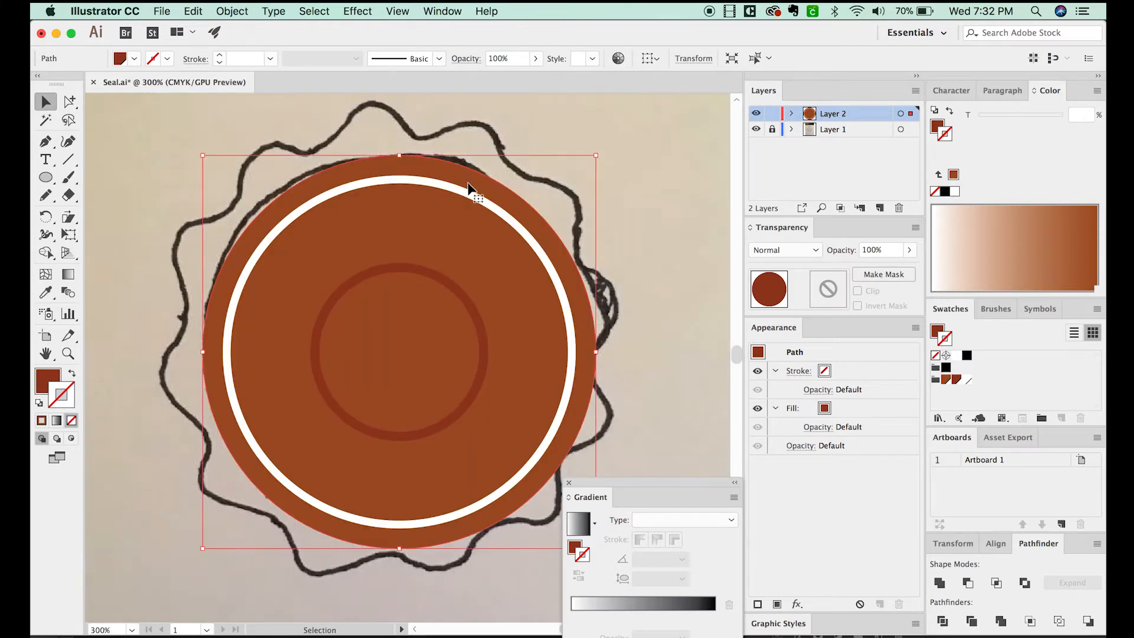
mouse_move(426, 159)
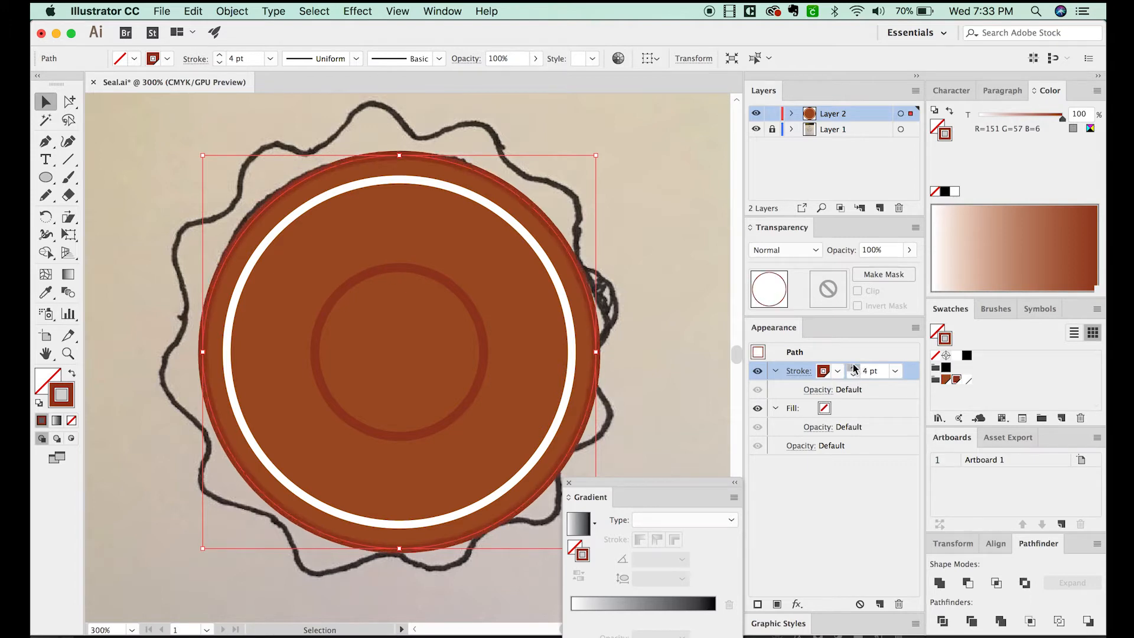
Give the outer circle a brown outline and apply a Zig Zag effect to it.
click(357, 11)
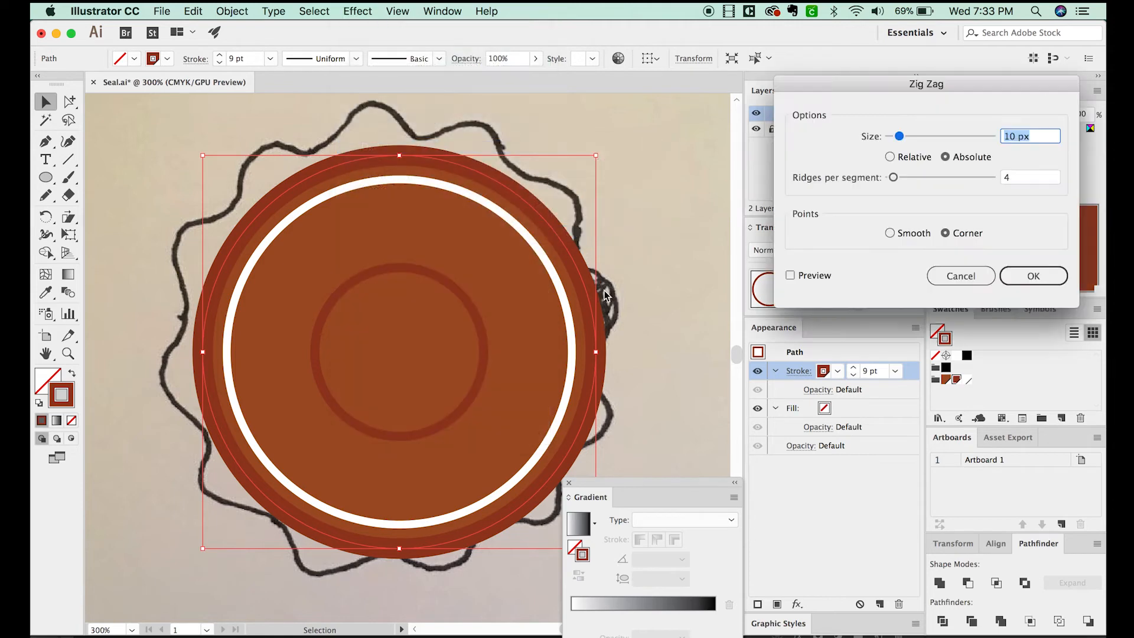
click(789, 276)
text(5)
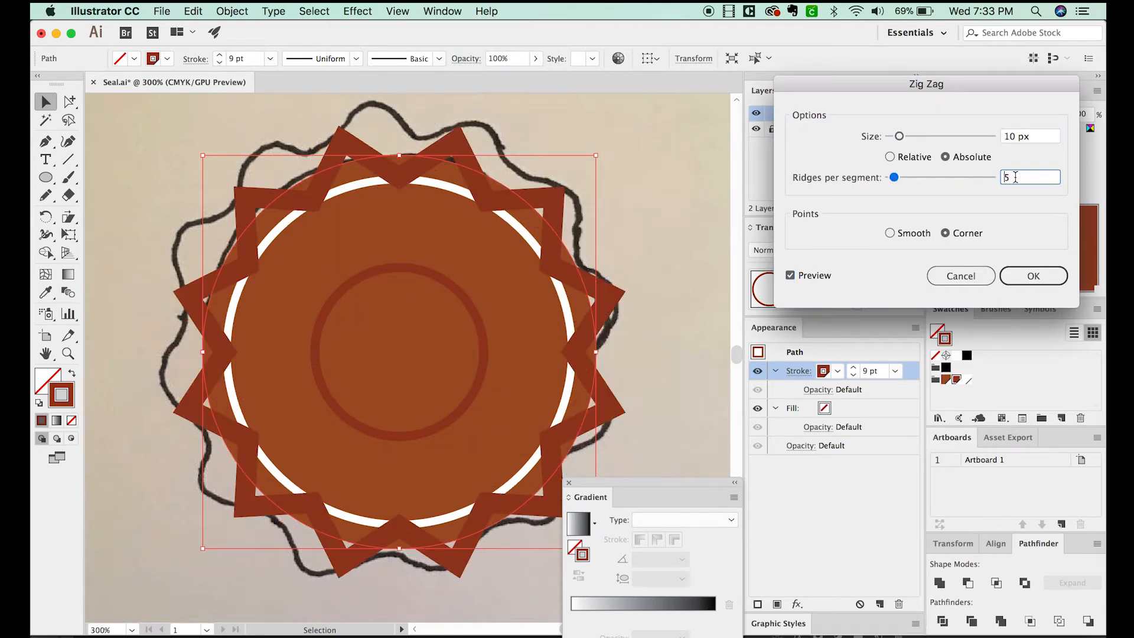
click(1033, 276)
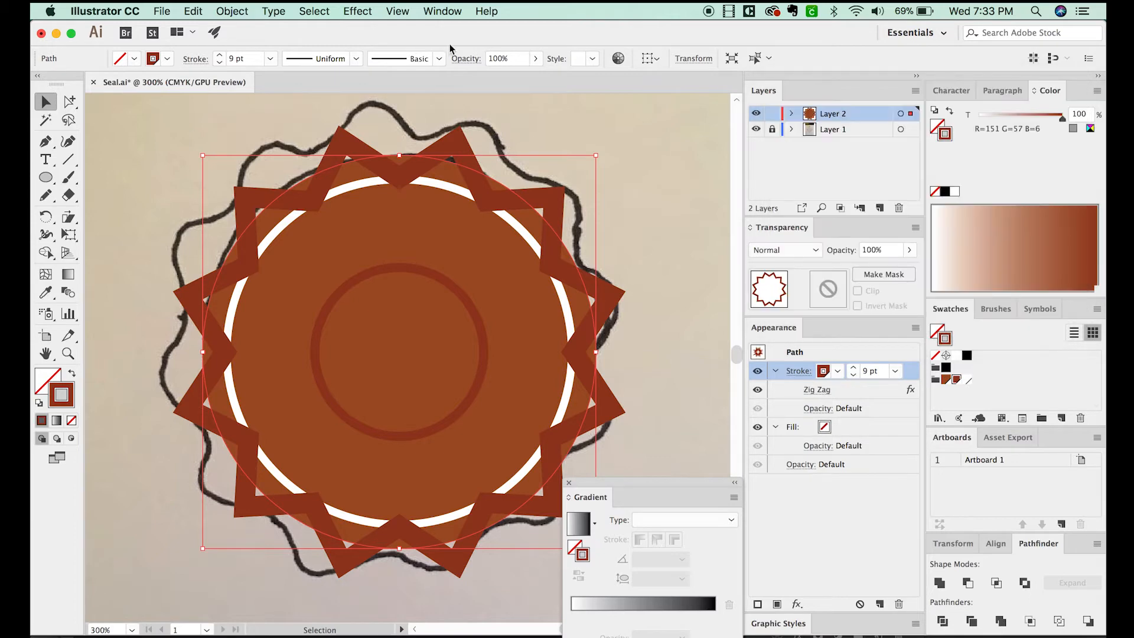
mouse_move(450, 163)
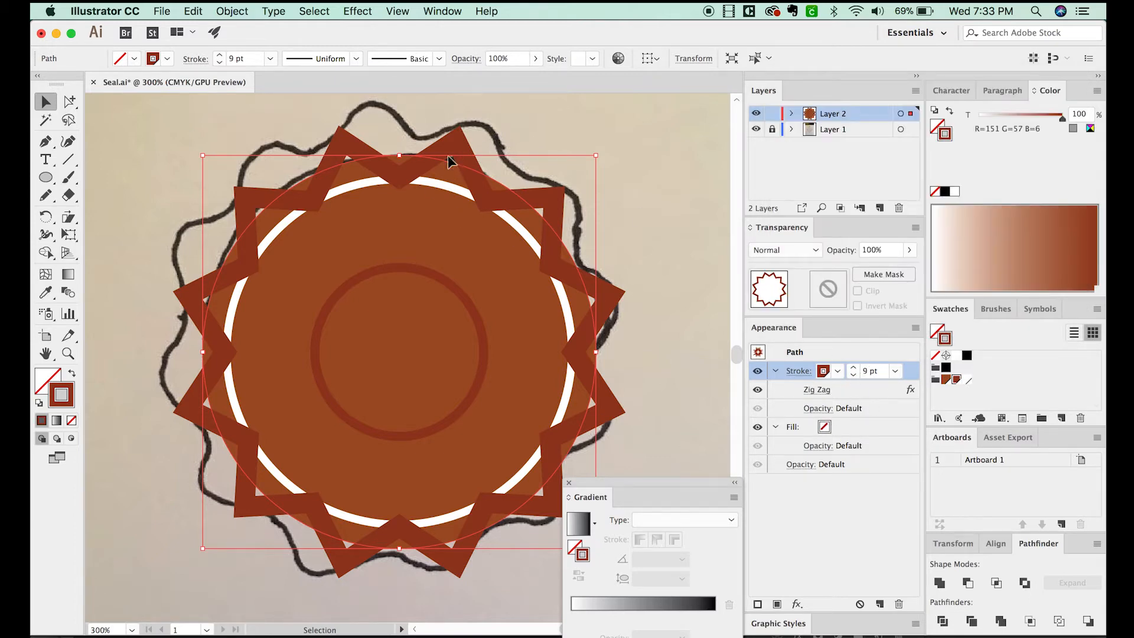
mouse_move(565, 312)
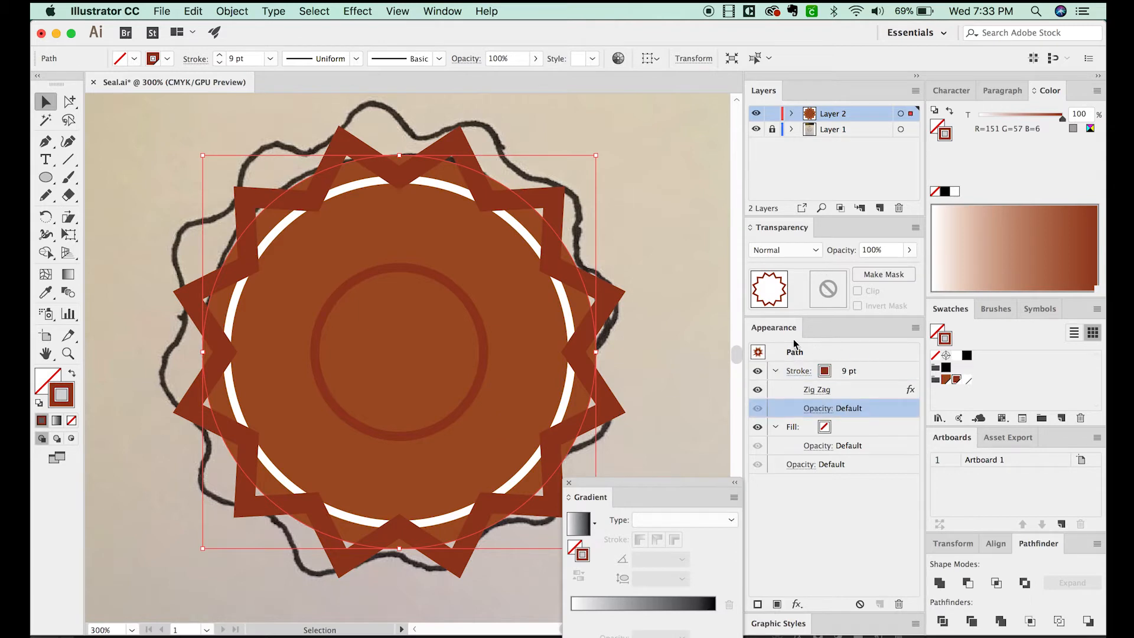
mouse_move(816, 389)
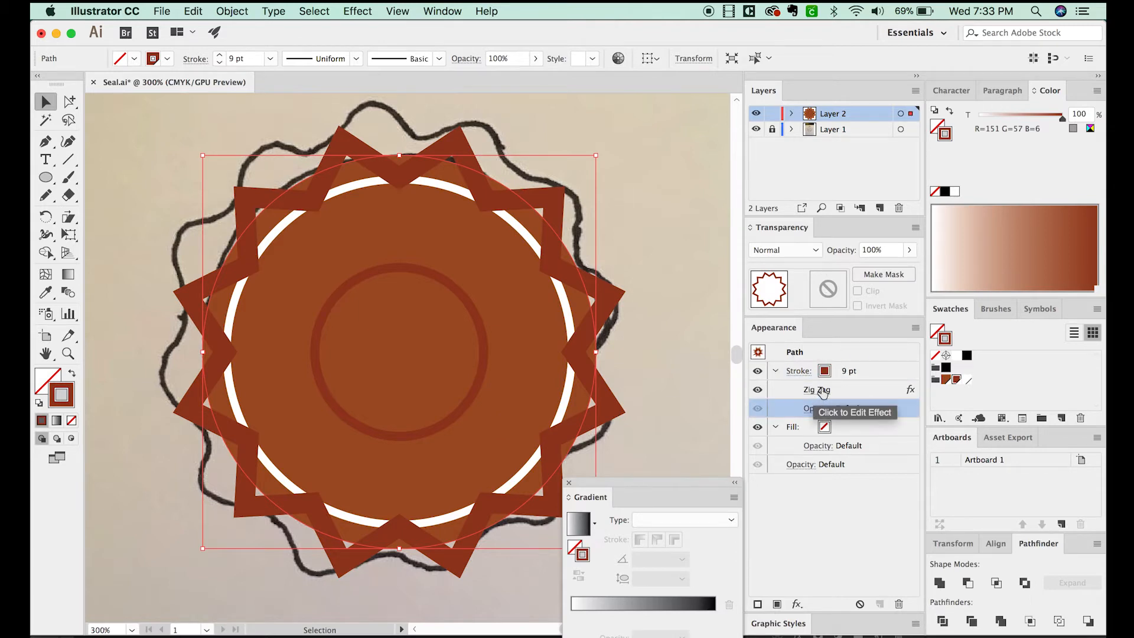
Refine the Zig Zag to 5 px smooth ridges, 6 per segment, for a scalloped edge.
click(816, 390)
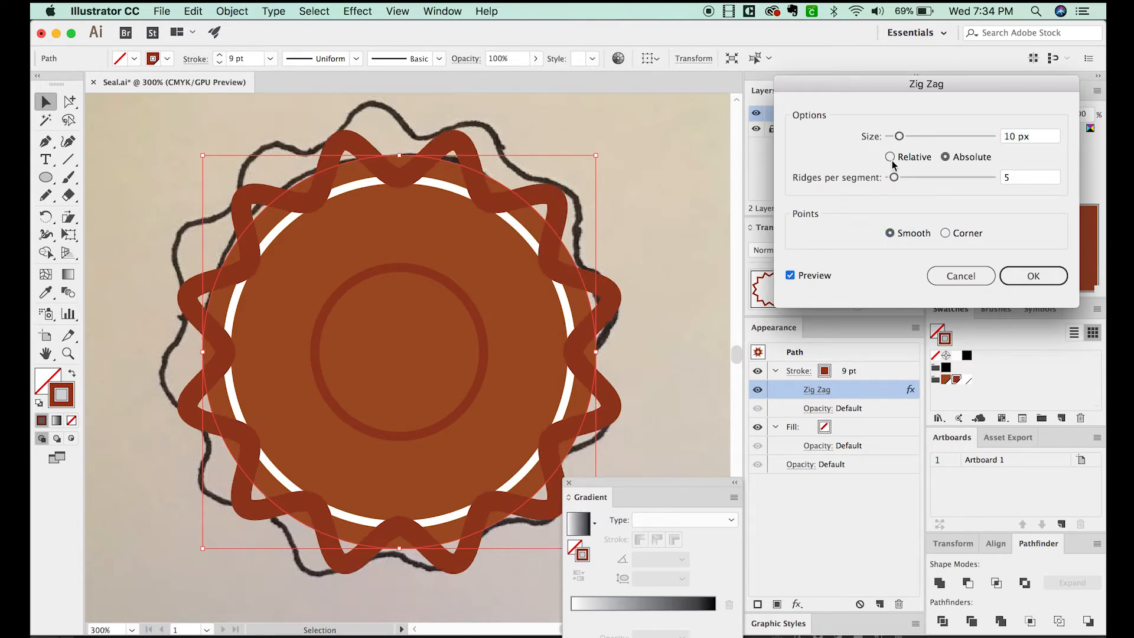
drag(899, 136, 897, 135)
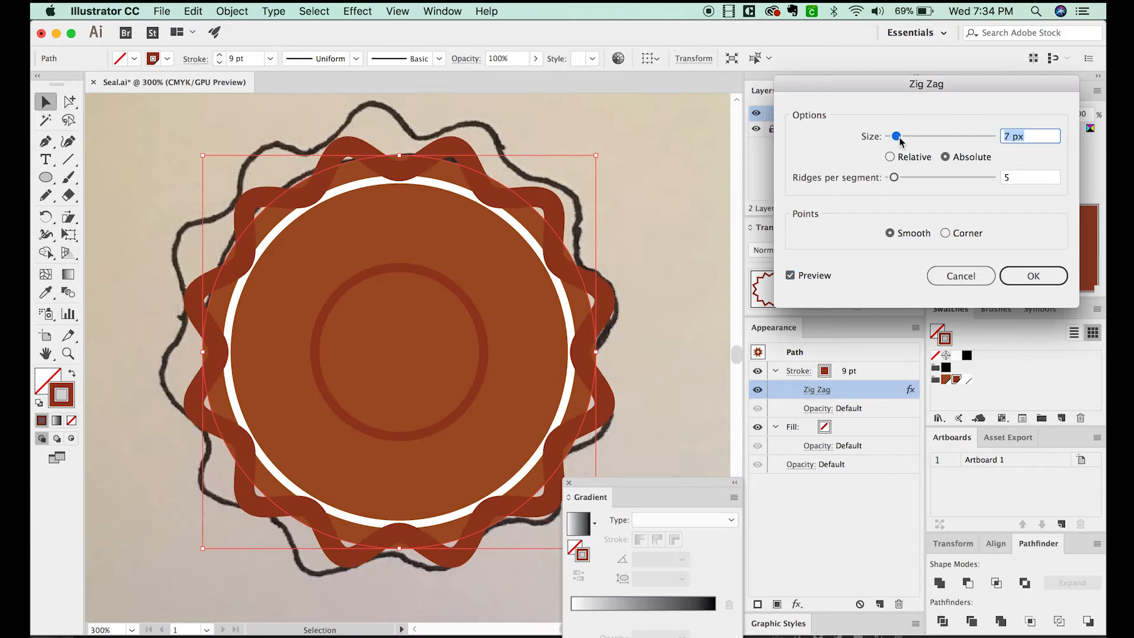
drag(899, 136, 893, 135)
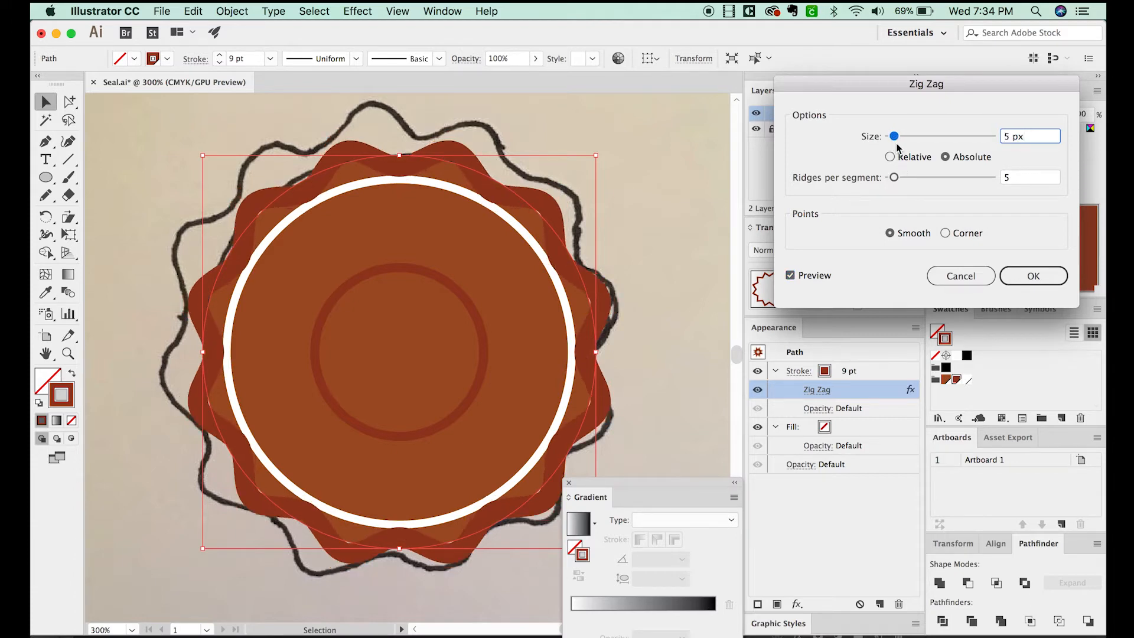
drag(894, 177, 899, 177)
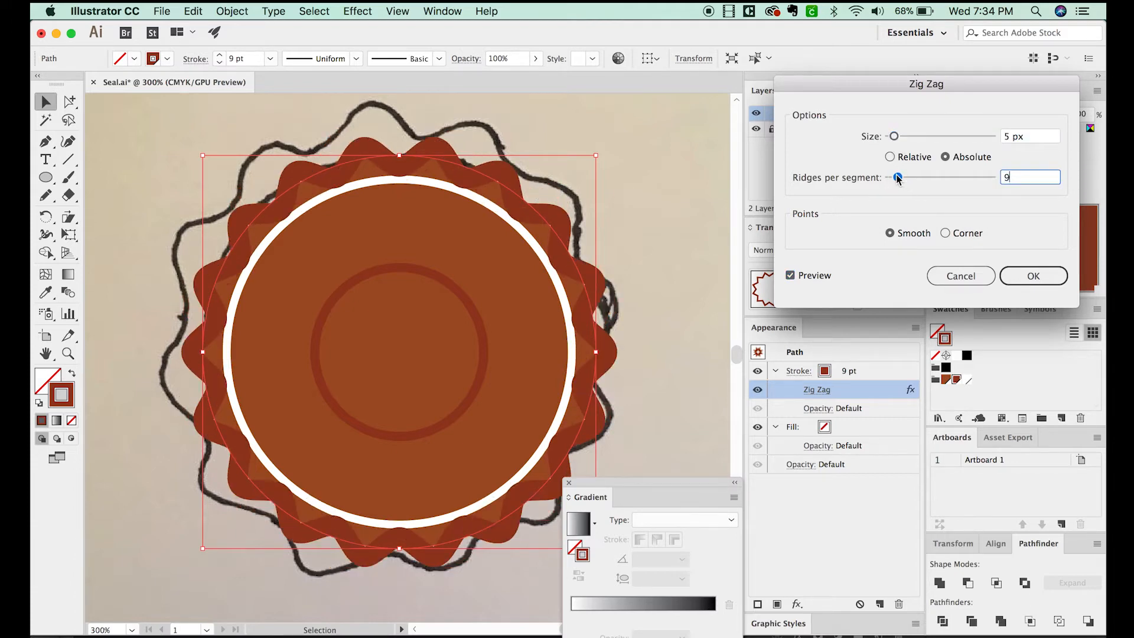
drag(898, 177, 896, 178)
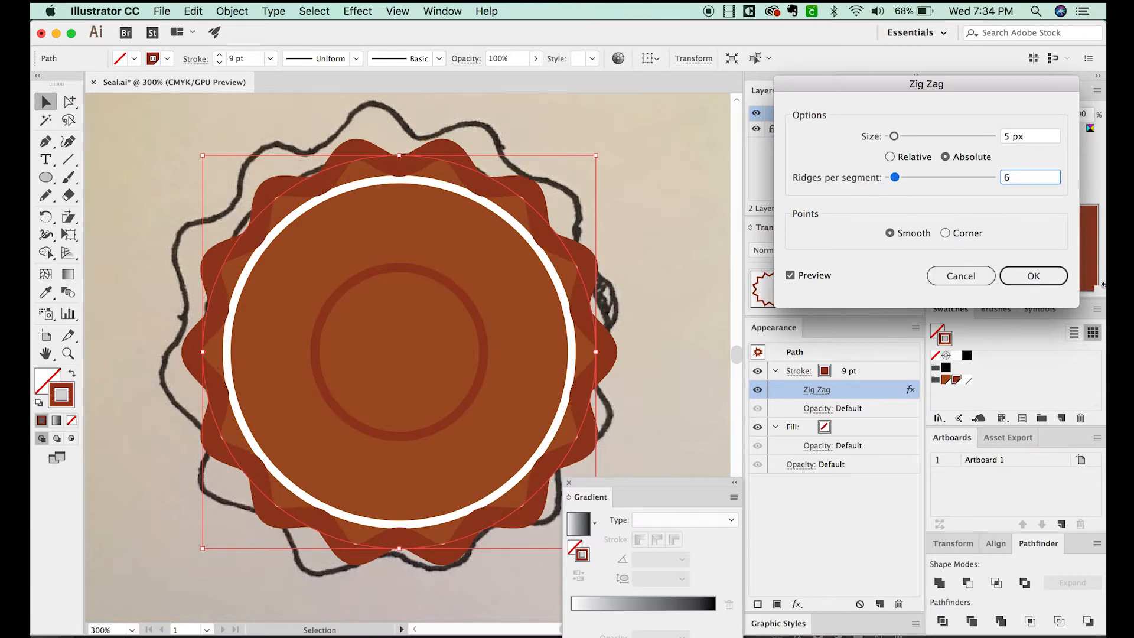
click(1032, 276)
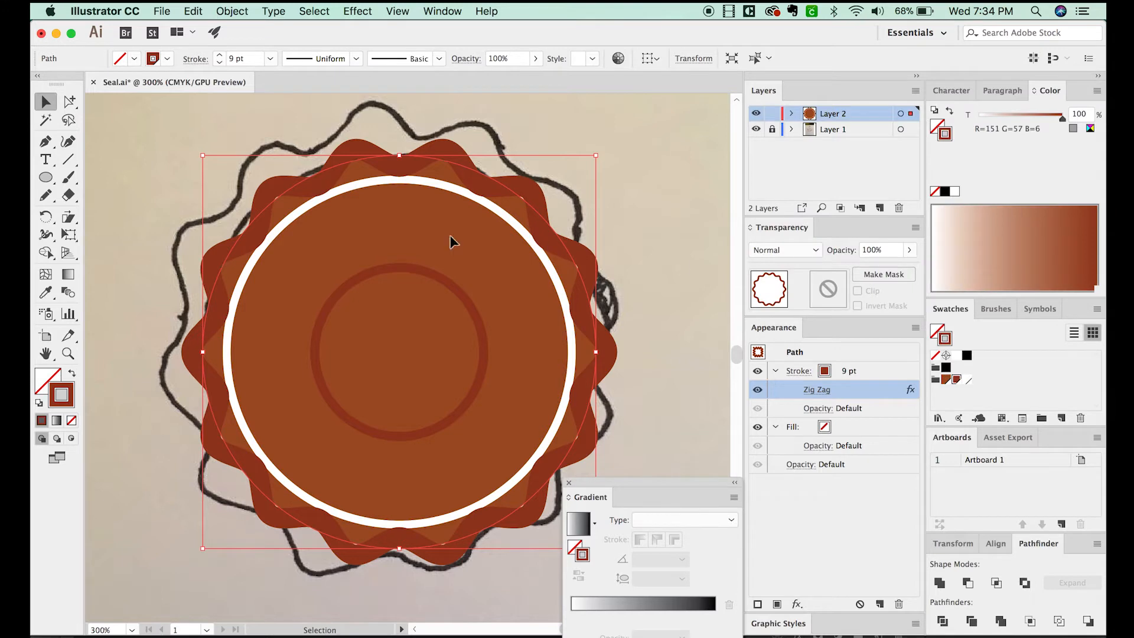
mouse_move(428, 219)
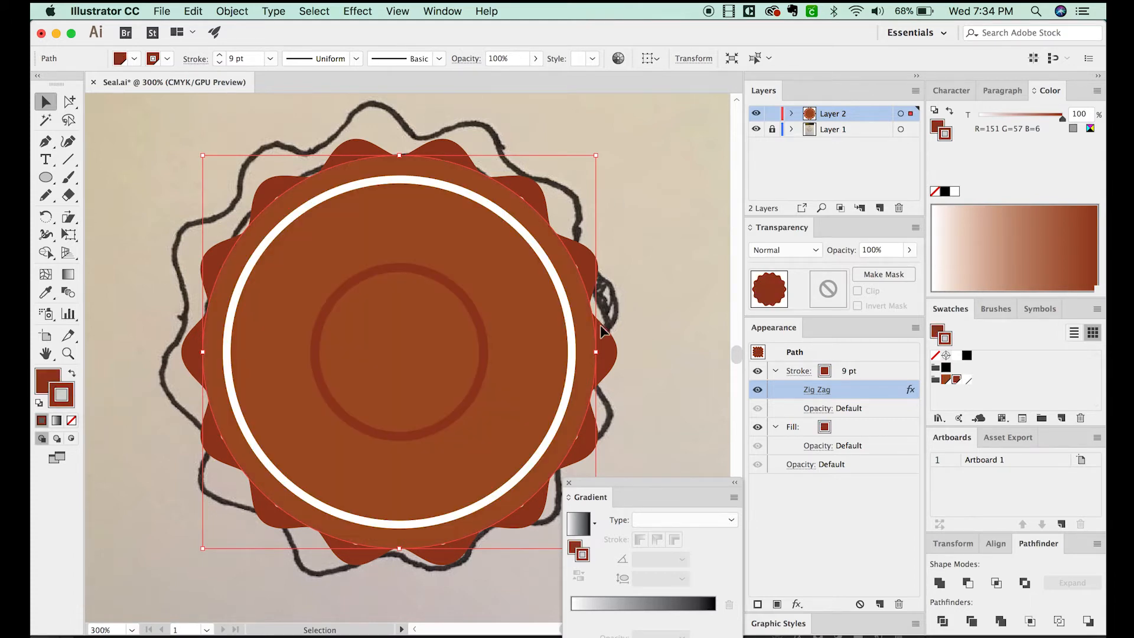
mouse_move(619, 186)
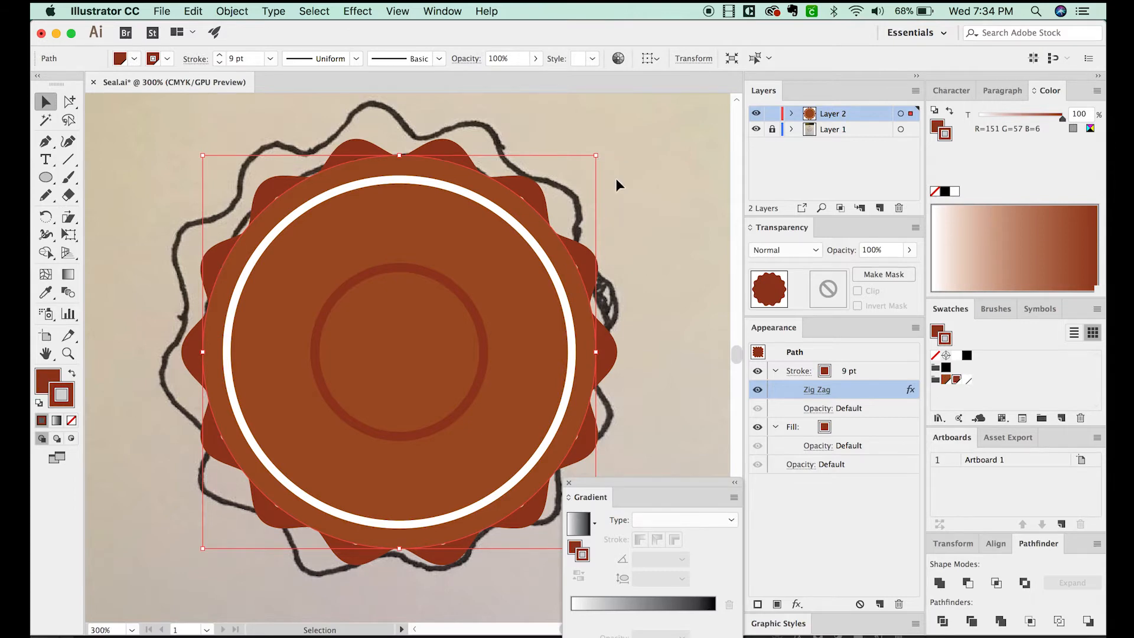
Zoom on the scalloped edge and thicken its zig-zag stroke to 10 pt.
drag(596, 155, 608, 148)
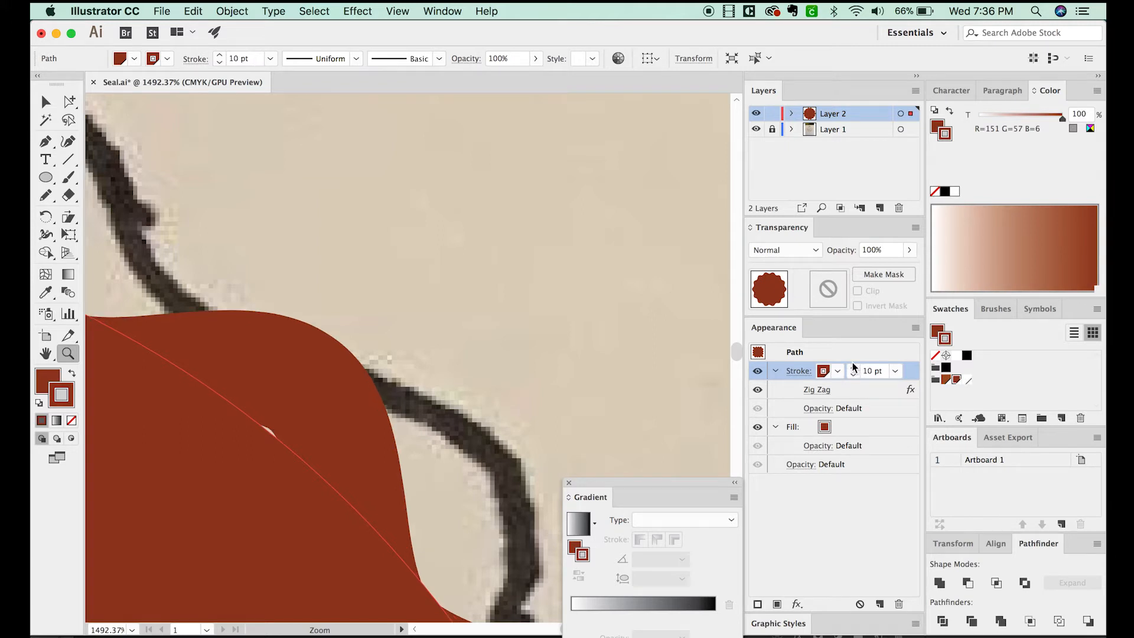
click(851, 367)
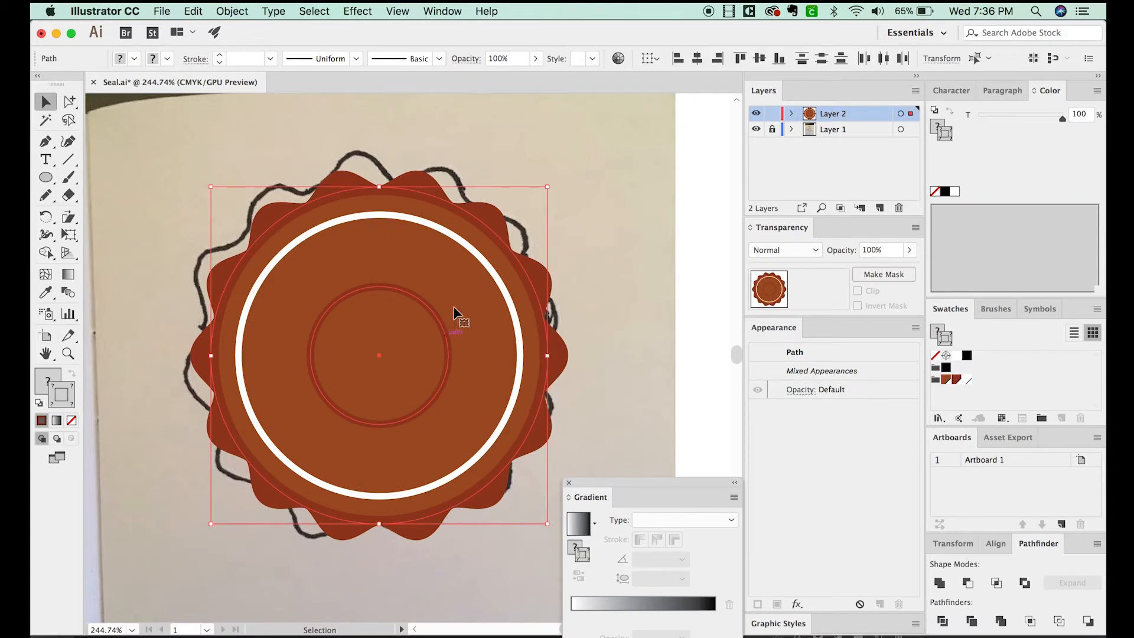
mouse_move(326, 186)
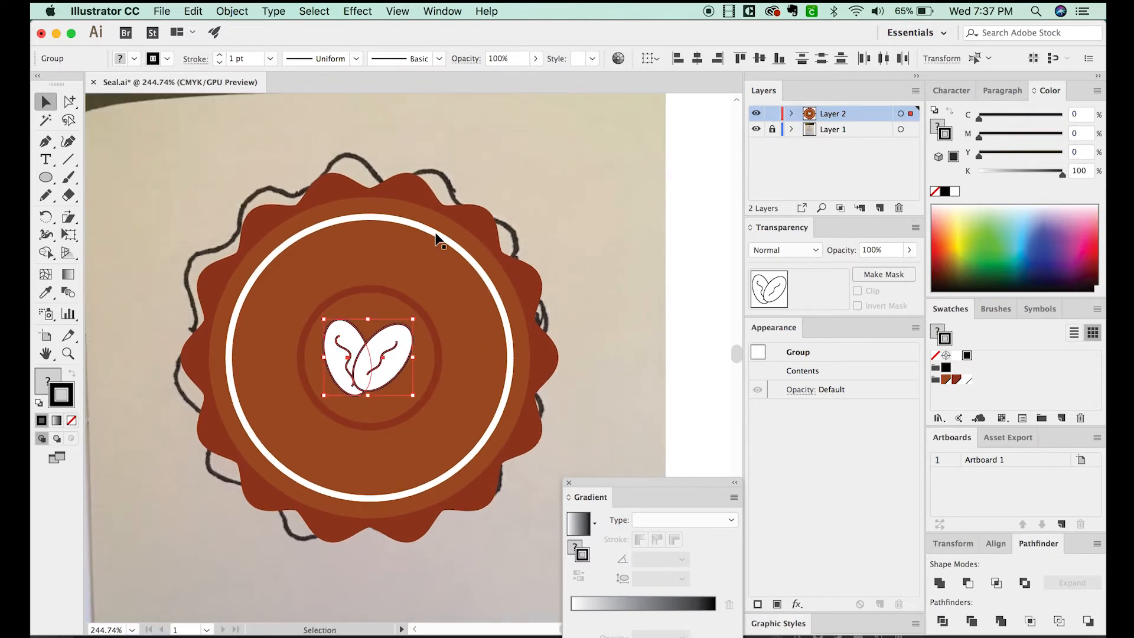
mouse_move(451, 244)
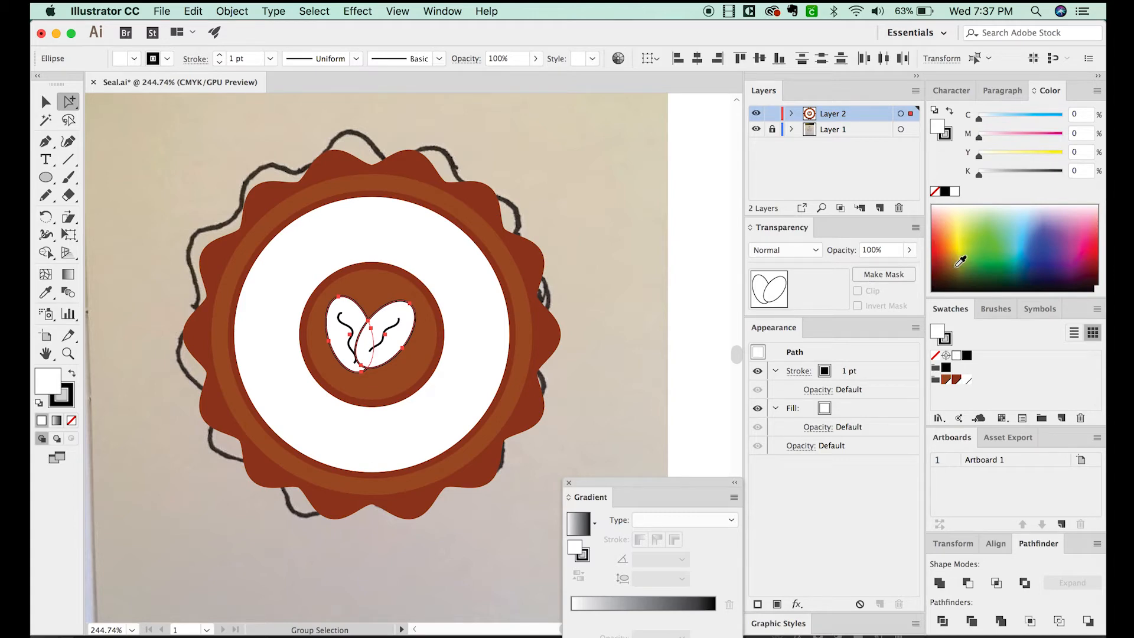
Fill the centered coffee beans with the brown swatch.
click(962, 246)
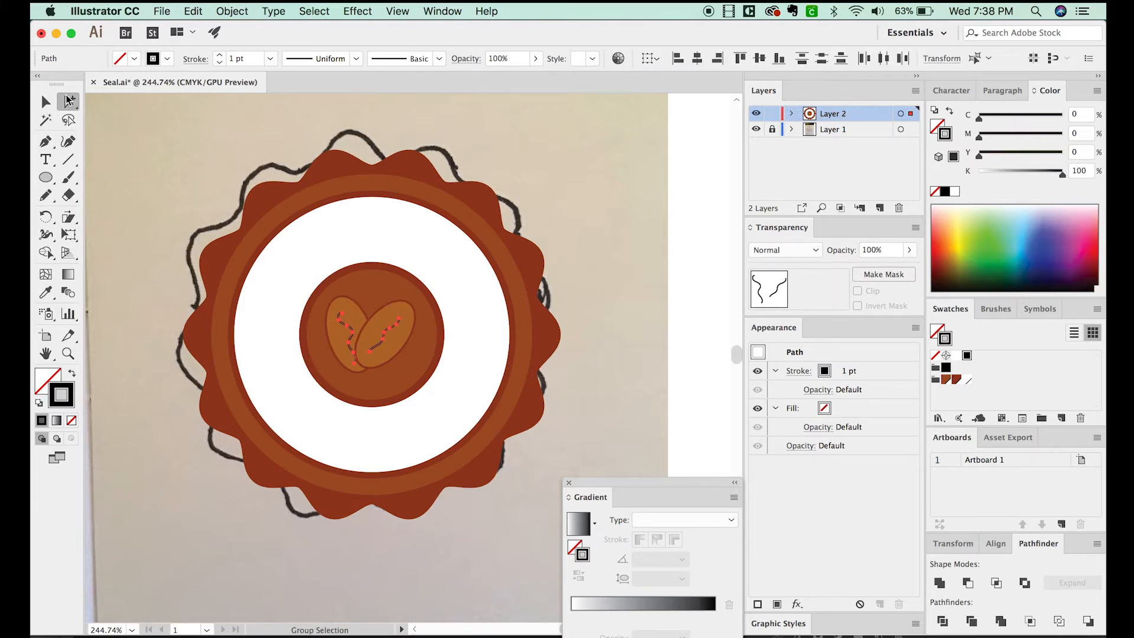
click(68, 100)
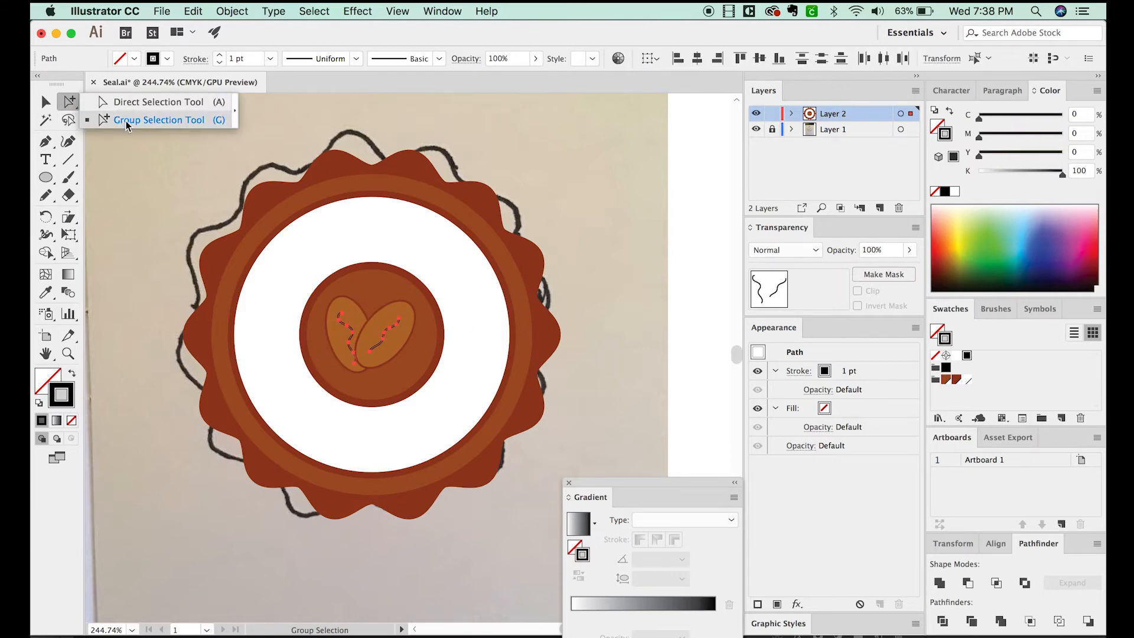
click(192, 11)
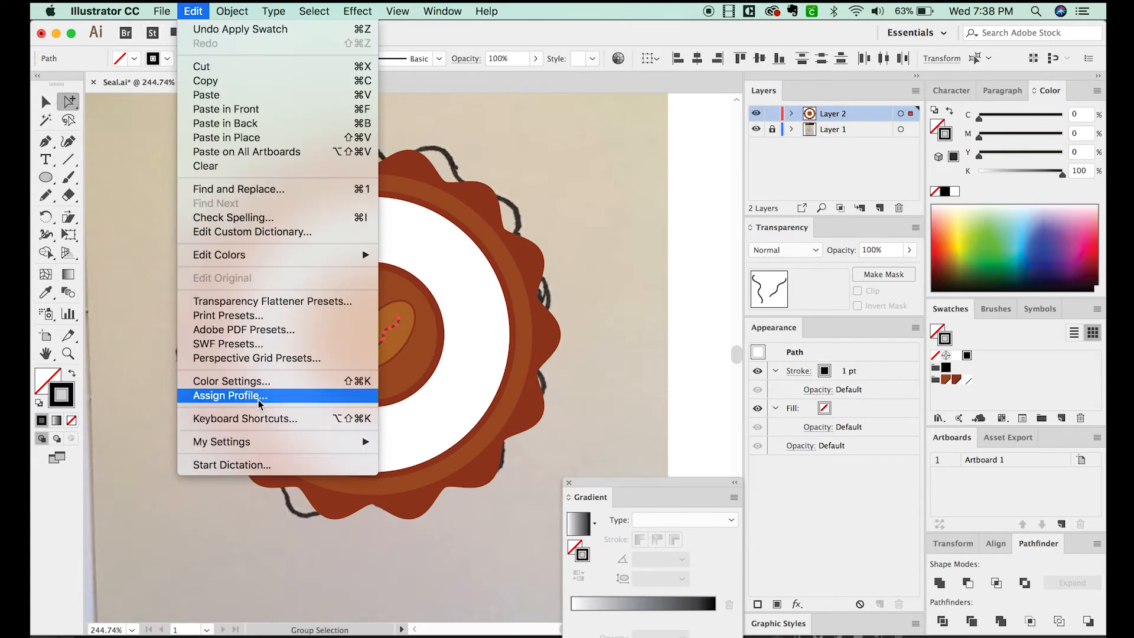
click(244, 418)
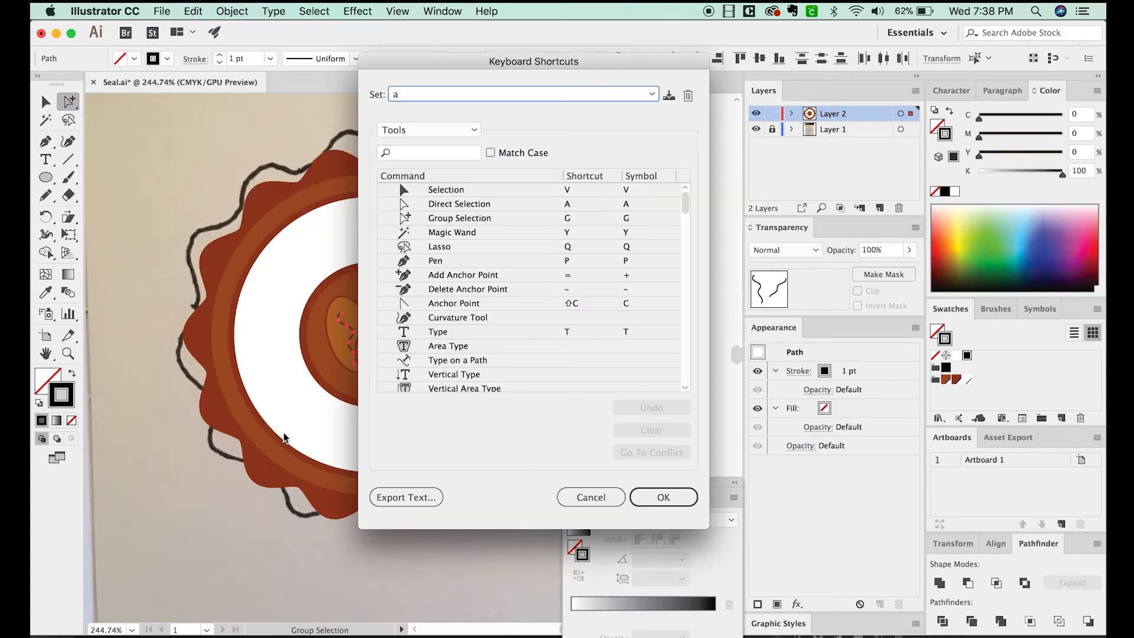
click(460, 218)
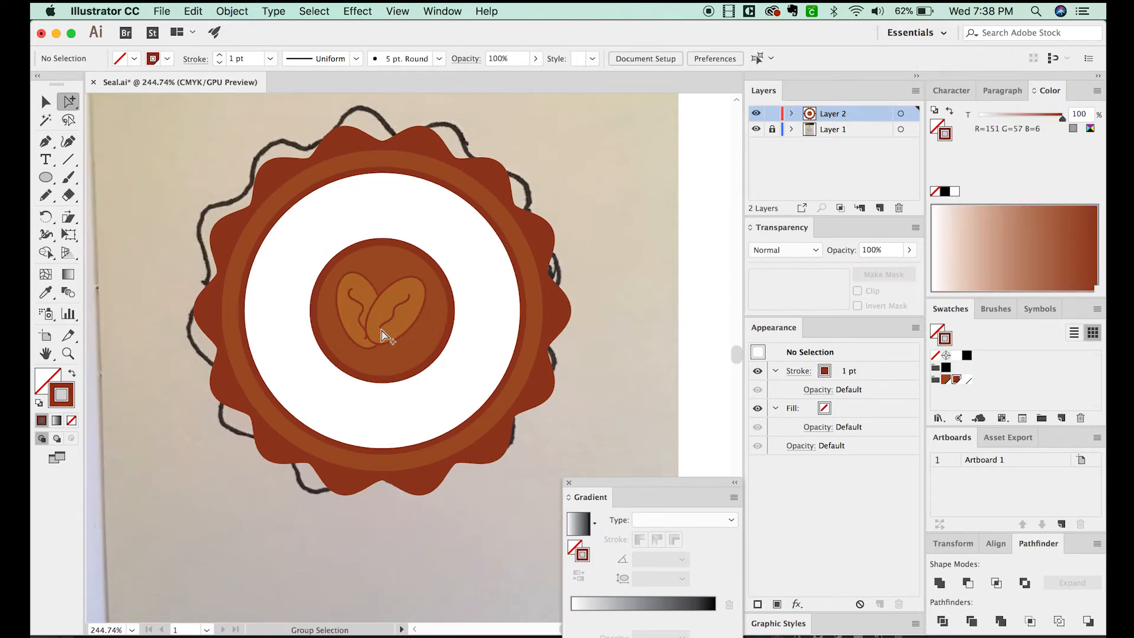
Bring up the Stroke panel for the bean group and give it a 3 pt weight with round caps.
click(383, 311)
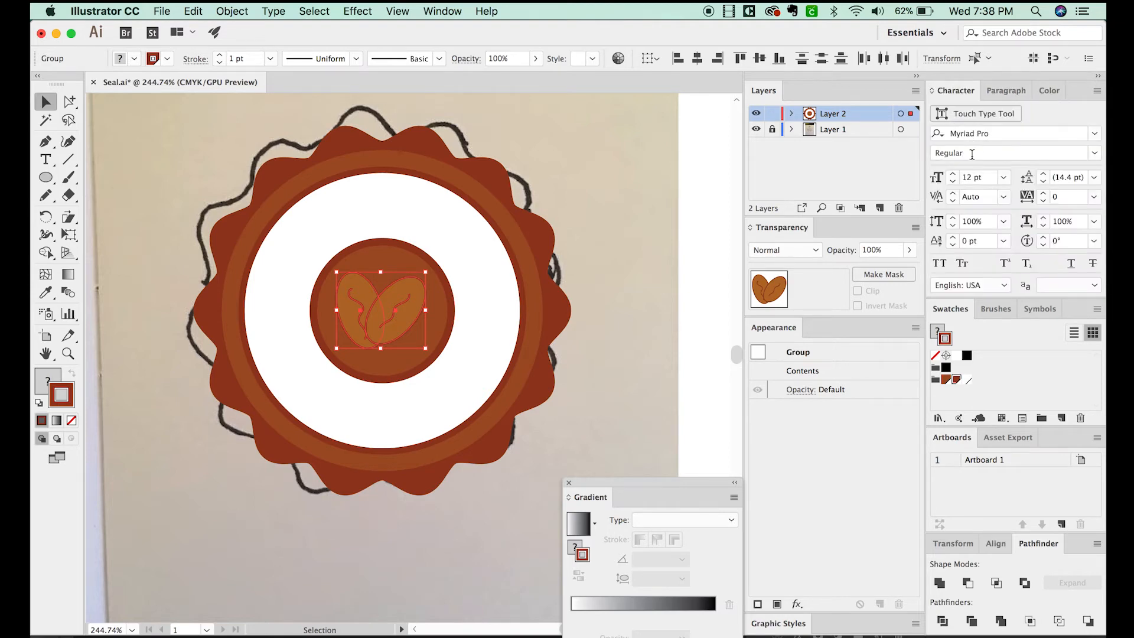
click(442, 11)
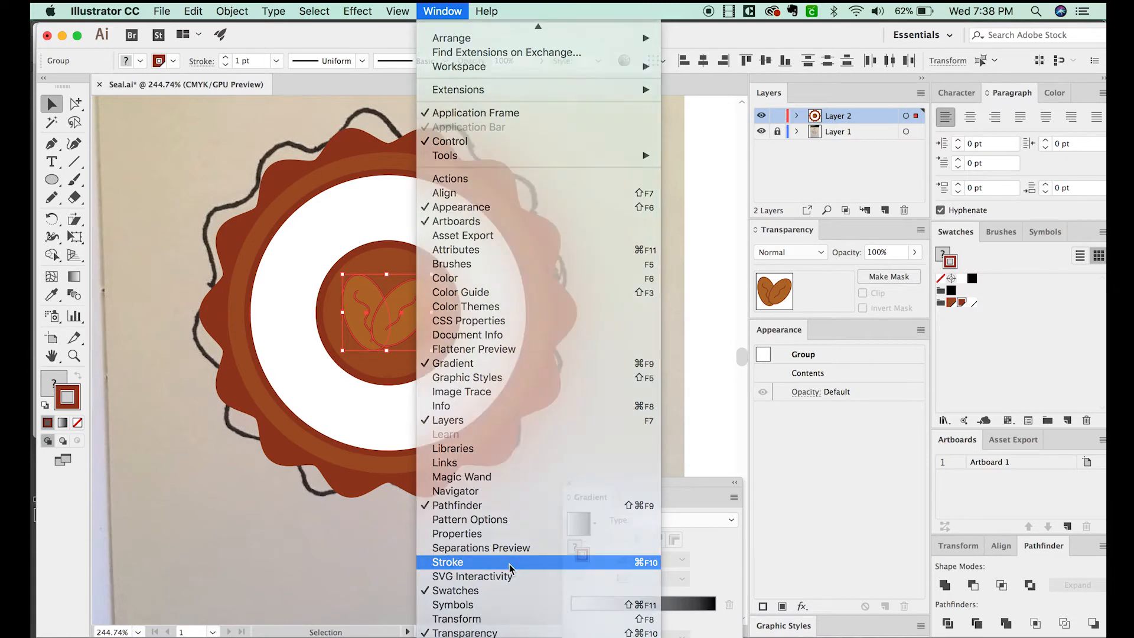
click(448, 562)
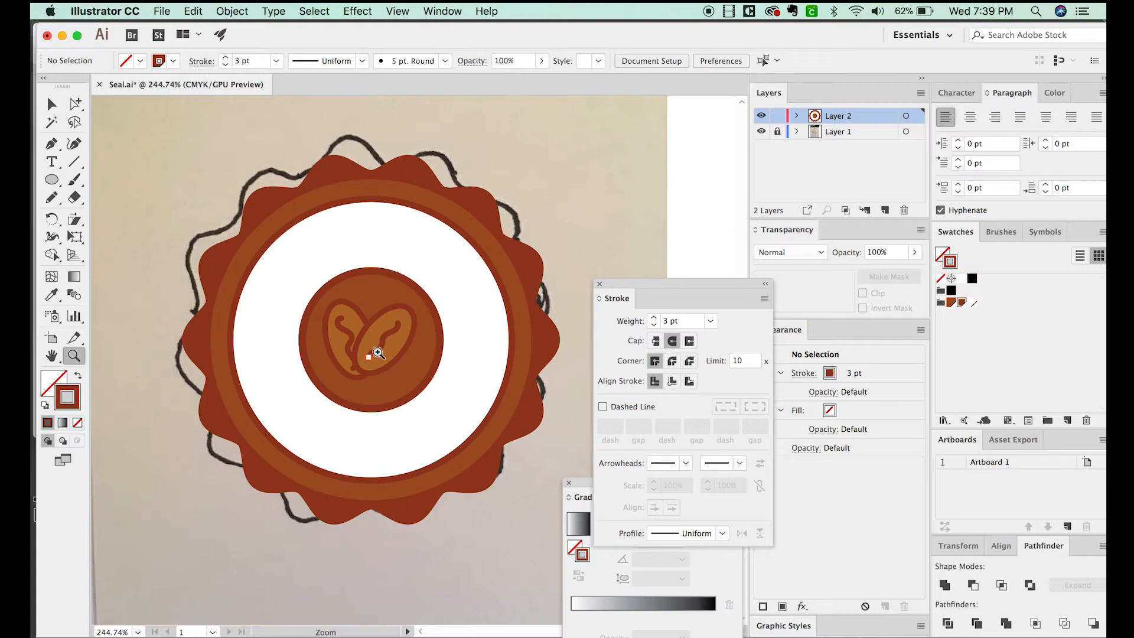
key(cmd+a)
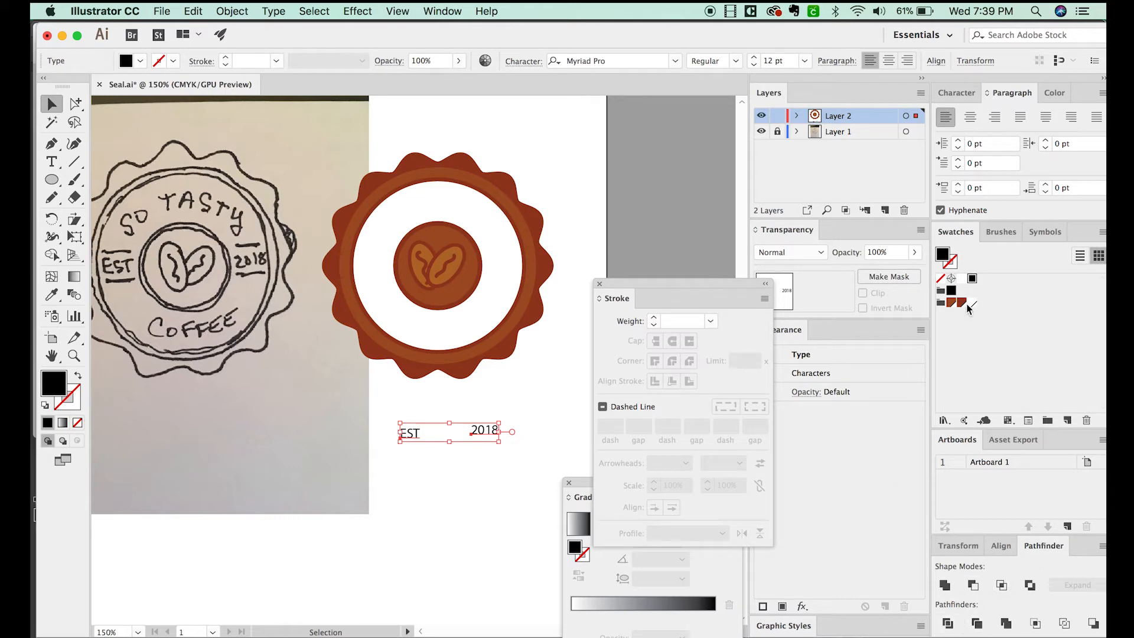
Set the EST 2018 text in Oswald Bold.
click(1006, 545)
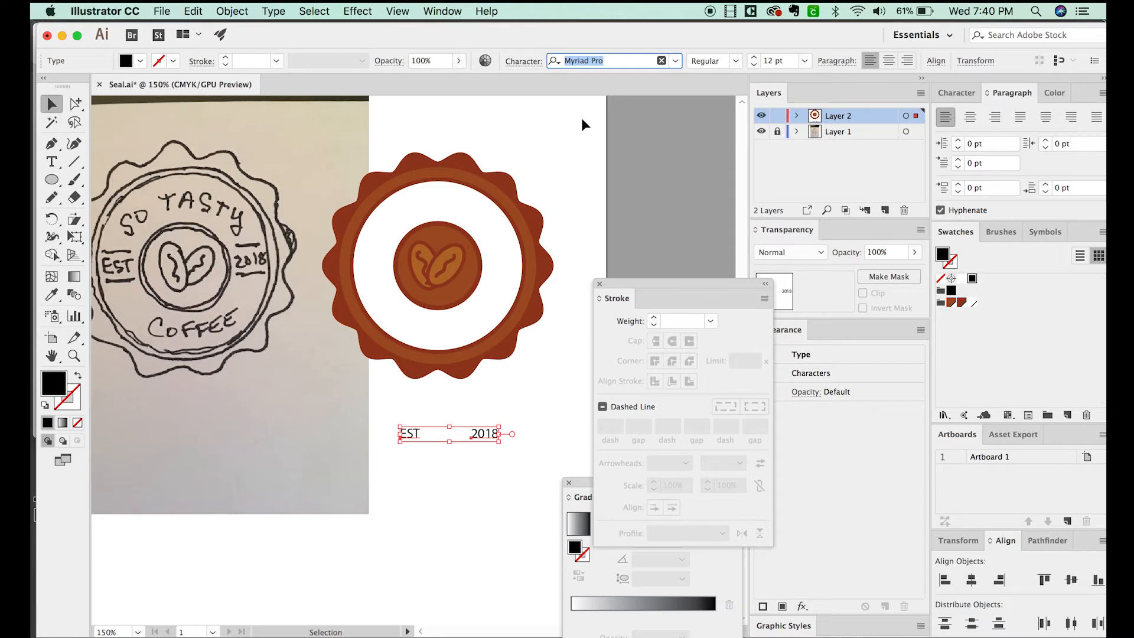
text(OSWAL)
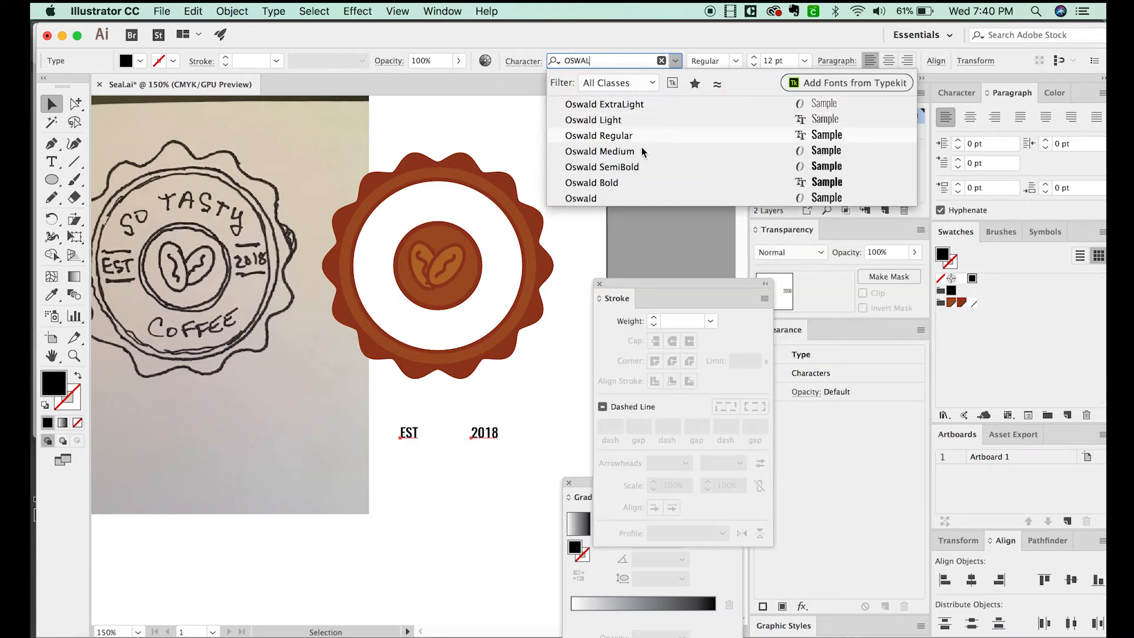
click(581, 199)
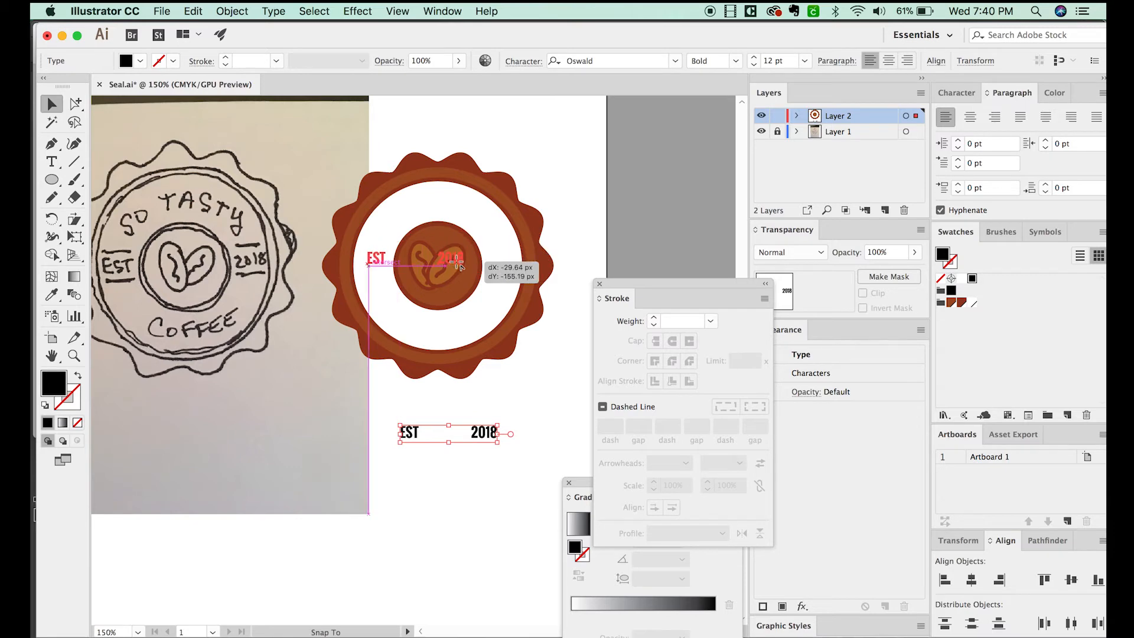
Move EST 2018 onto the badge centre and shrink it to fit beside the beans.
drag(452, 433, 447, 262)
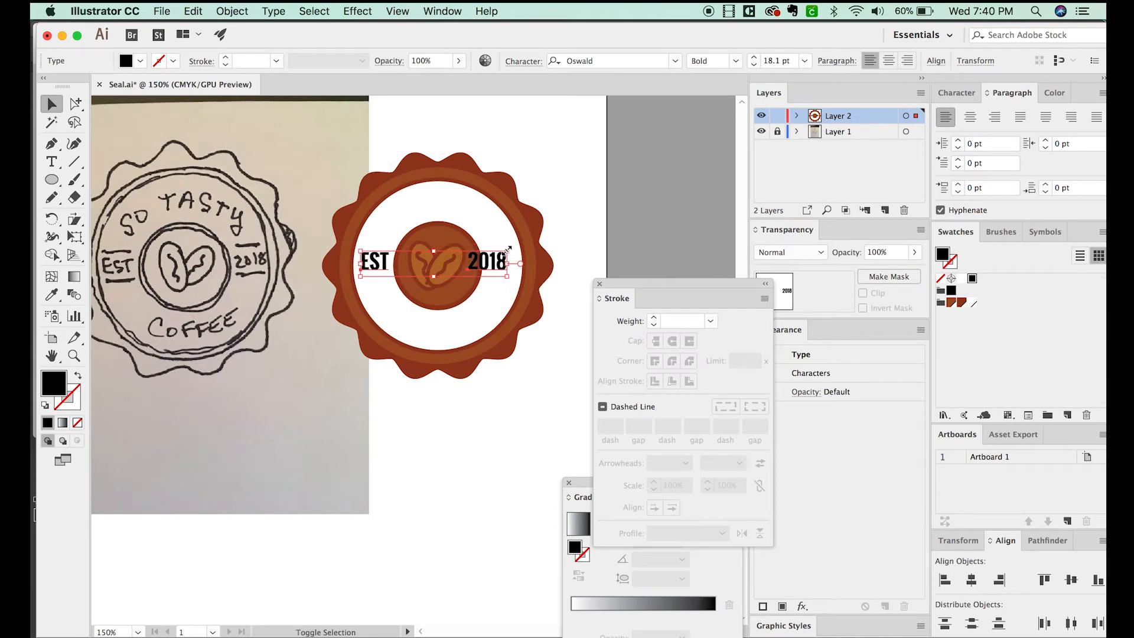
drag(492, 260, 508, 261)
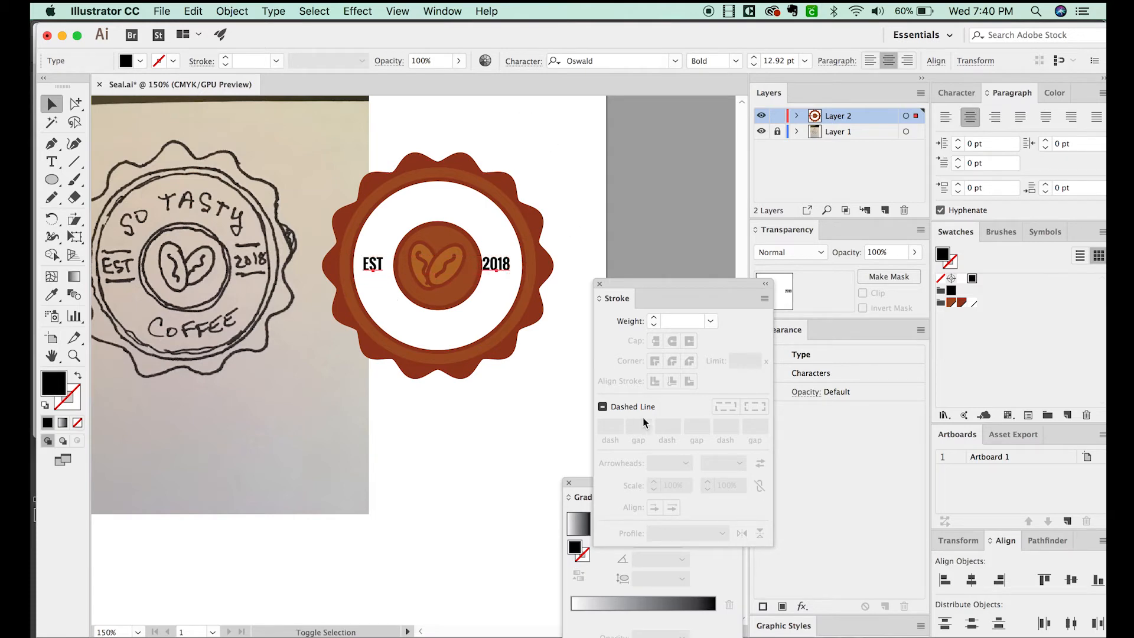
click(496, 264)
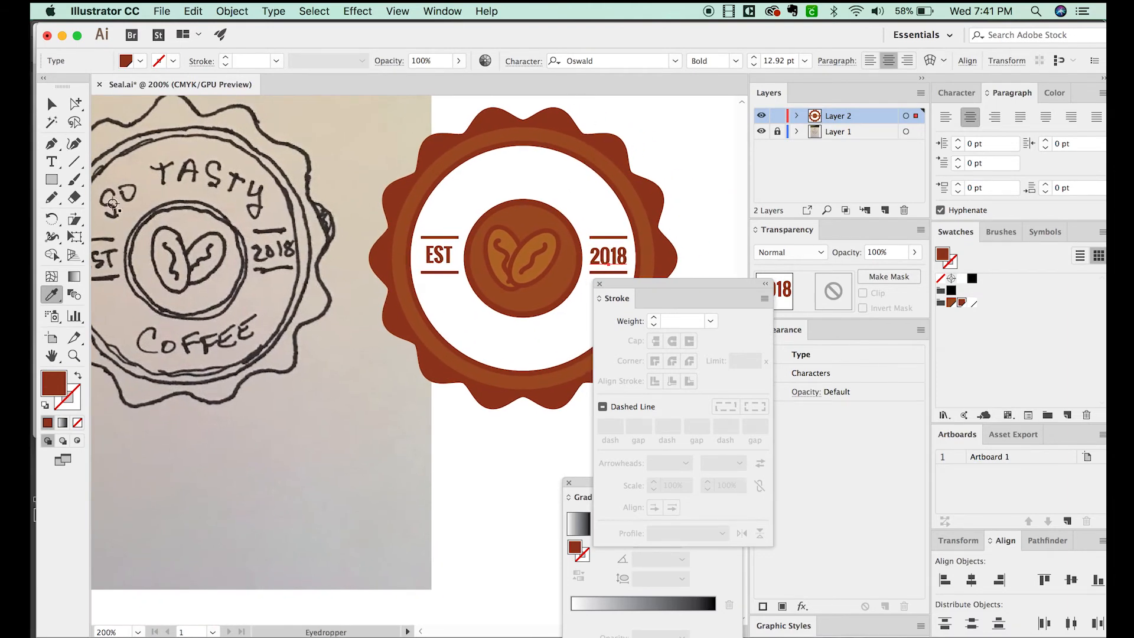
Colour EST and 2018 dark brown and surround the bean disc with a no-fill, no-stroke ellipse.
click(518, 260)
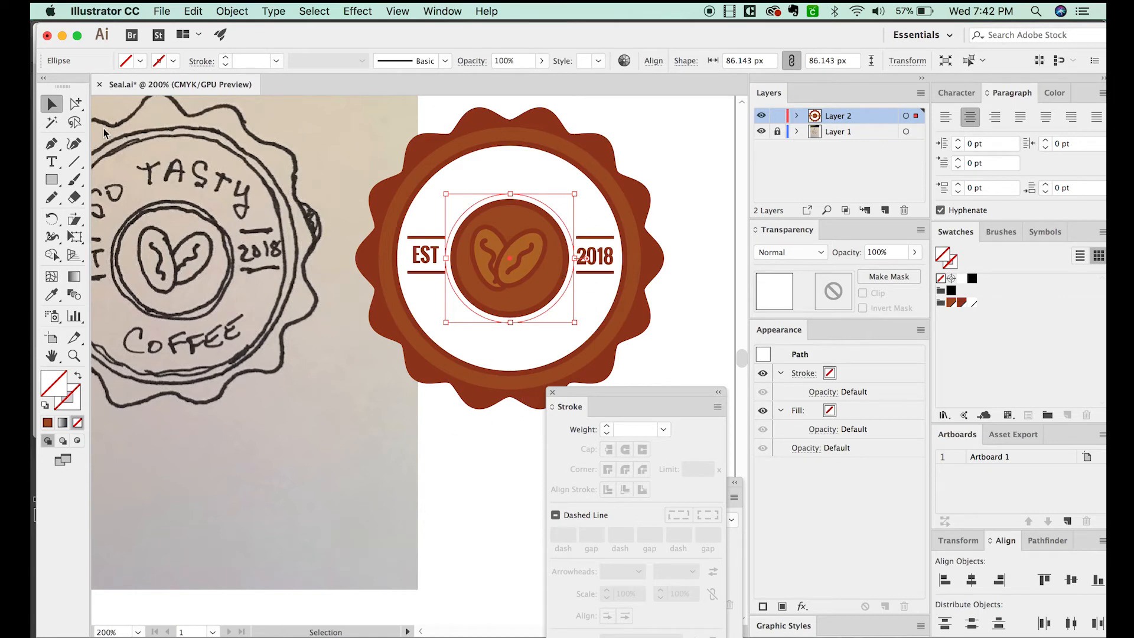
mouse_move(79, 275)
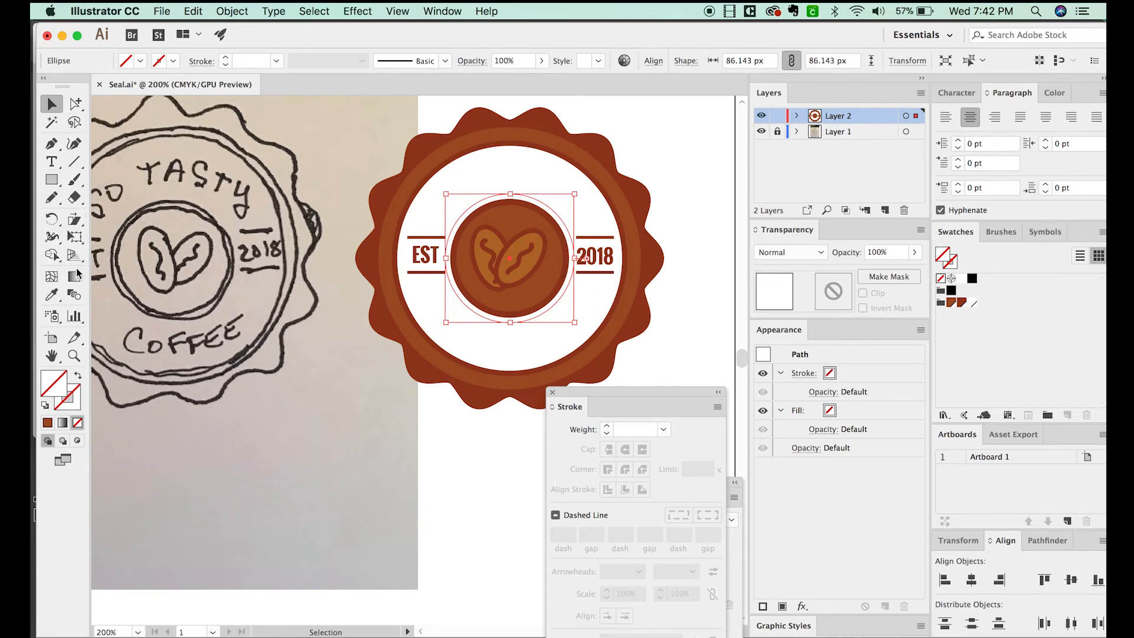
Set SO TASTY as type on the circle path with the Type on a Path Tool and slide it toward the top.
click(51, 161)
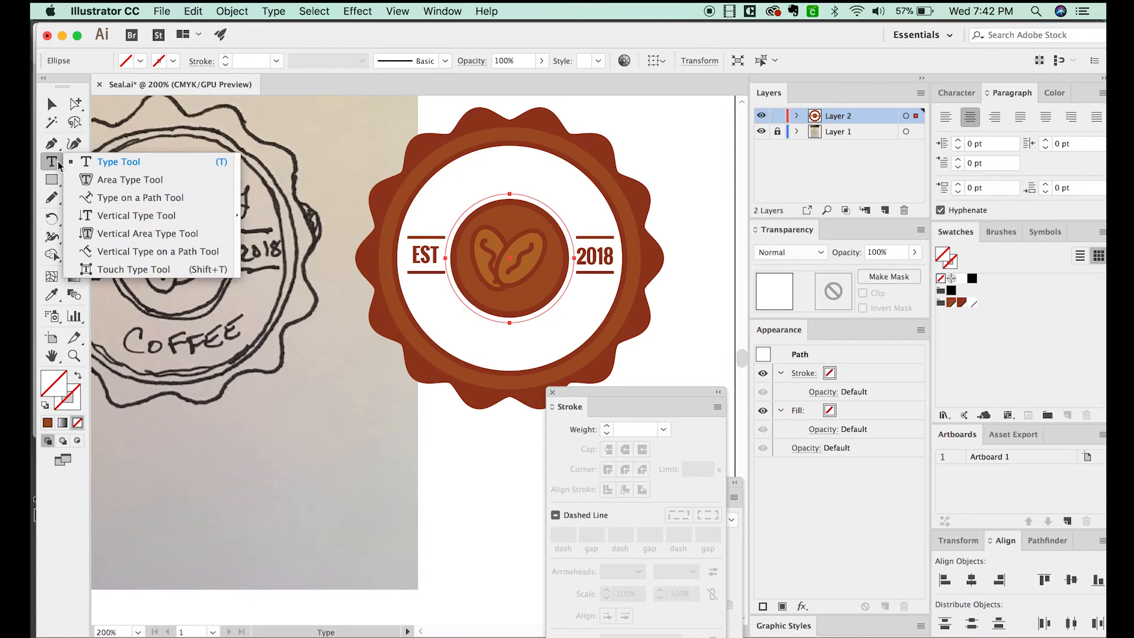
mouse_move(141, 197)
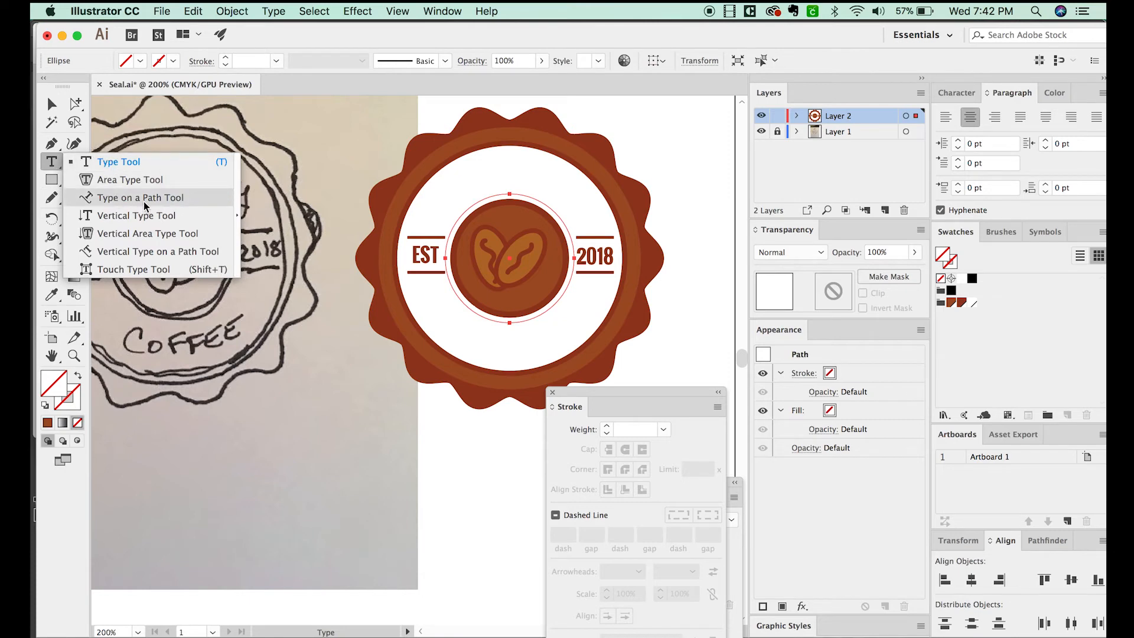
click(139, 197)
text(SO TASTY)
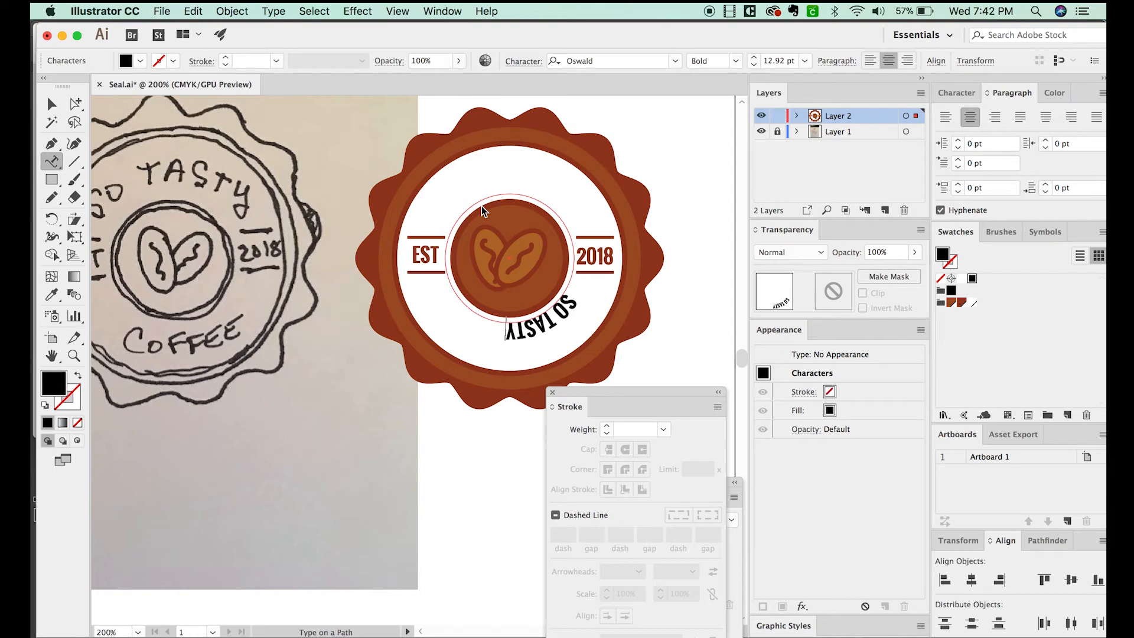
click(51, 104)
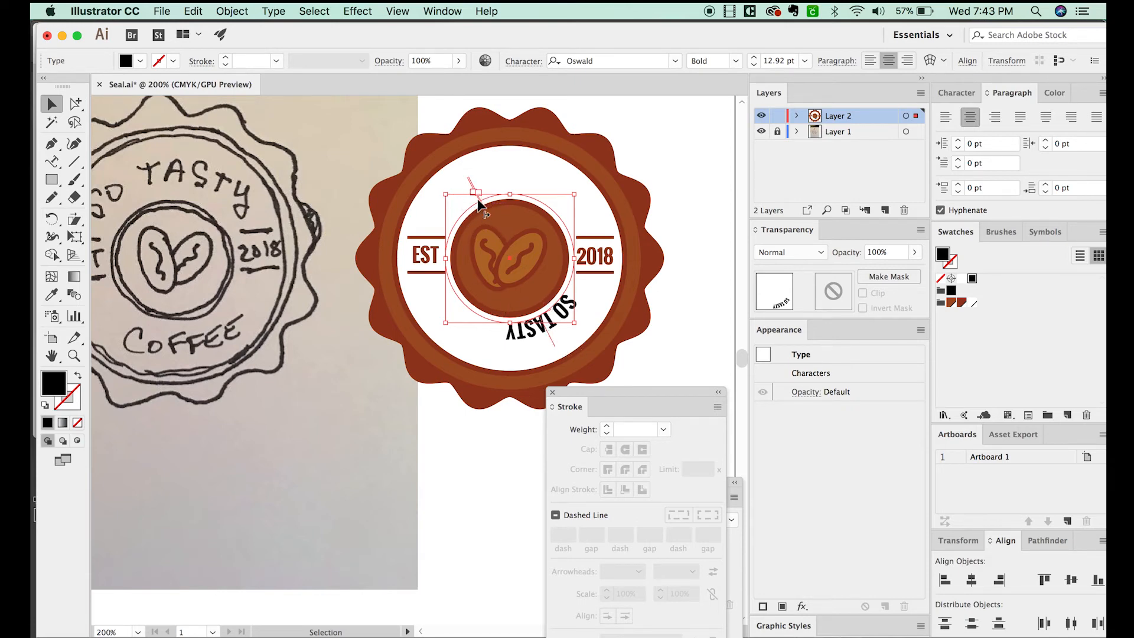
drag(475, 192, 459, 203)
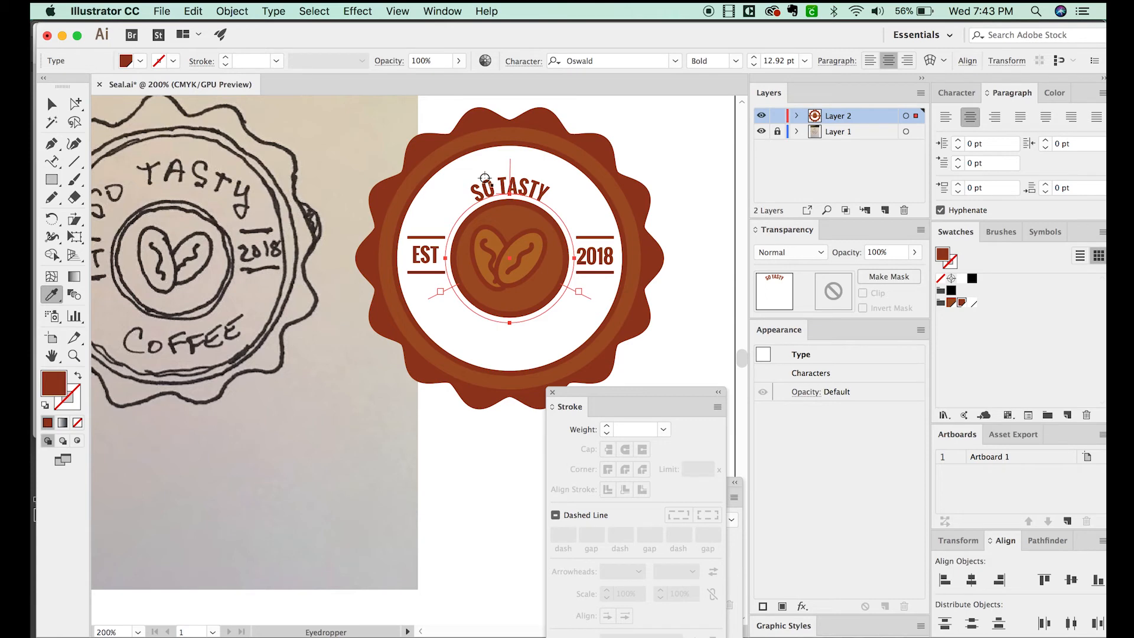
Colour SO TASTY badge brown and bring up its Character settings.
click(484, 177)
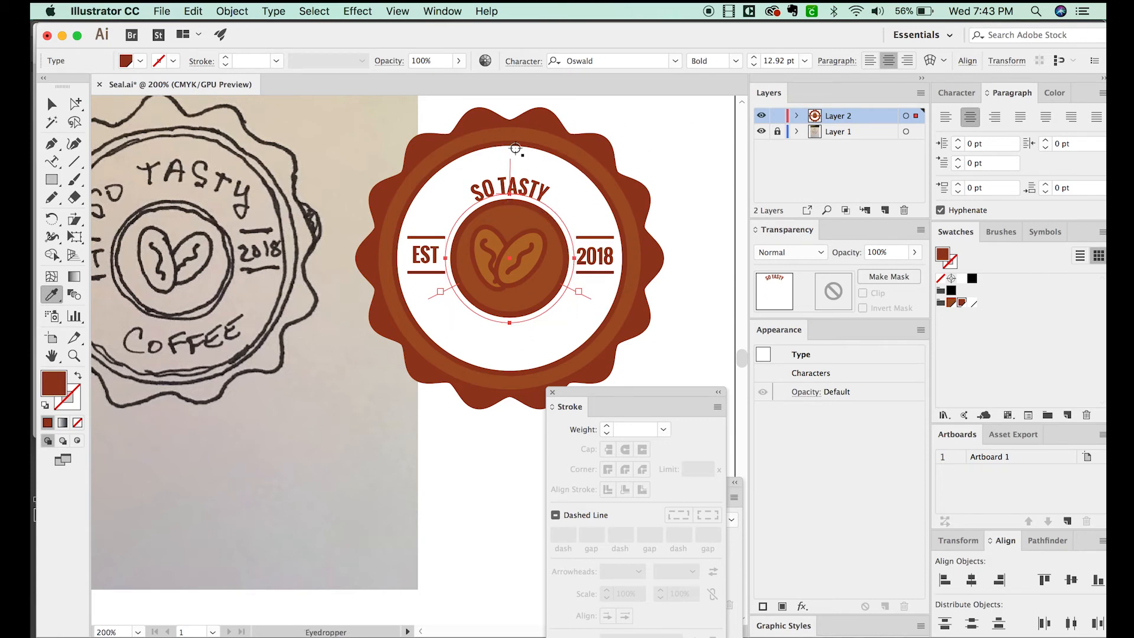
click(557, 242)
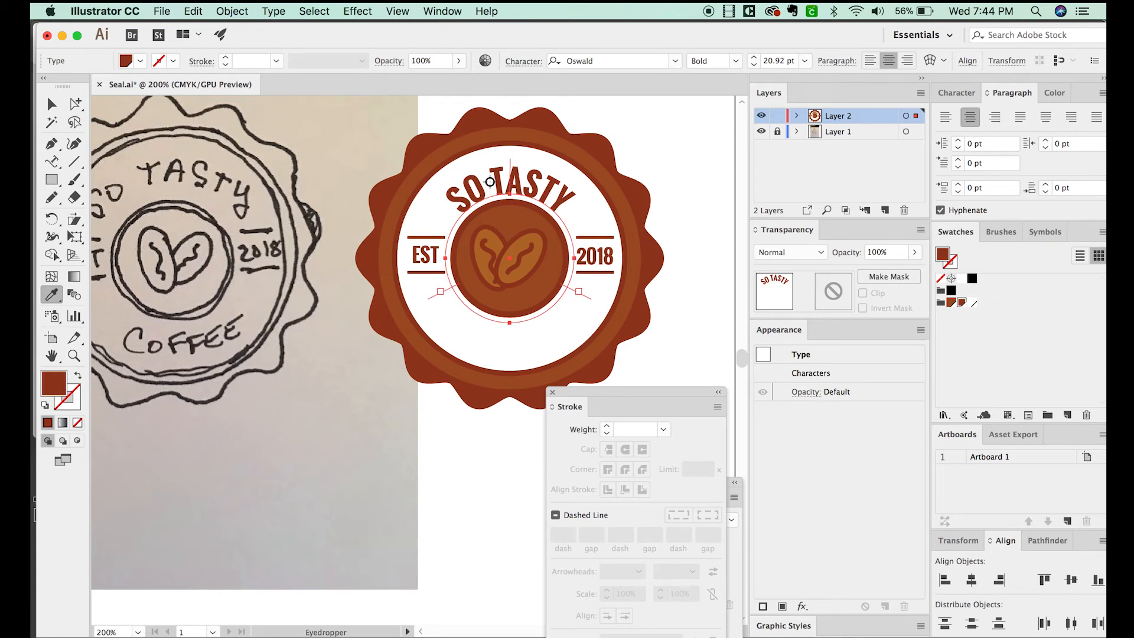
mouse_move(690, 167)
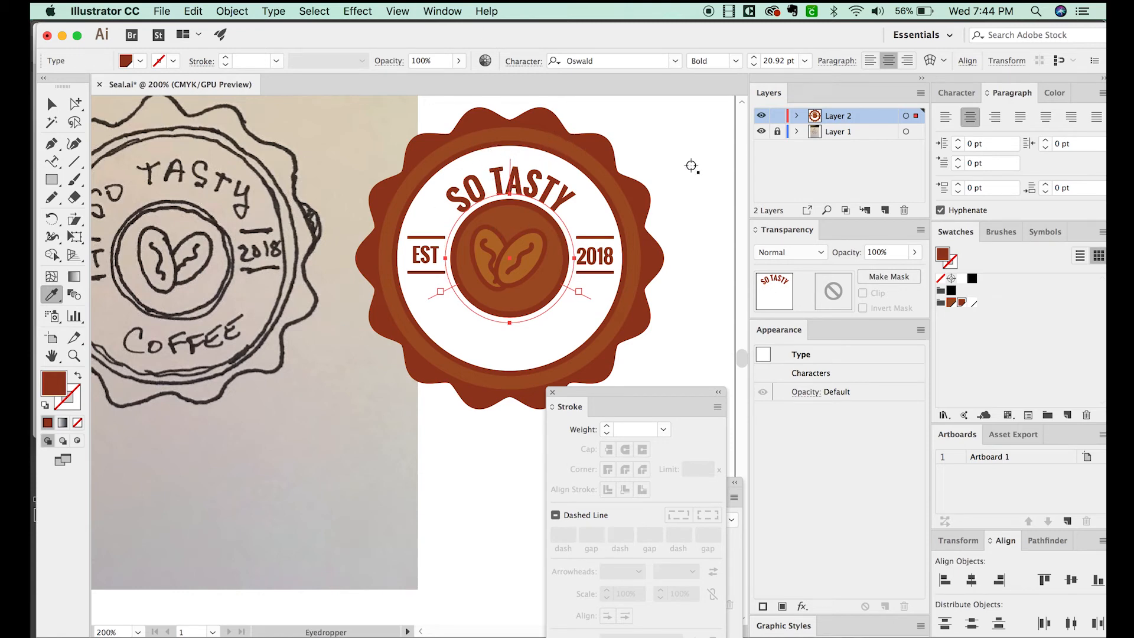
click(959, 93)
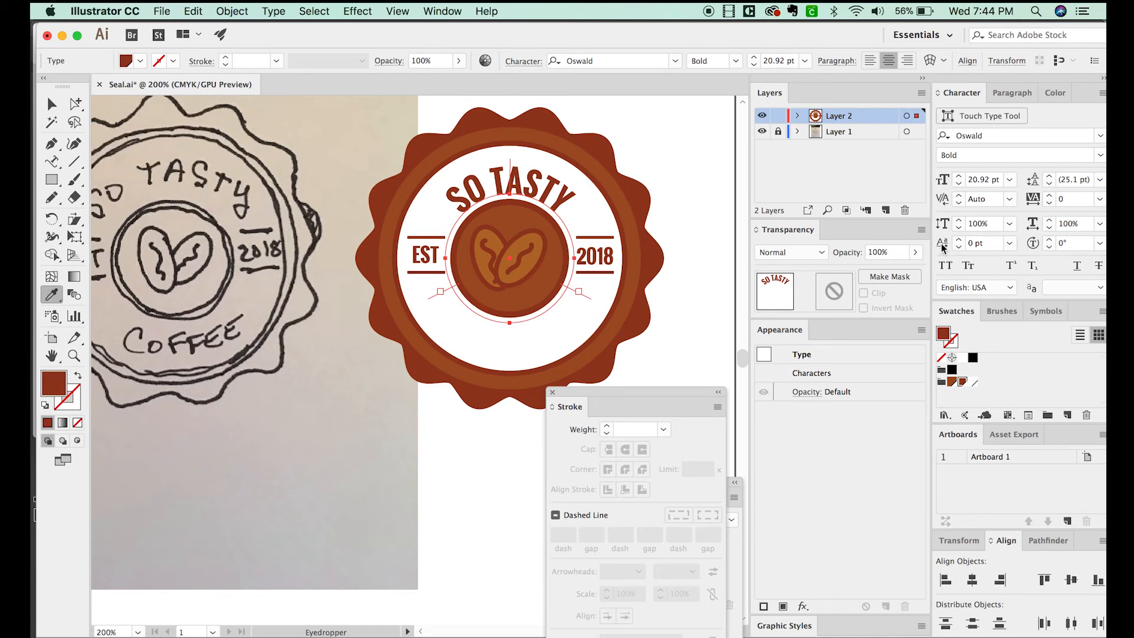
mouse_move(984, 242)
text(5)
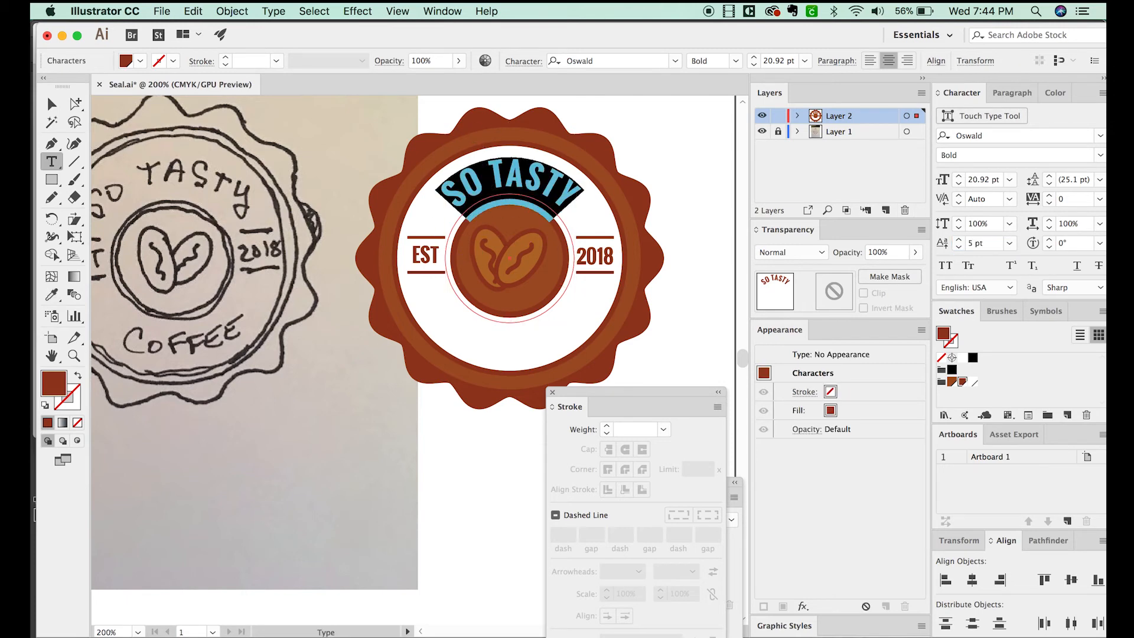
Tighten the SO TASTY tracking and kerning to negative values.
text(-20)
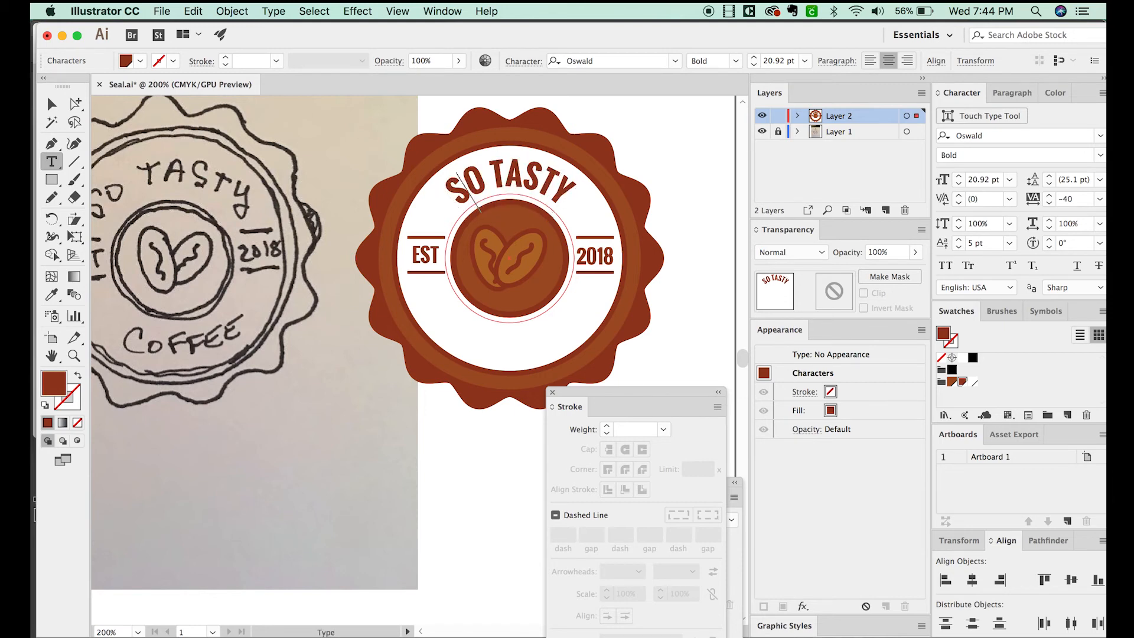
click(486, 188)
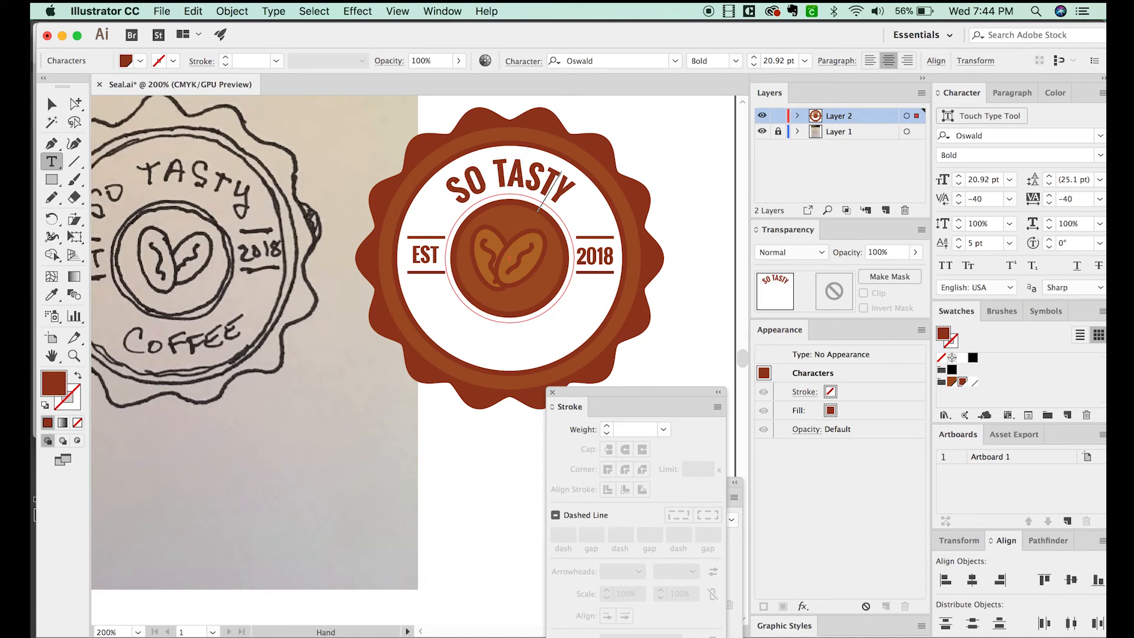
click(51, 104)
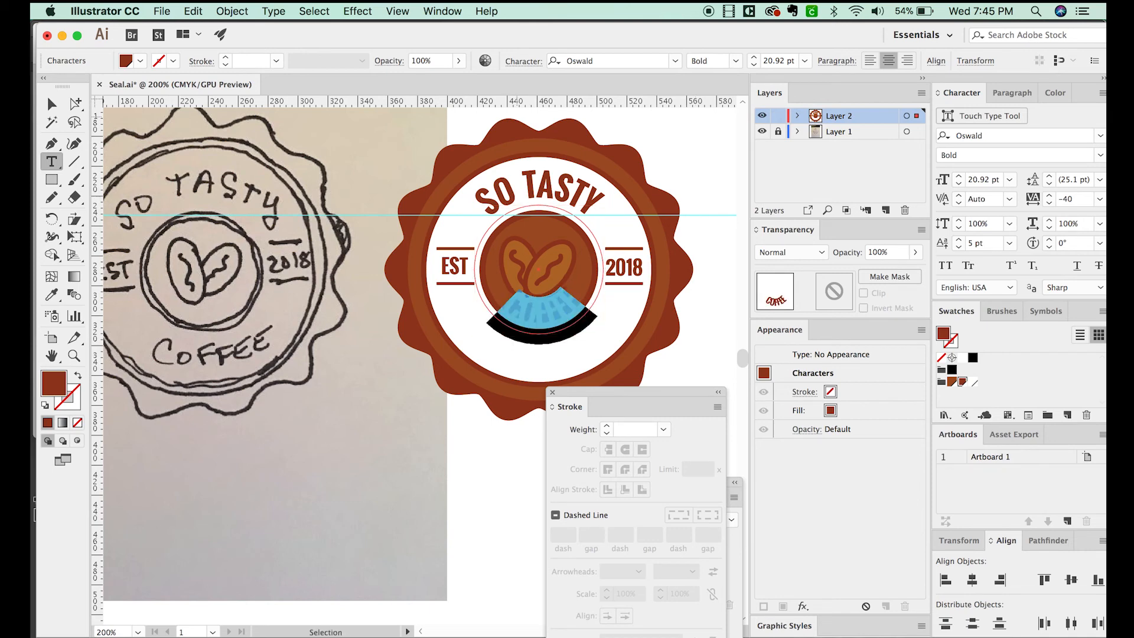
Shift COFFEE below its path with a -24 pt baseline shift and -120 tracking.
click(984, 242)
text(-15)
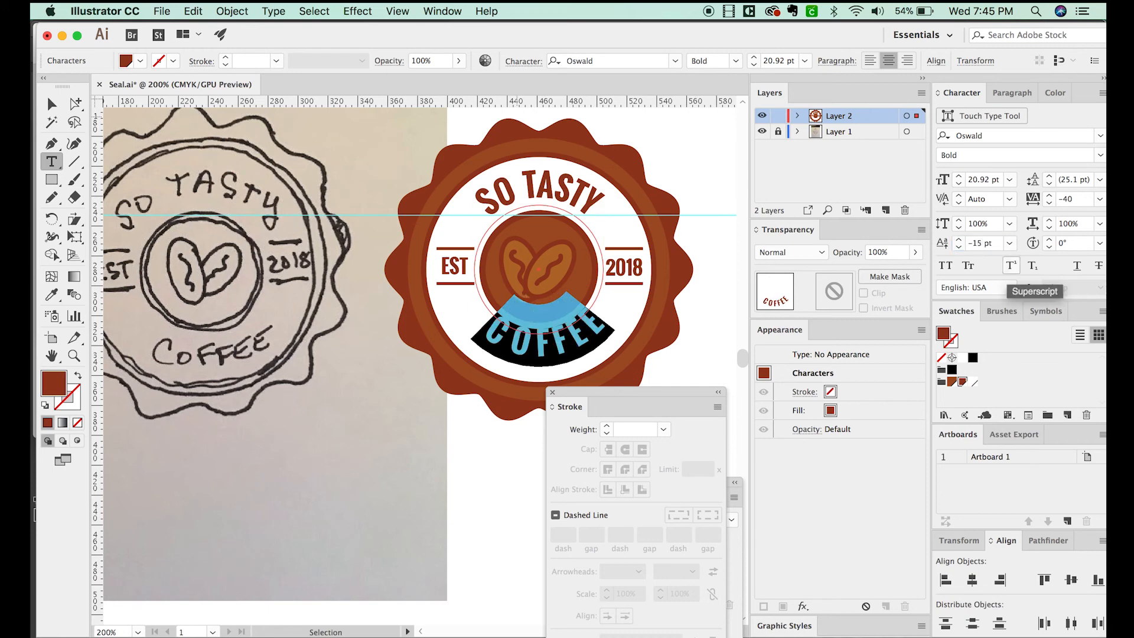
mouse_move(982, 242)
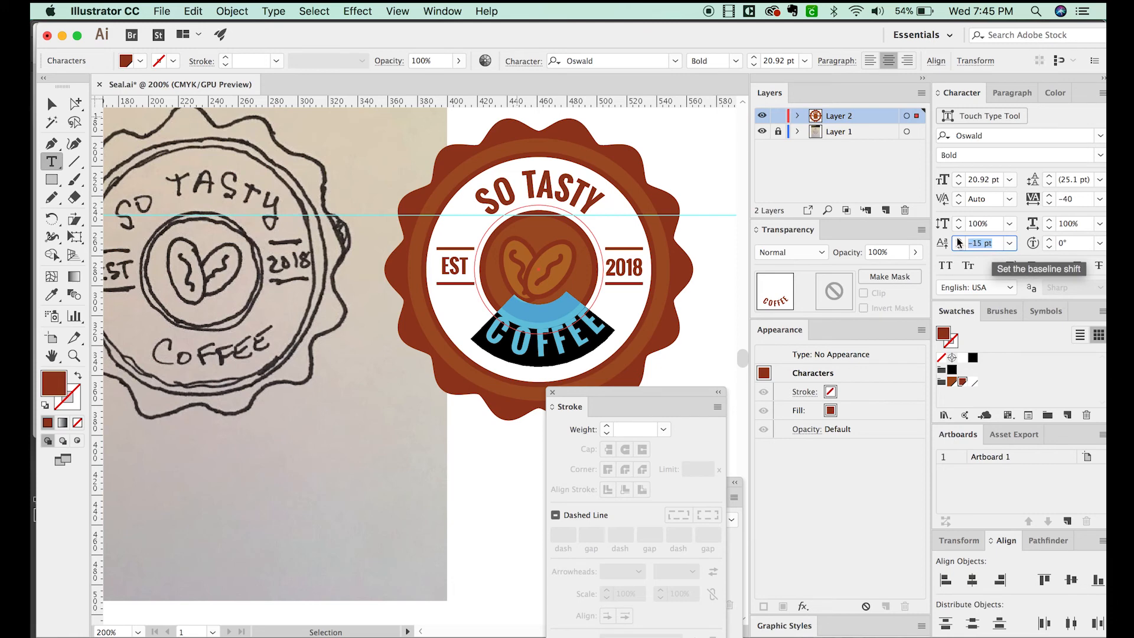
click(957, 247)
text(-24)
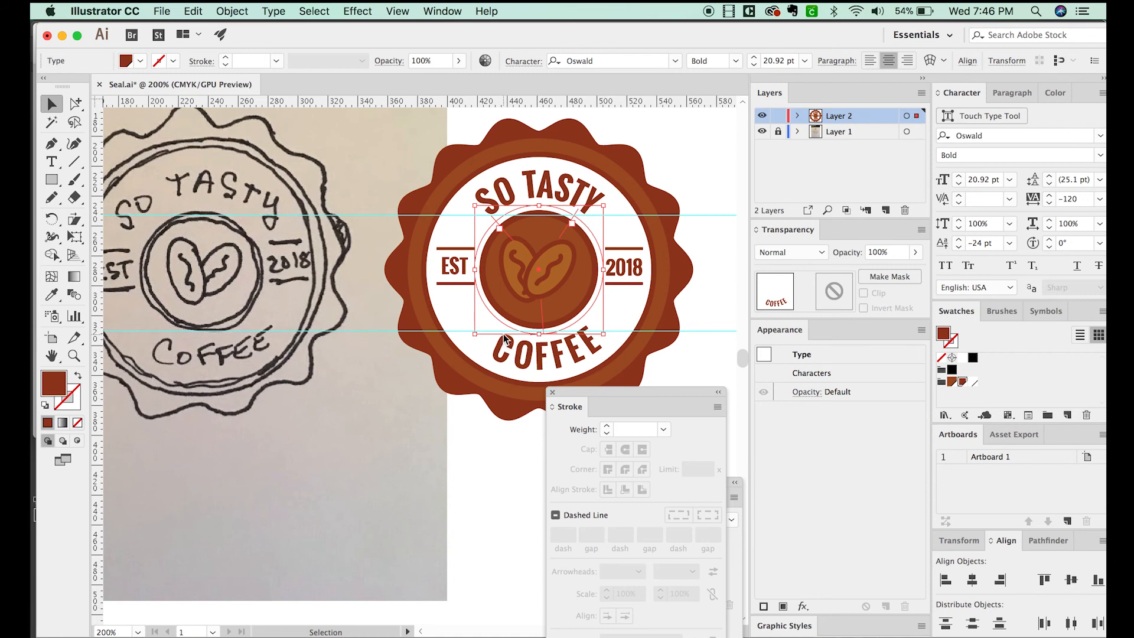
mouse_move(603, 225)
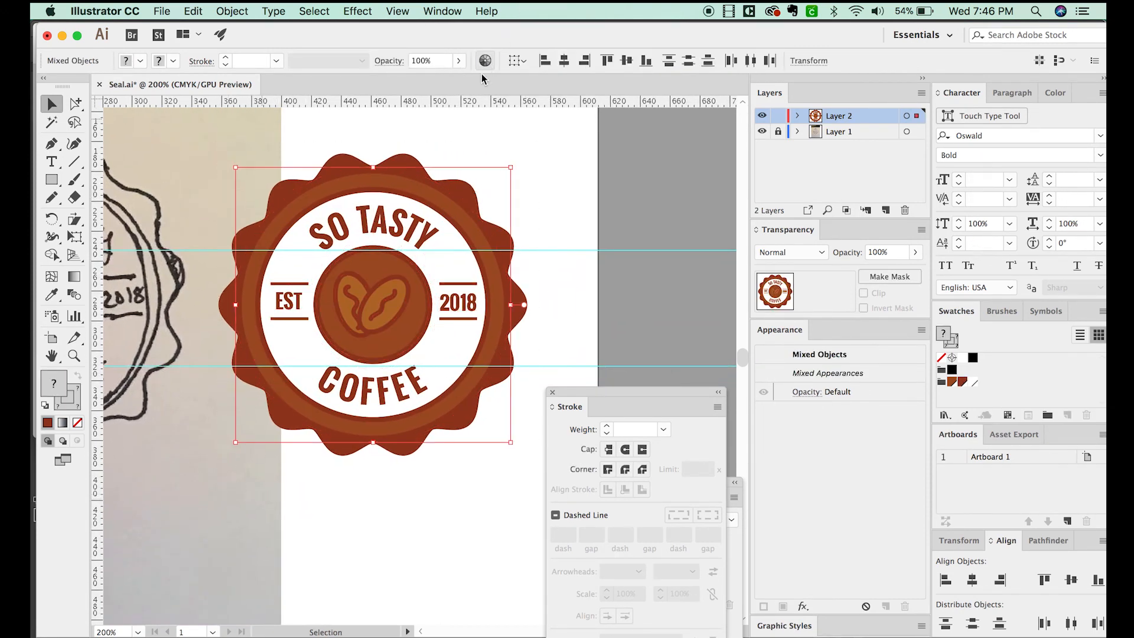
In Recolor Artwork's Edit wheel, turn the main red into a dark brown.
click(484, 60)
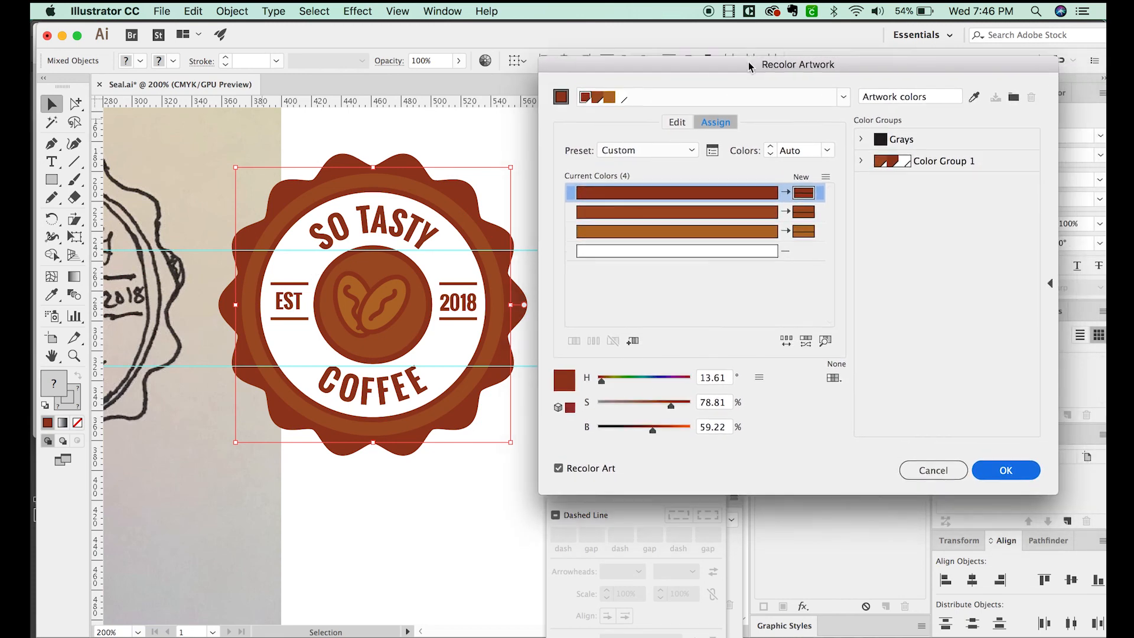
click(676, 122)
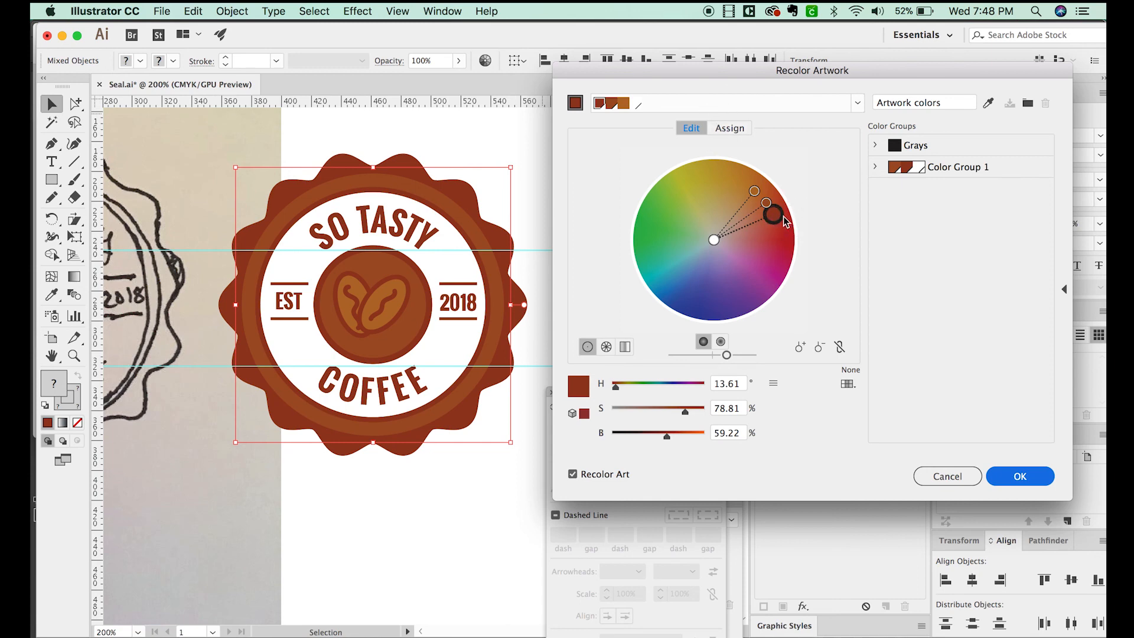
mouse_move(778, 228)
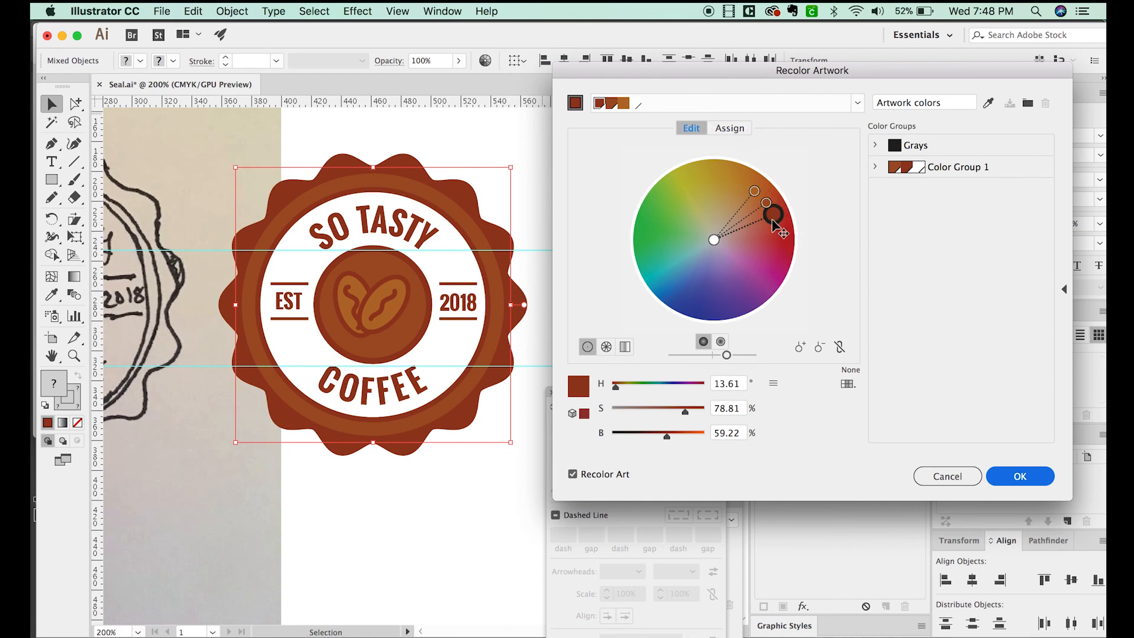
drag(768, 224, 778, 220)
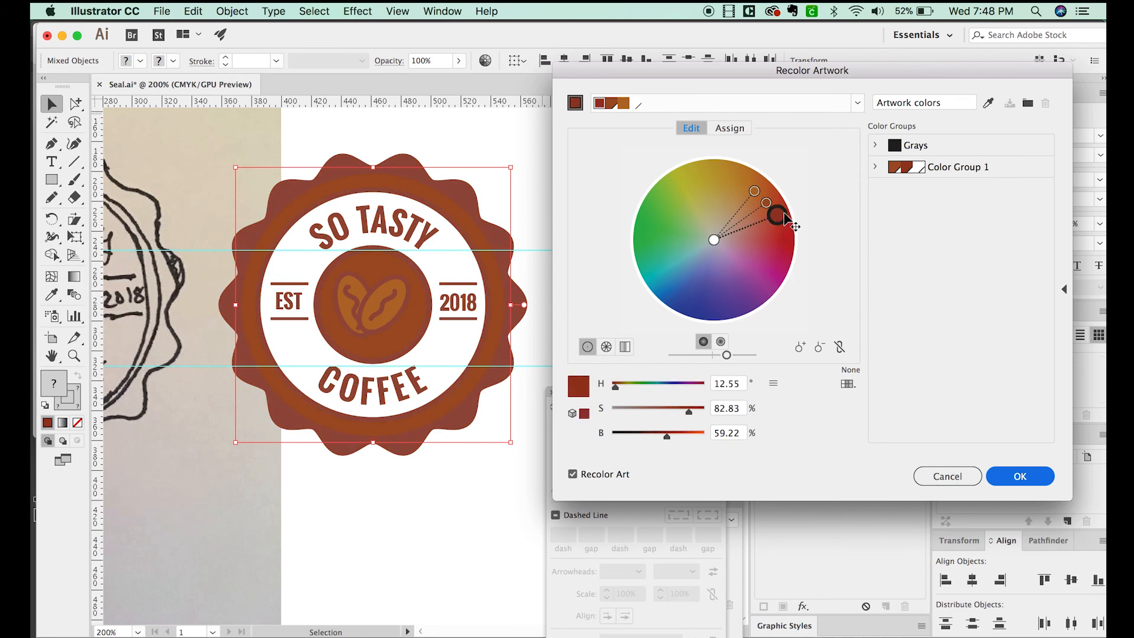
drag(777, 220, 728, 198)
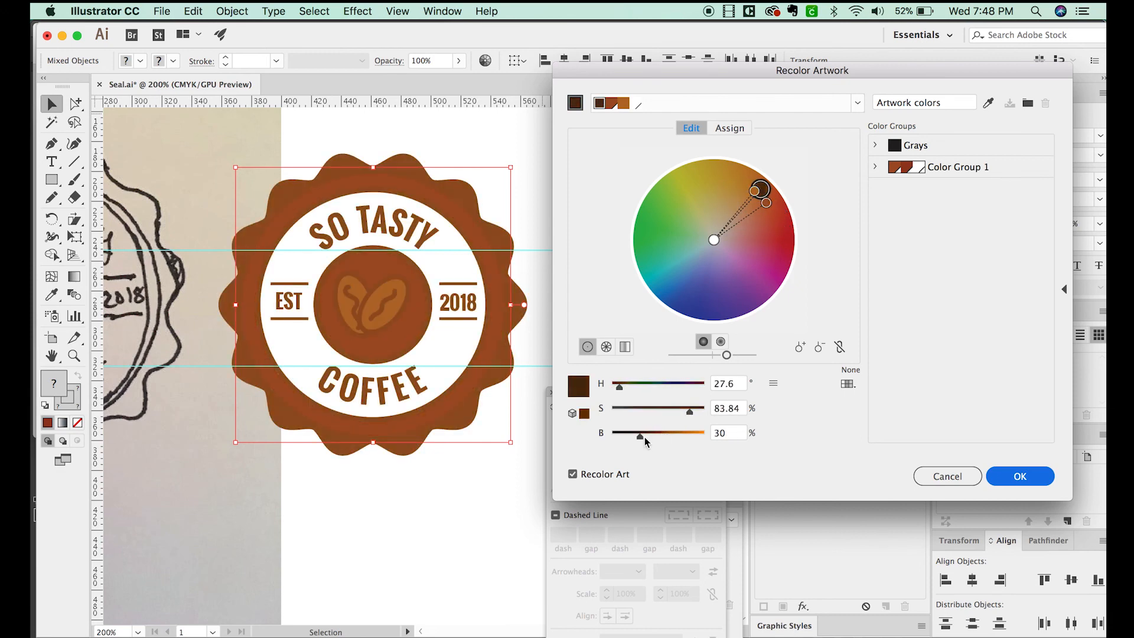
drag(638, 437, 642, 437)
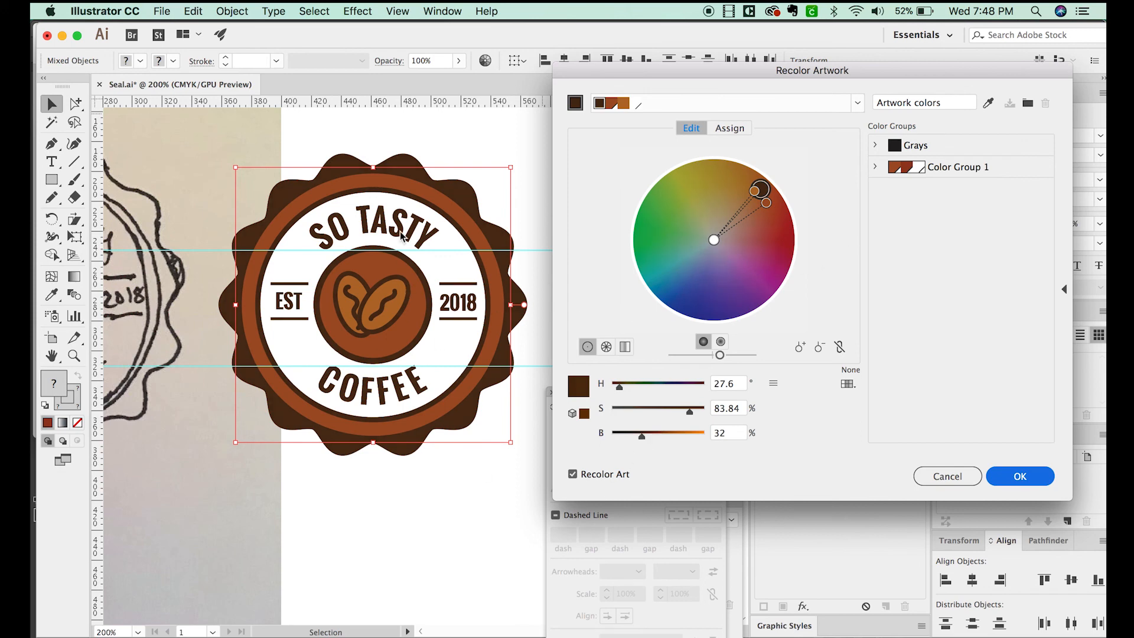
mouse_move(483, 248)
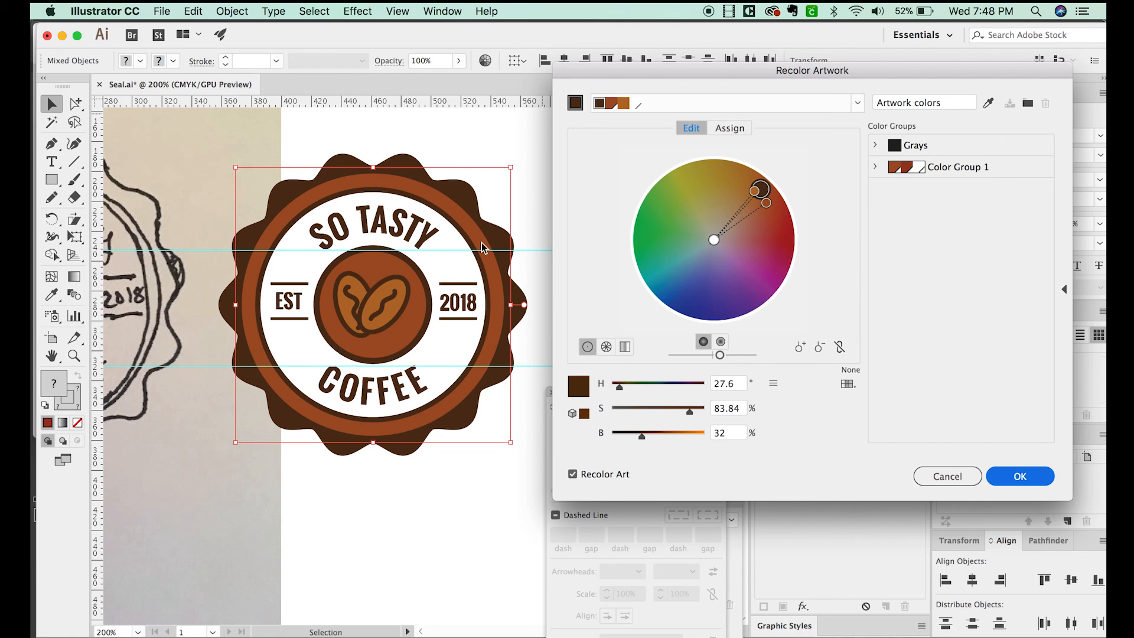
Shift the ring colour to a light tan, darken the bean colour, and apply the palette.
drag(764, 201, 764, 222)
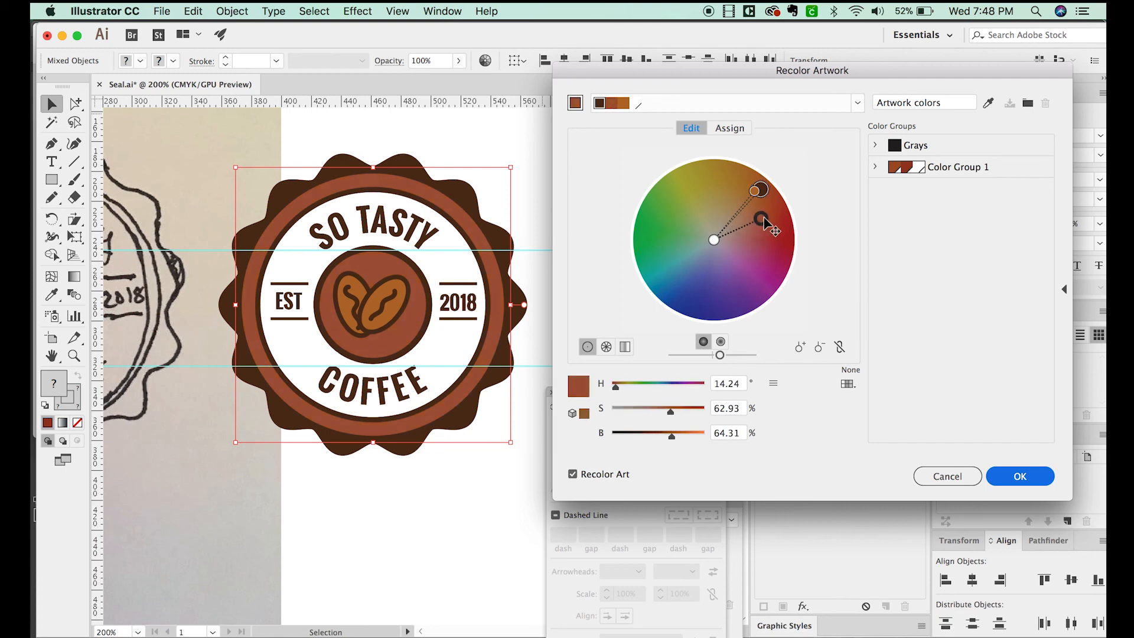
drag(763, 222, 756, 190)
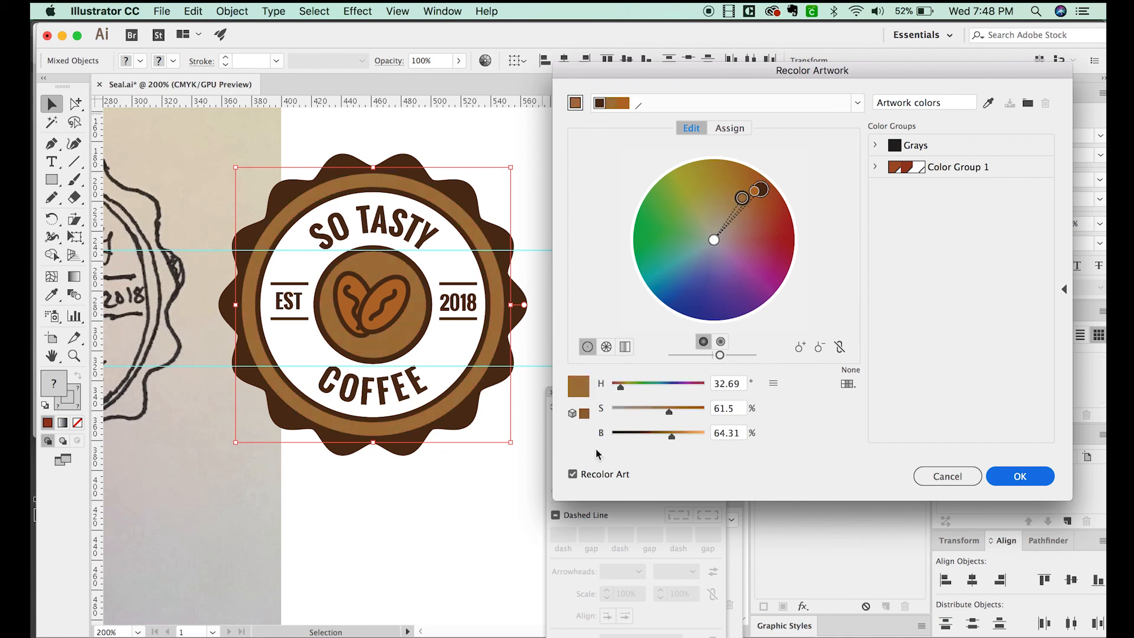
drag(690, 435, 670, 436)
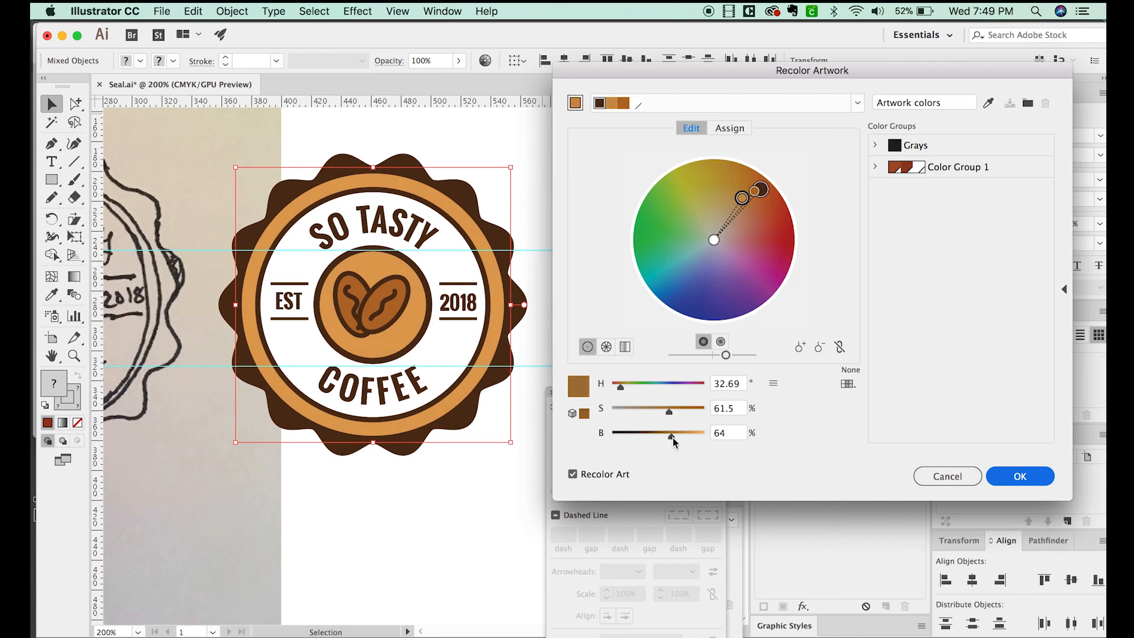
drag(666, 432, 671, 432)
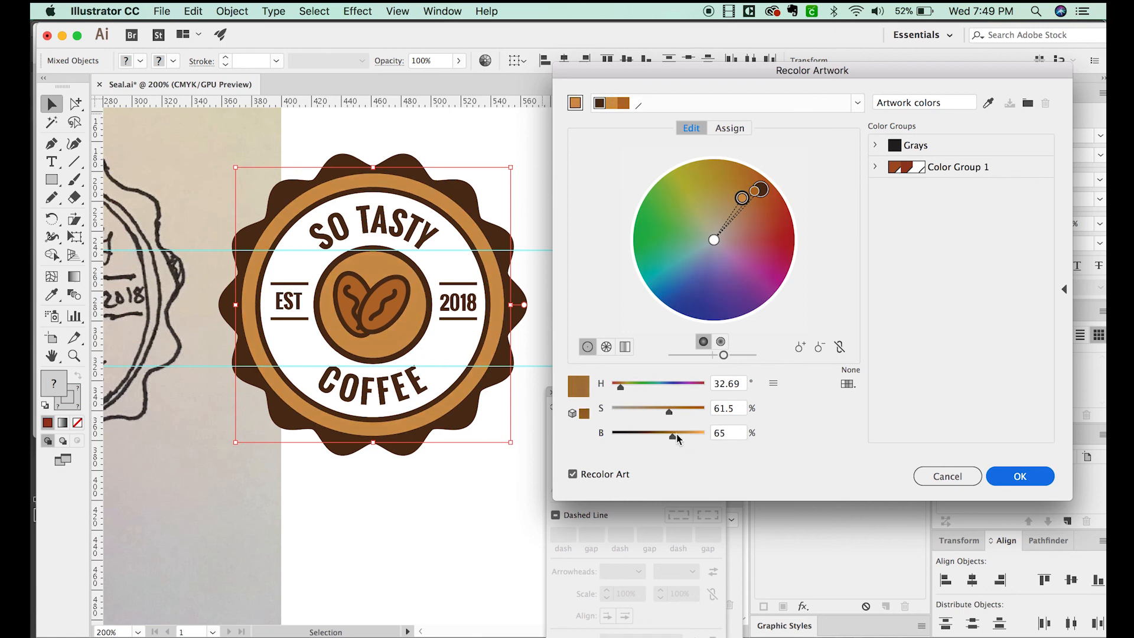
drag(758, 190, 752, 218)
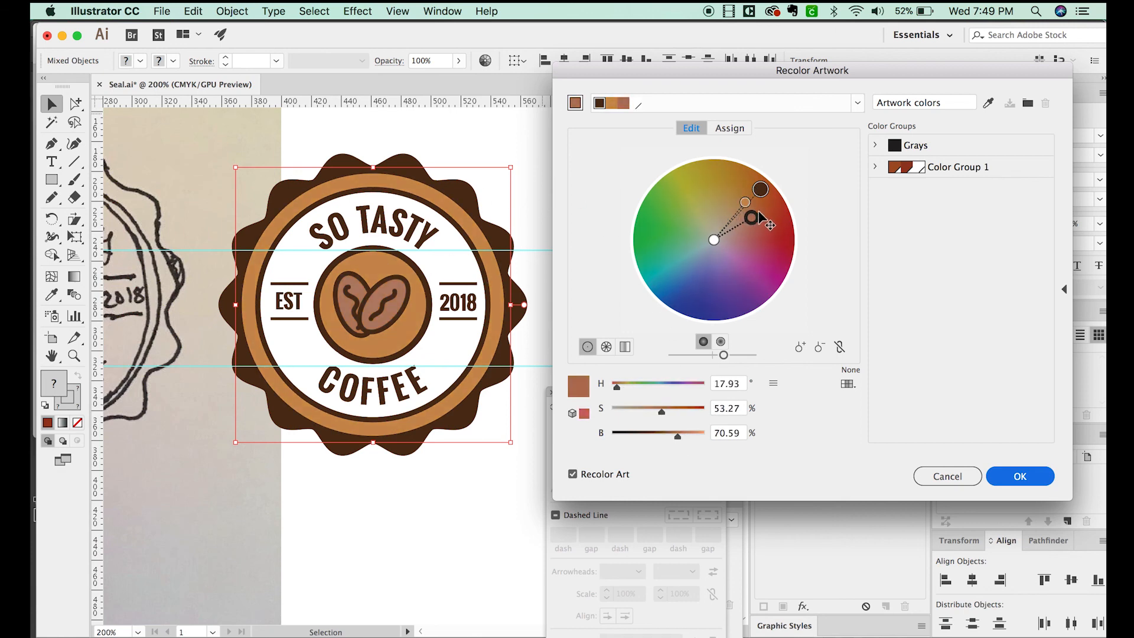
drag(751, 220, 759, 206)
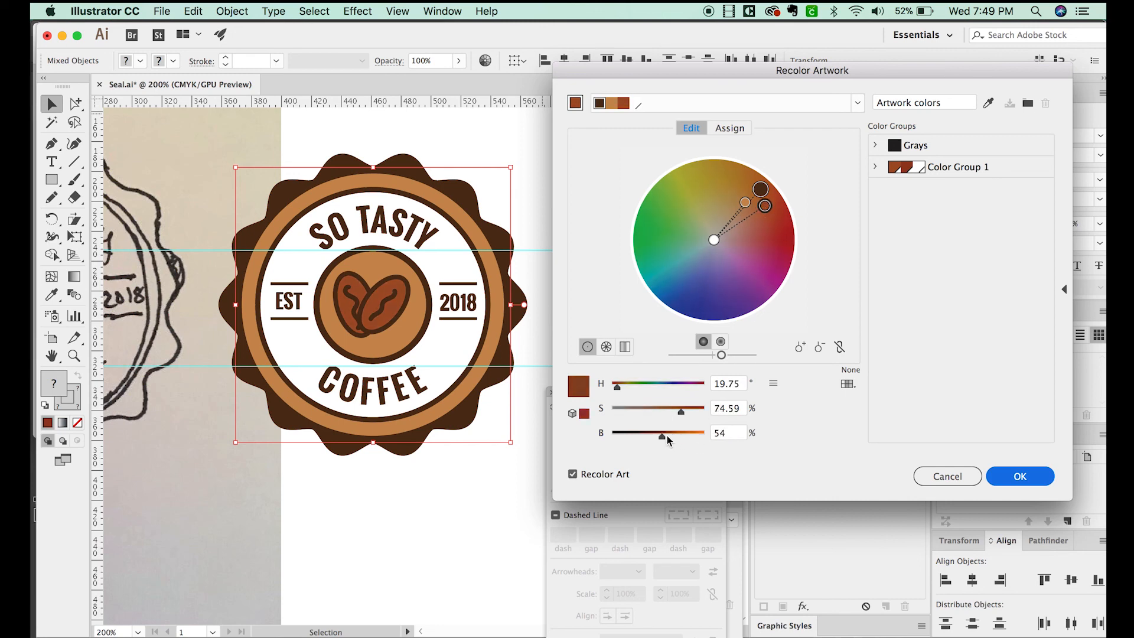
click(947, 476)
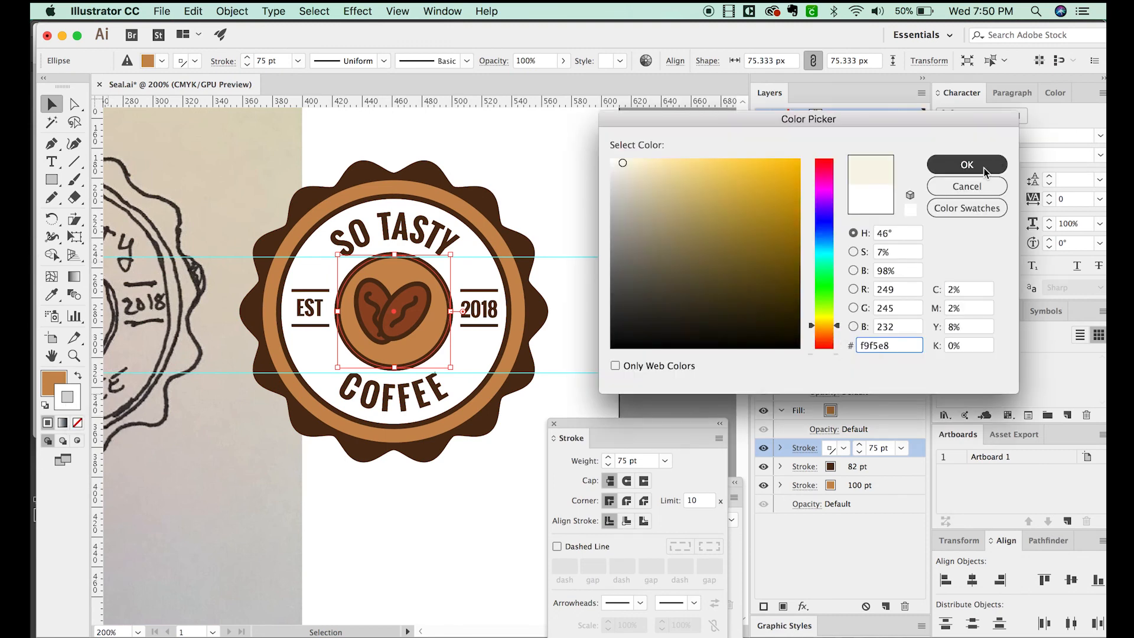
Confirm the f9f5e8 cream fill on the inner circle and reselect a bean beside the sketch.
click(966, 164)
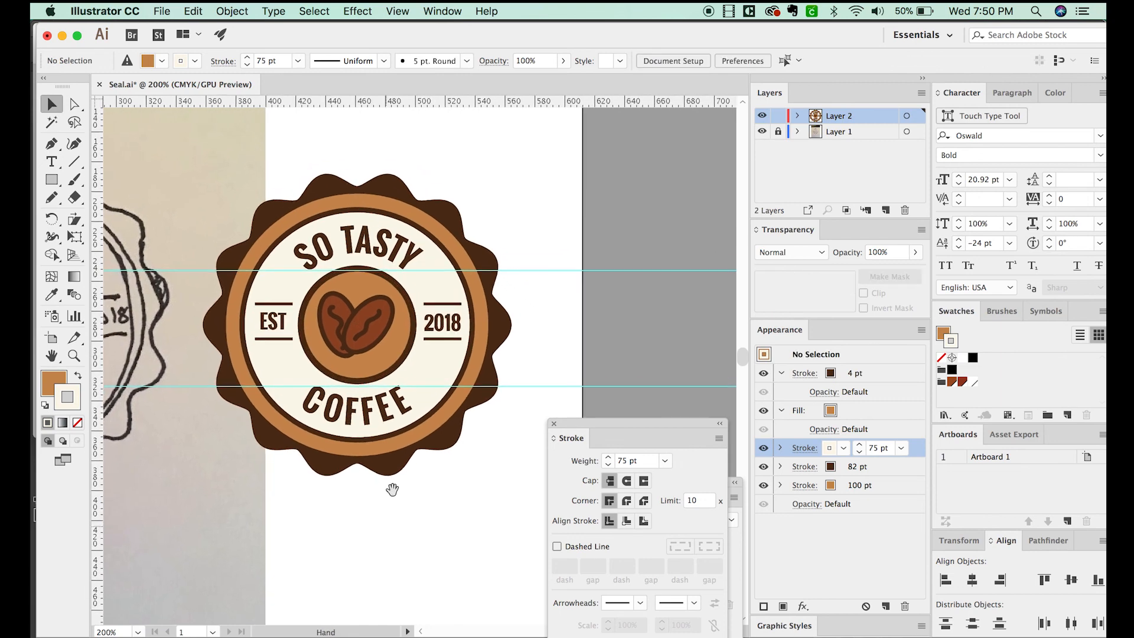
click(372, 326)
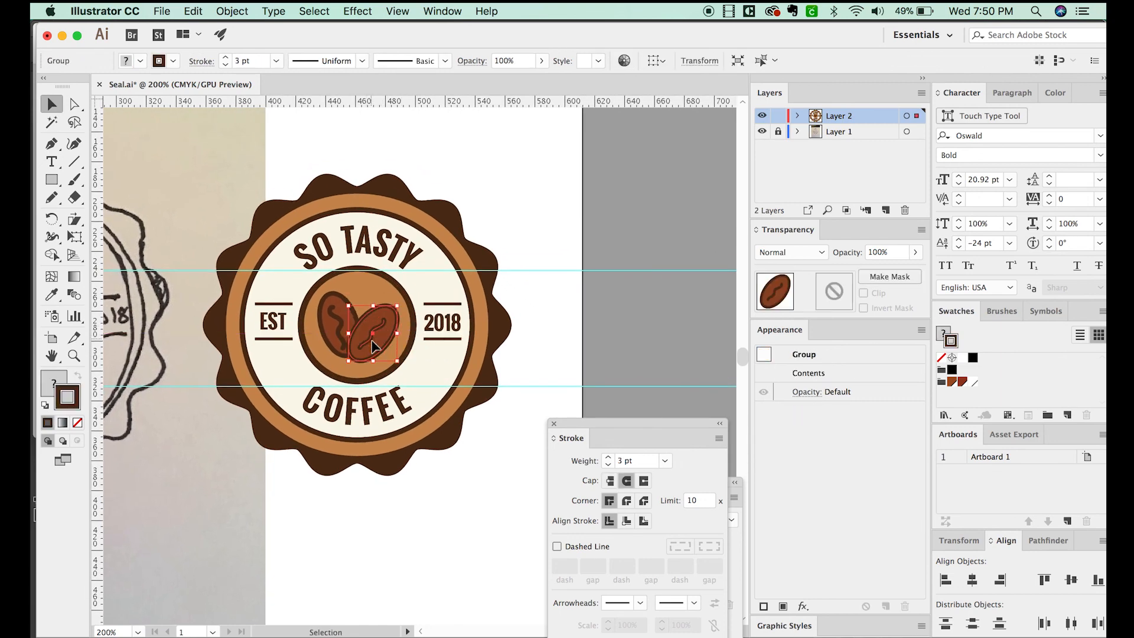
drag(373, 345, 351, 322)
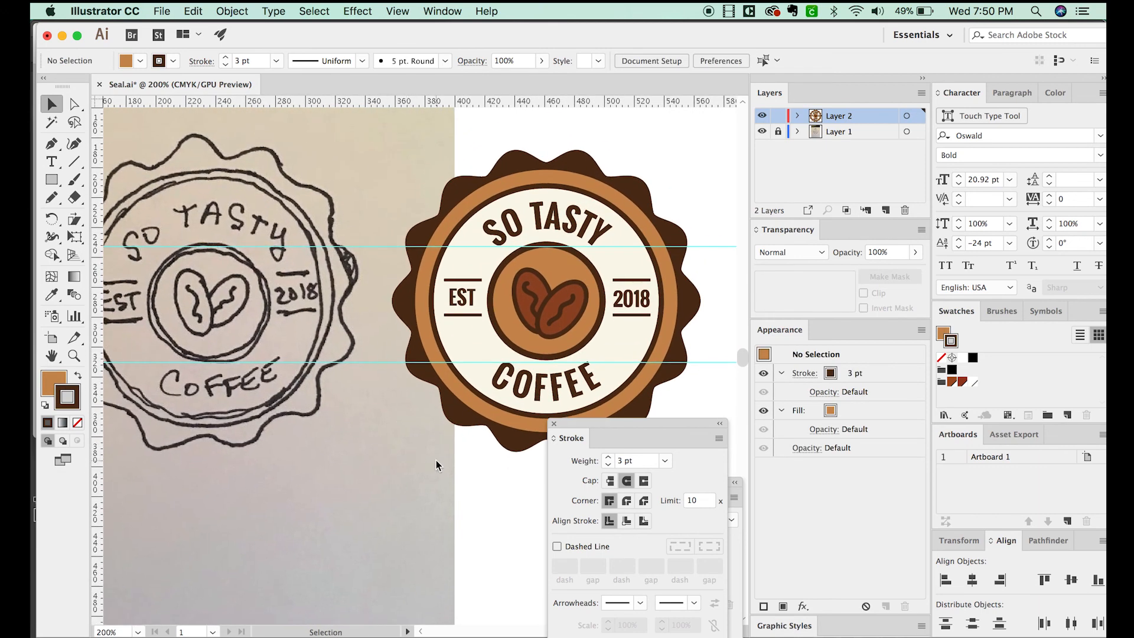
mouse_move(454, 349)
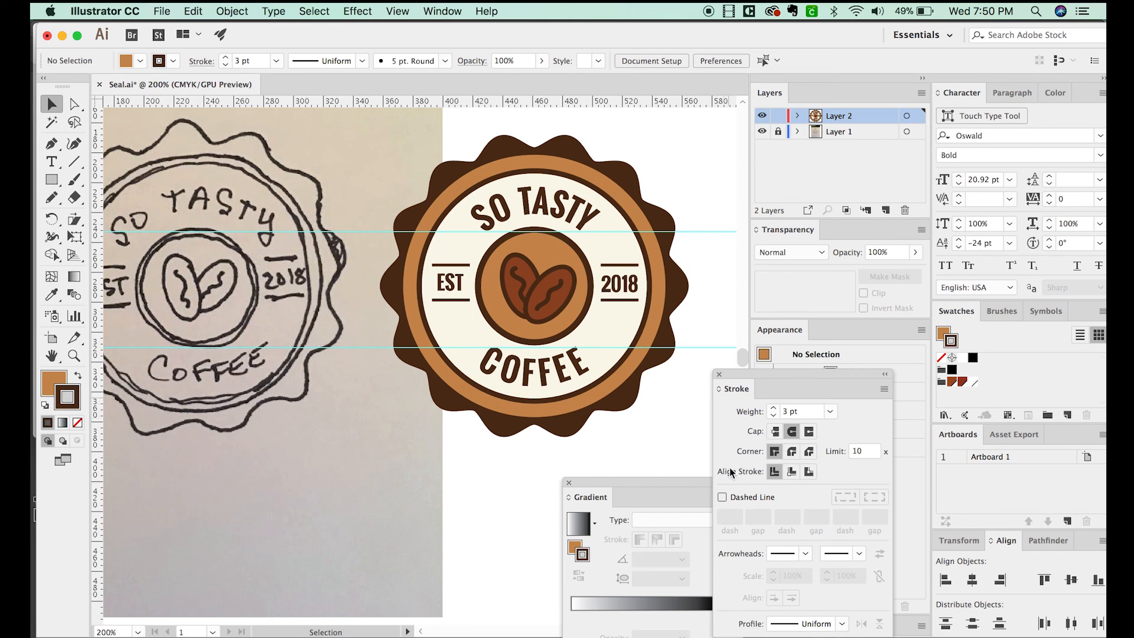
mouse_move(709, 487)
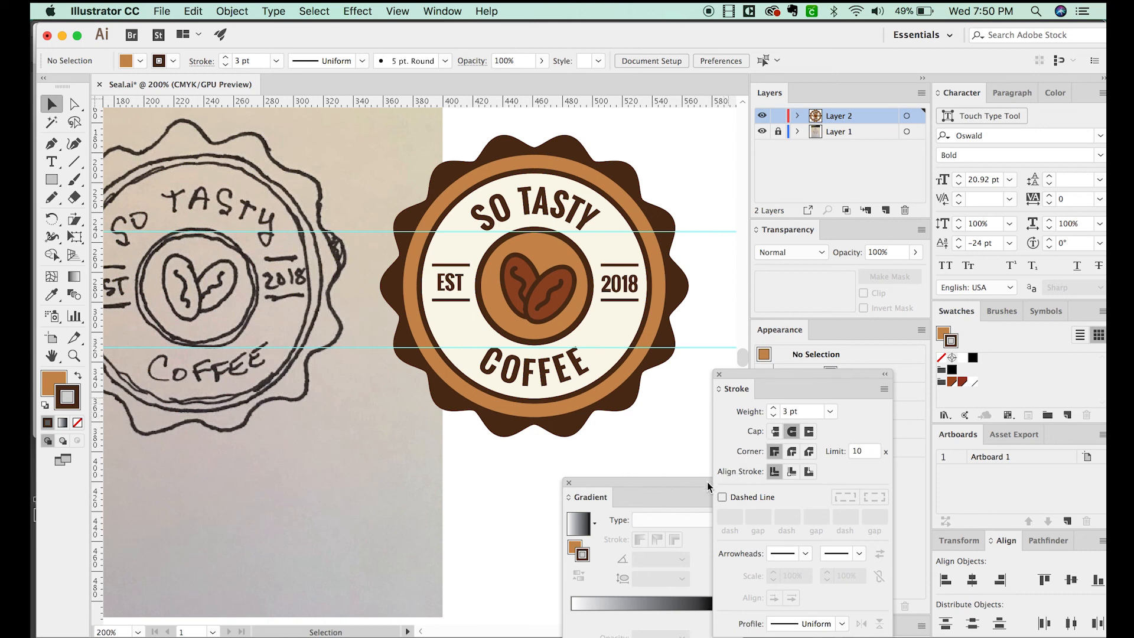